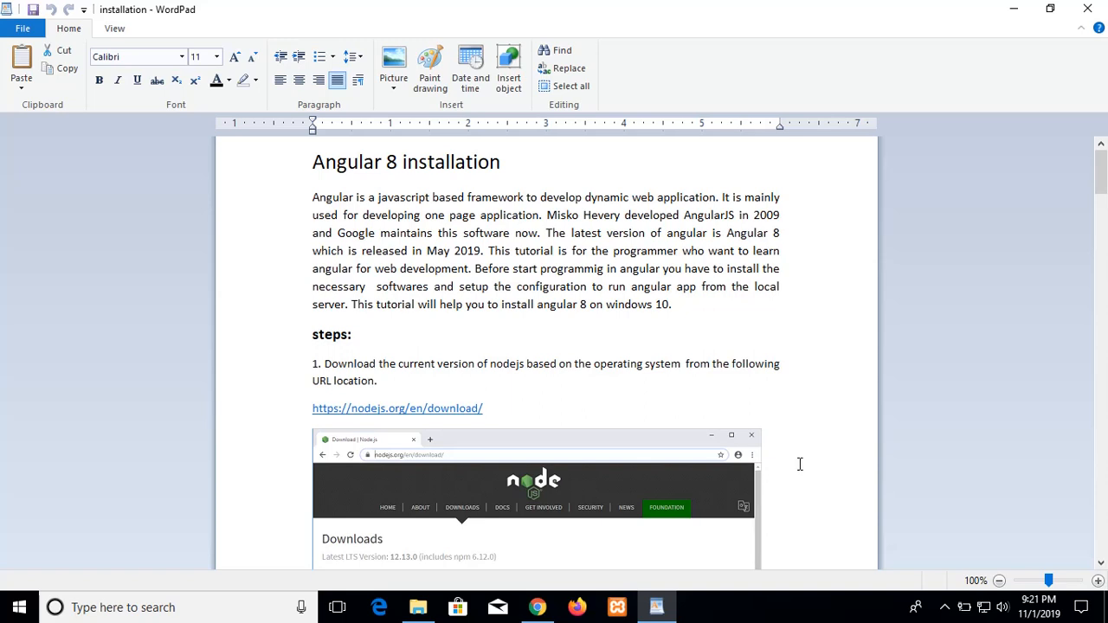
mouse_move(811, 402)
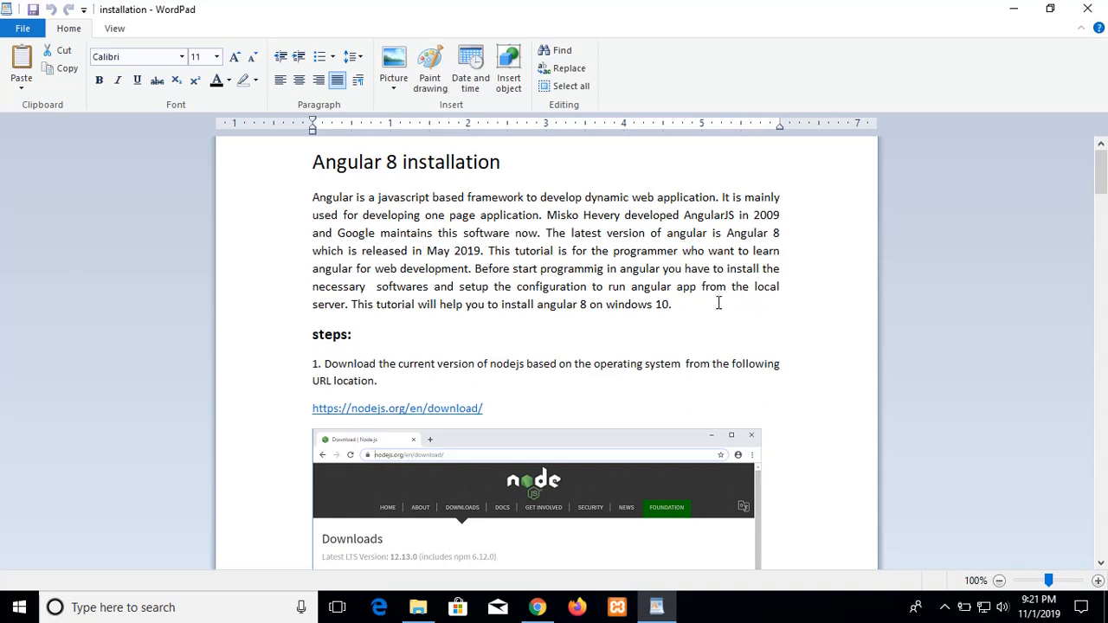
mouse_move(555, 345)
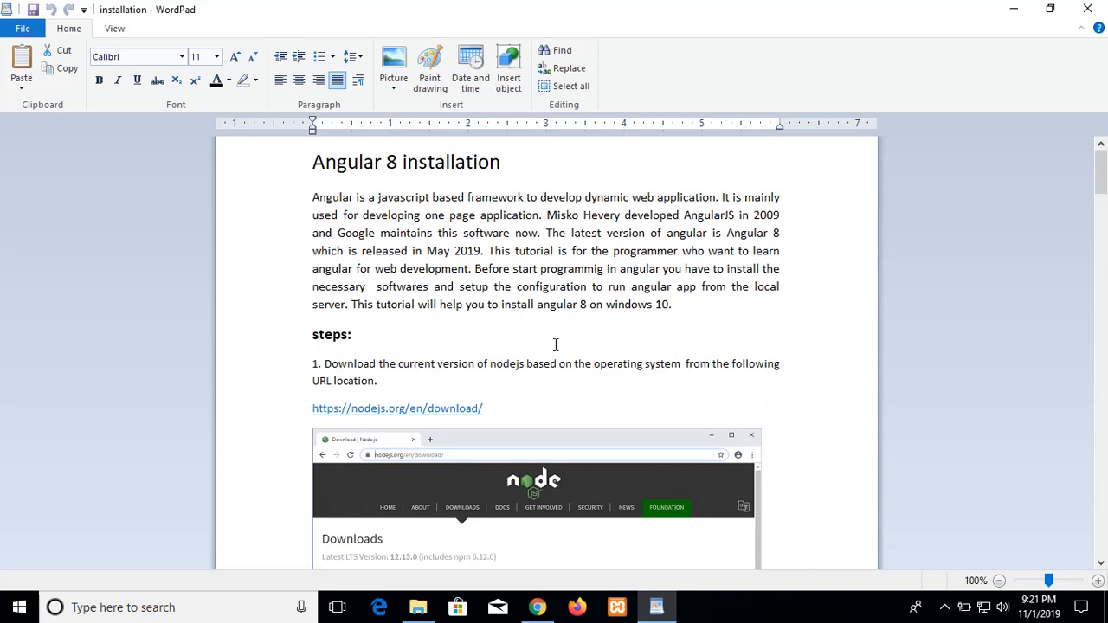
- Open the nodejs.org download page listing LTS 12.13.0 installers for Windows, macOS, Linux and source
scroll("down", 3)
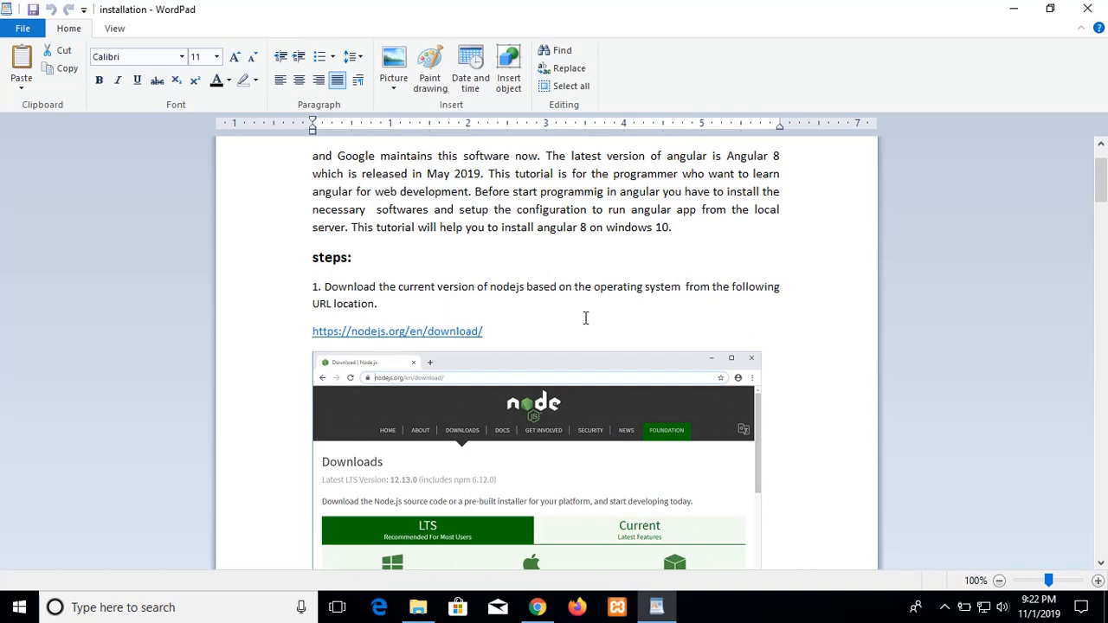
mouse_move(684, 307)
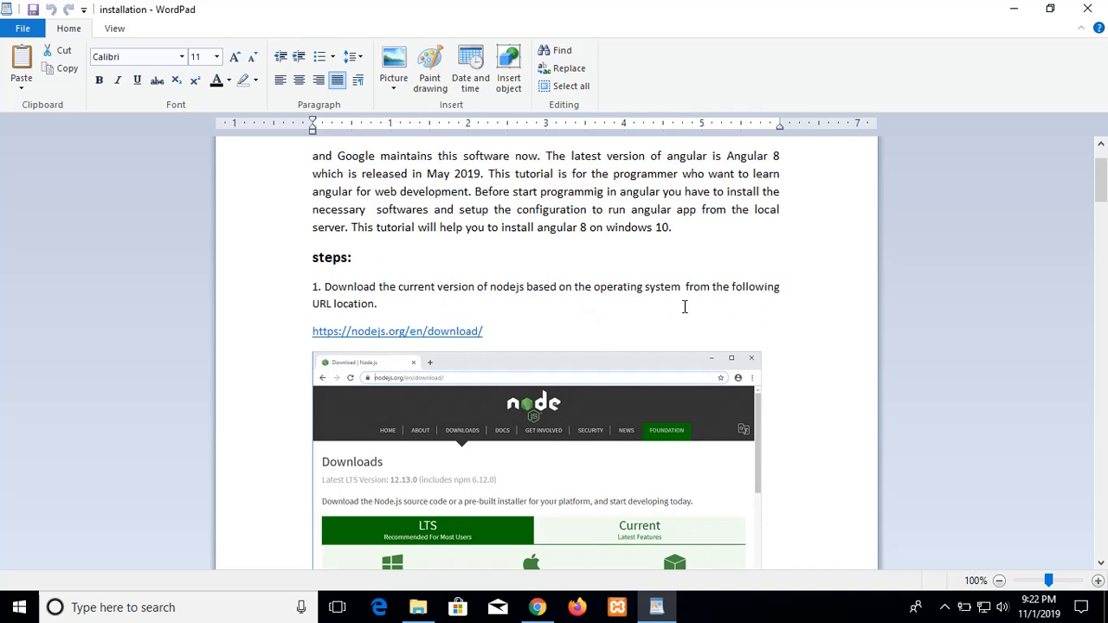
mouse_move(383, 336)
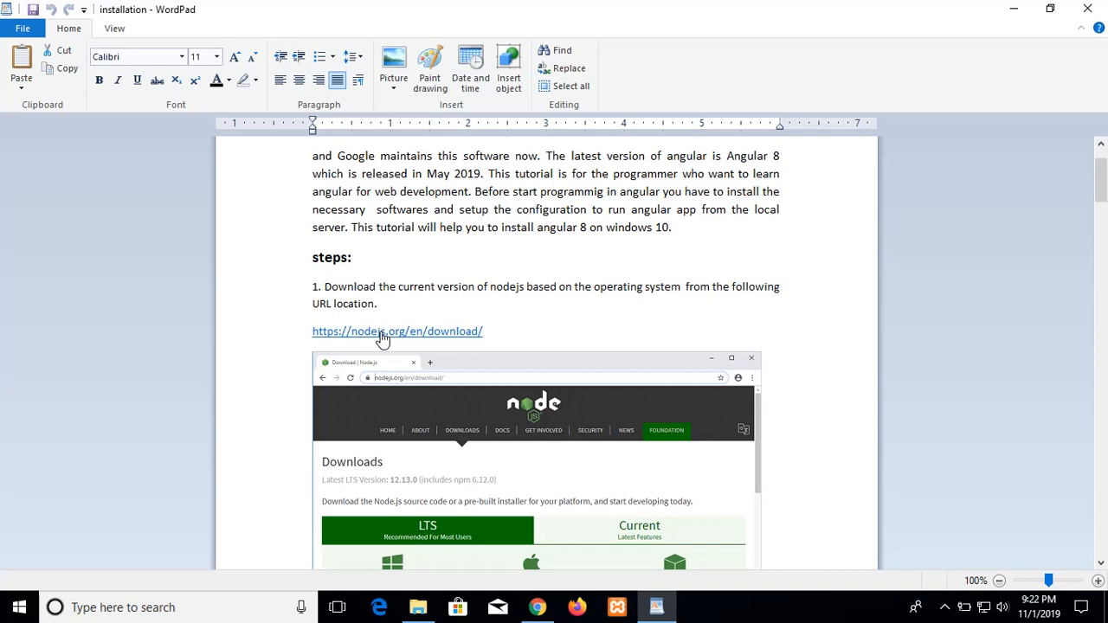
mouse_move(679, 509)
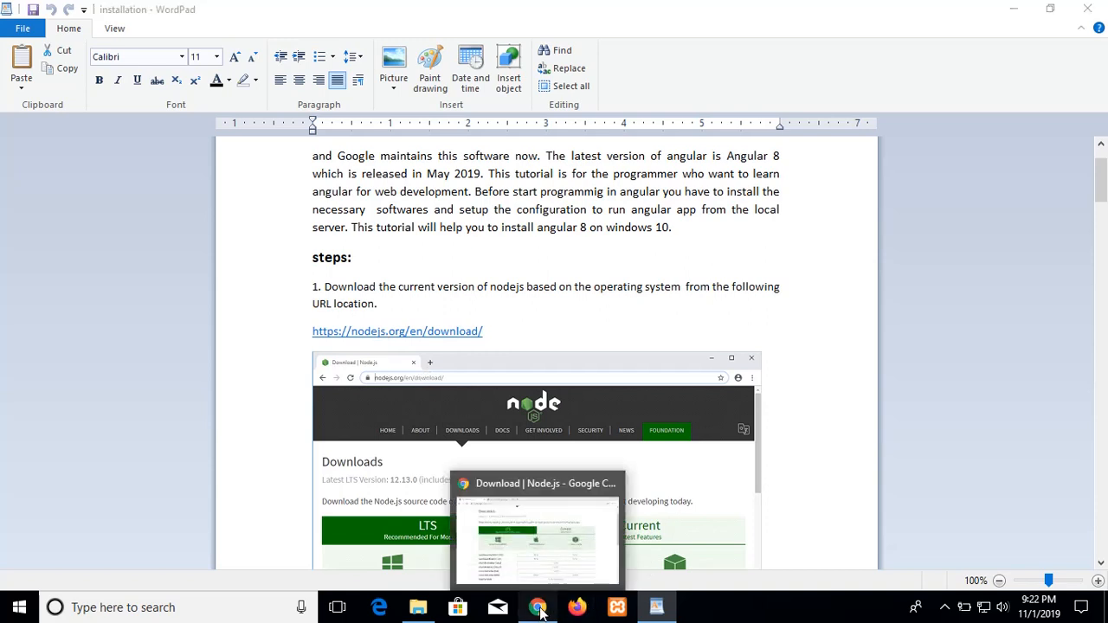
left_click(537, 606)
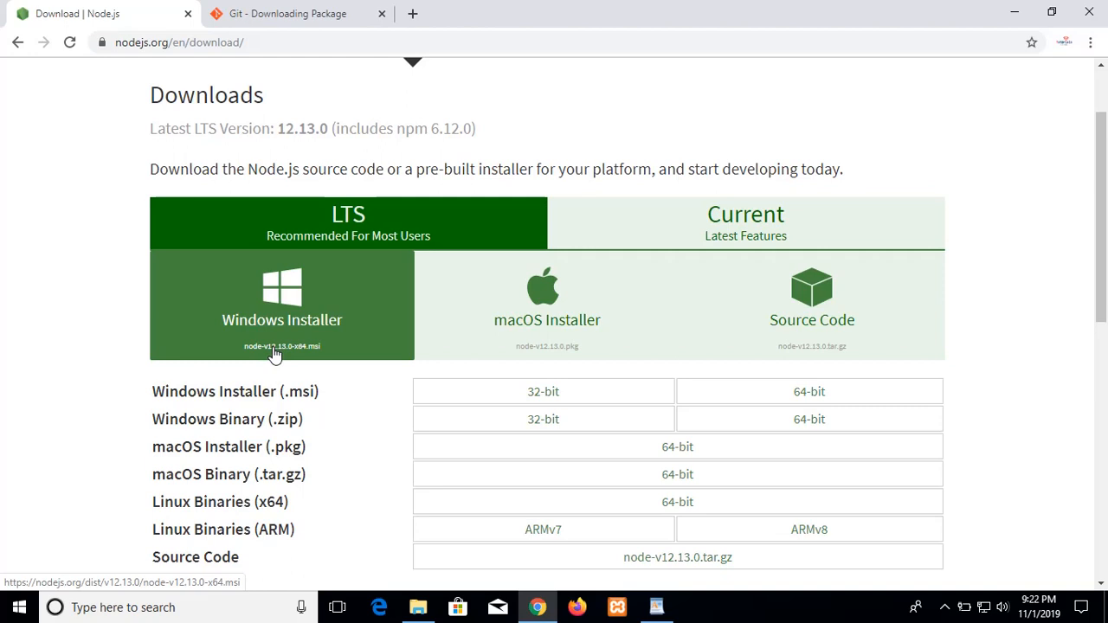
mouse_move(292, 356)
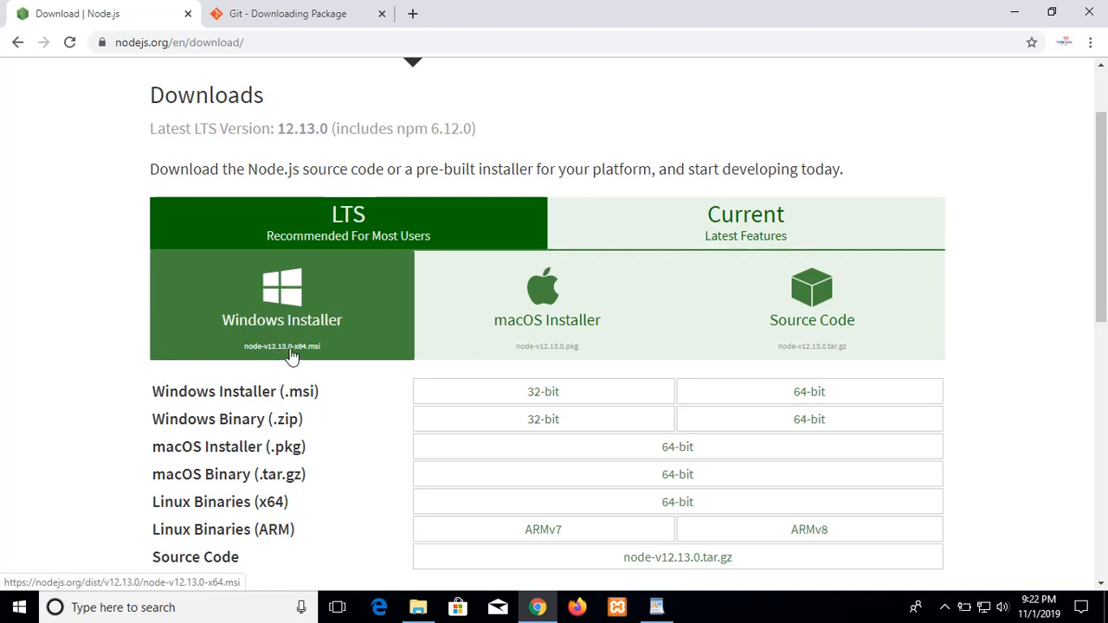
mouse_move(678, 474)
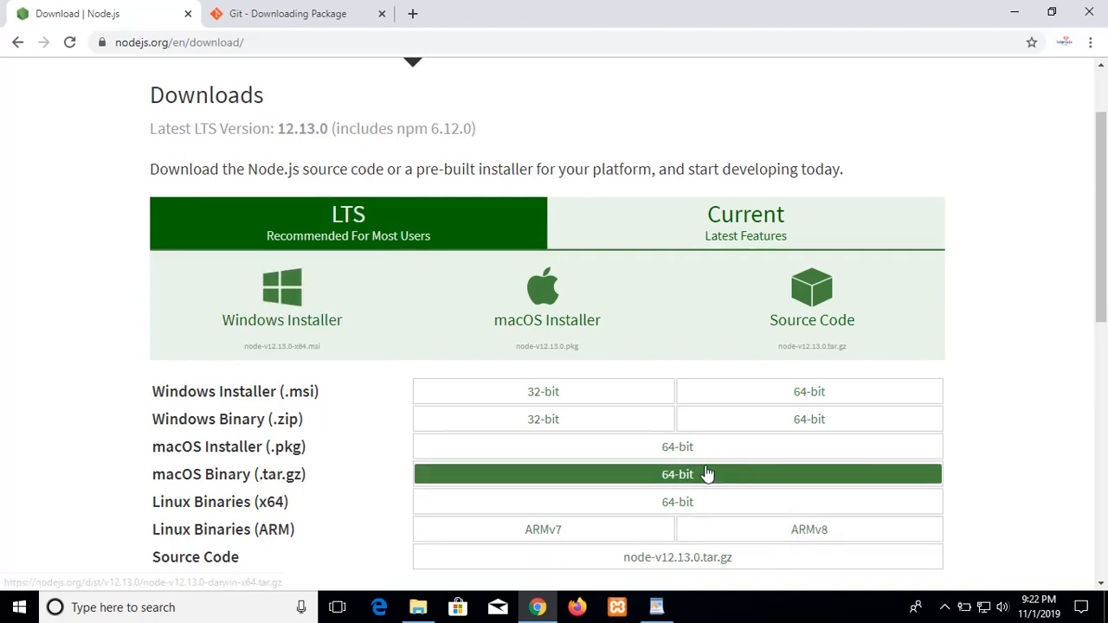
mouse_move(576, 390)
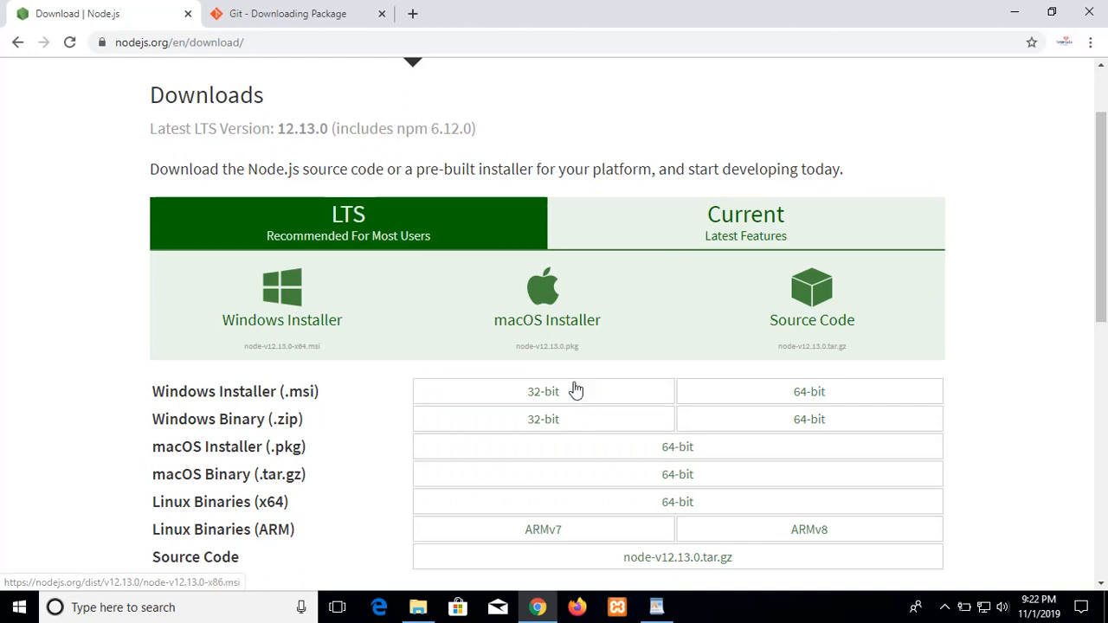
left_click(543, 391)
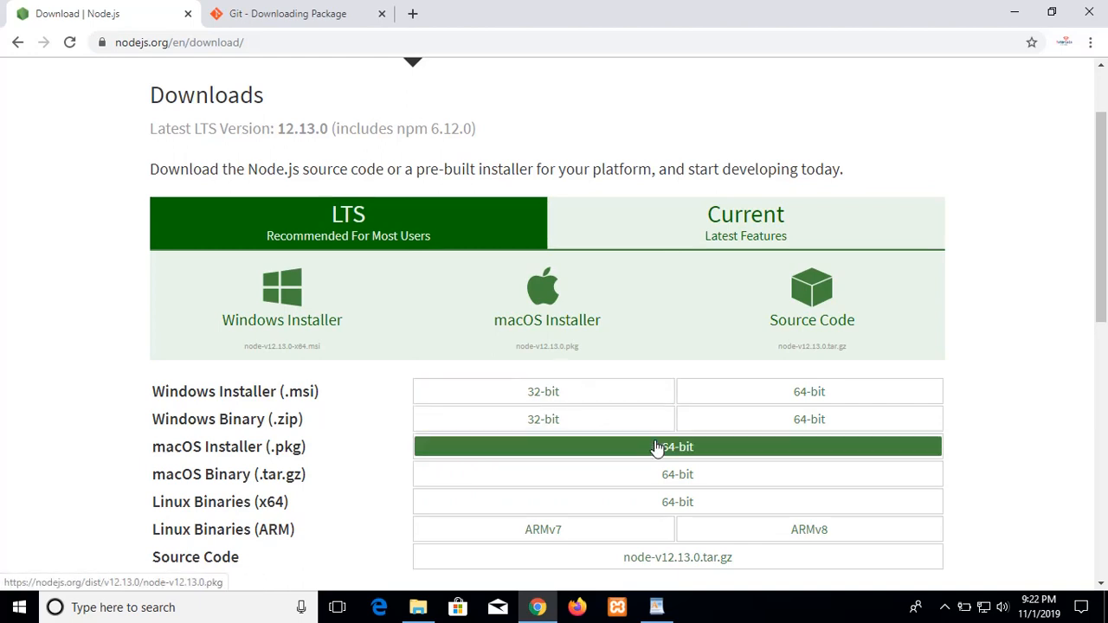
mouse_move(606, 606)
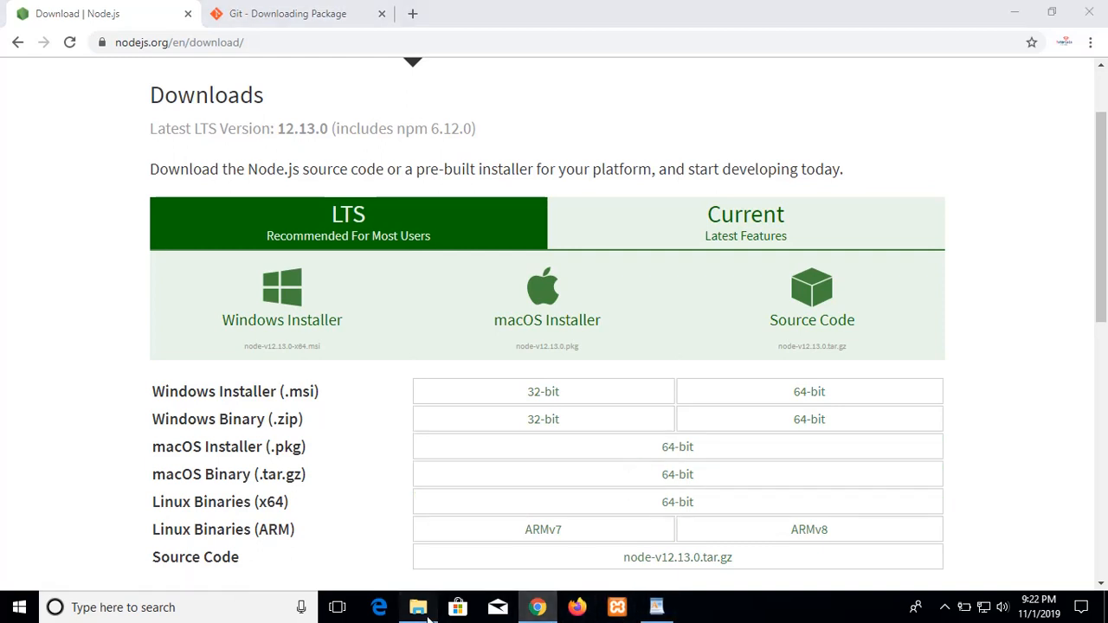
- Browse File Explorer via This PC and New Volume (D:) into the Angular8 folder
left_click(418, 607)
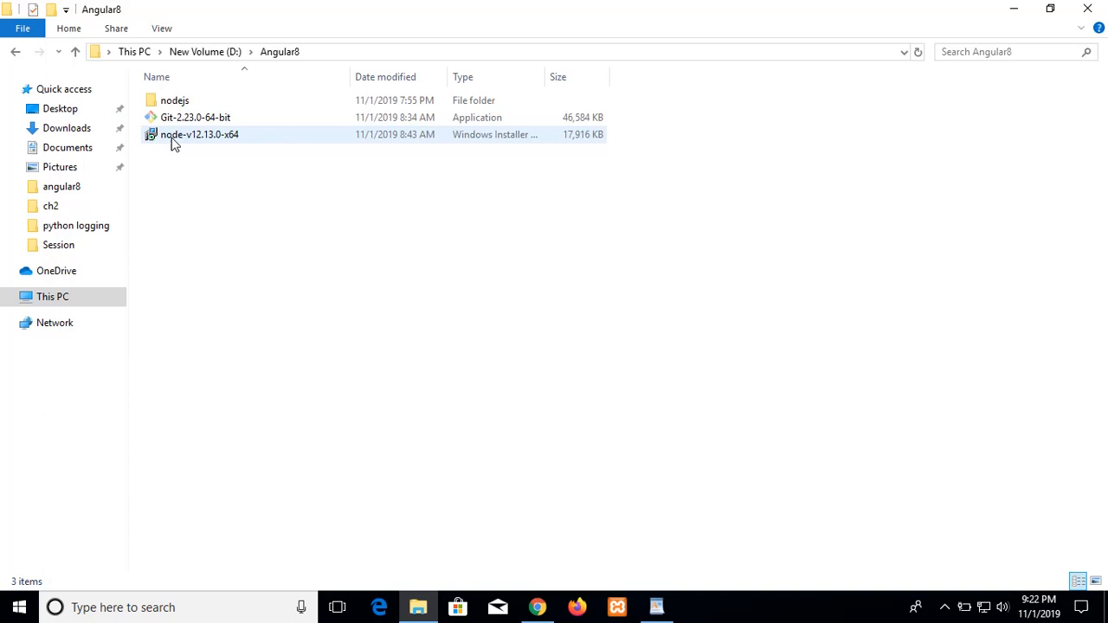
mouse_move(216, 138)
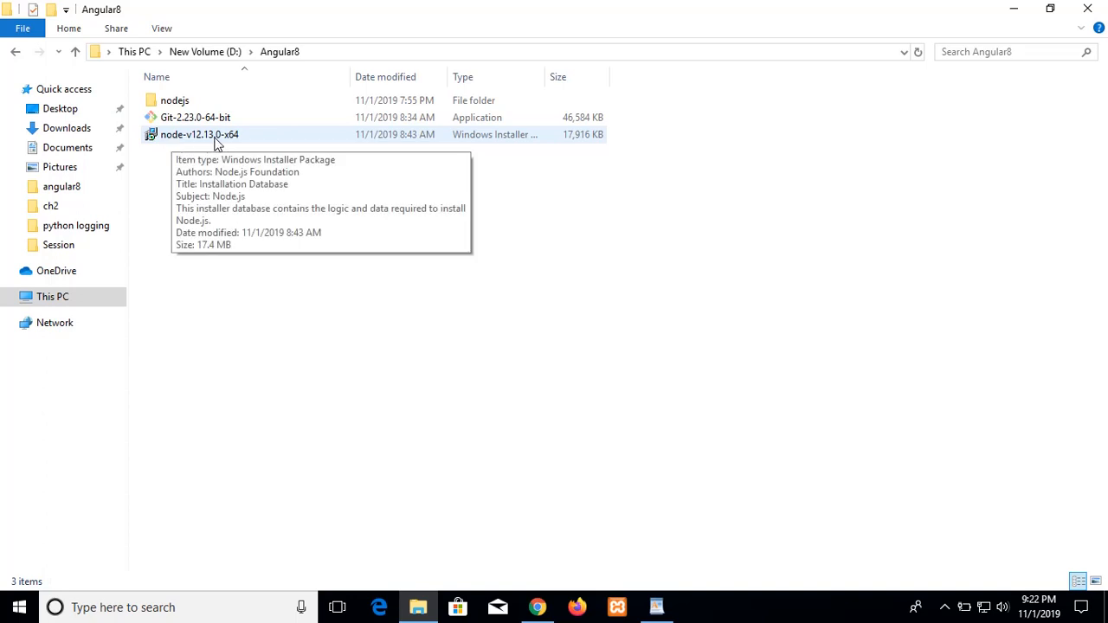
mouse_move(820, 459)
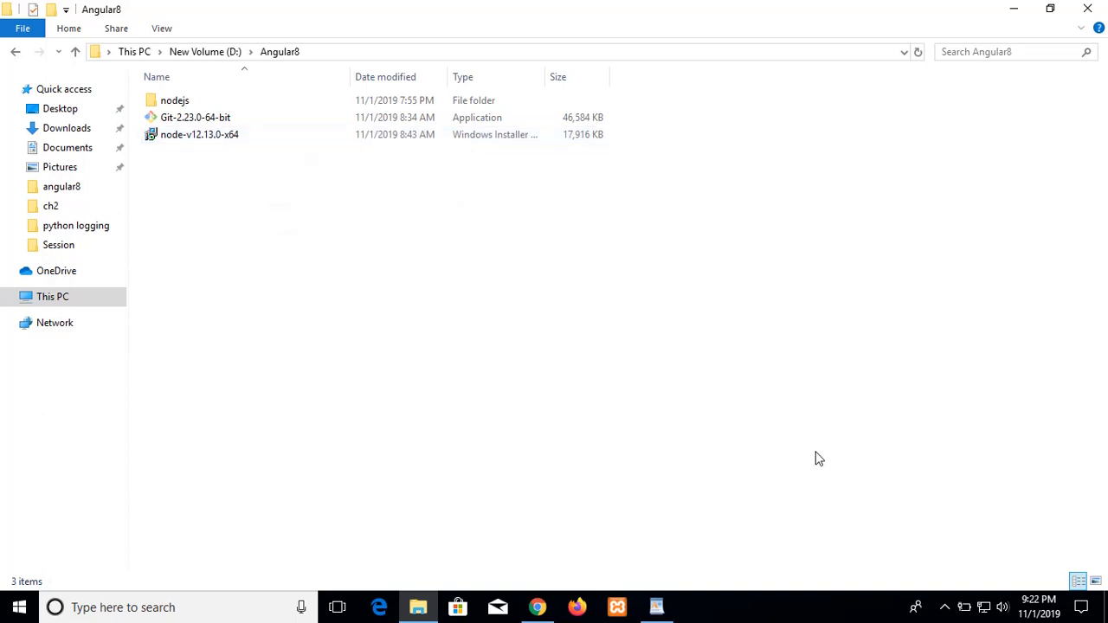
left_click(199, 135)
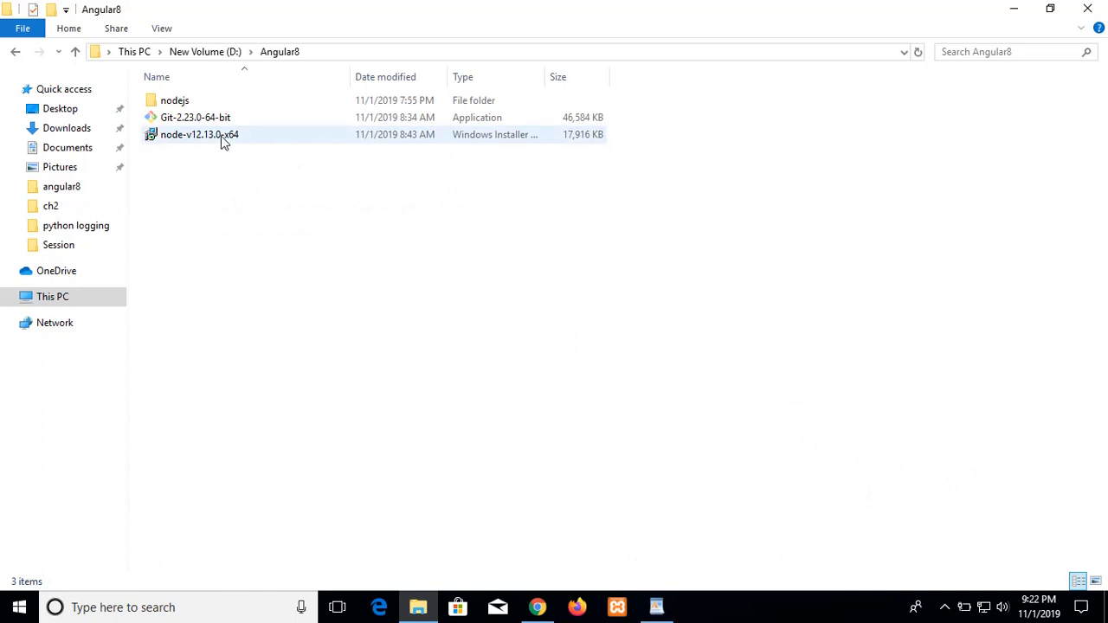
mouse_move(199, 135)
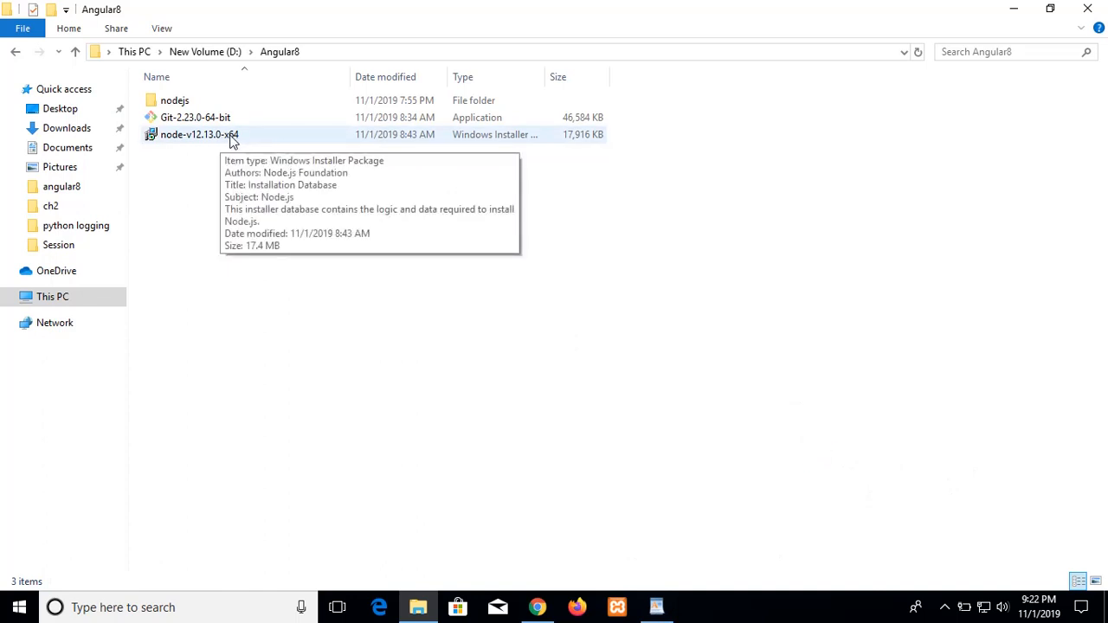
mouse_move(419, 352)
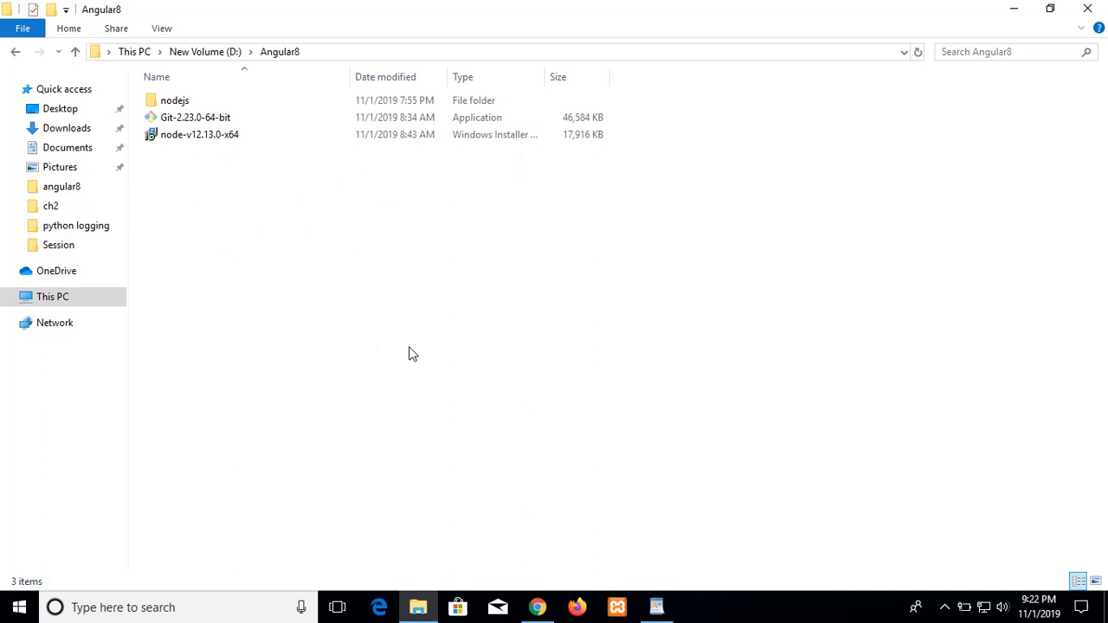
mouse_move(681, 517)
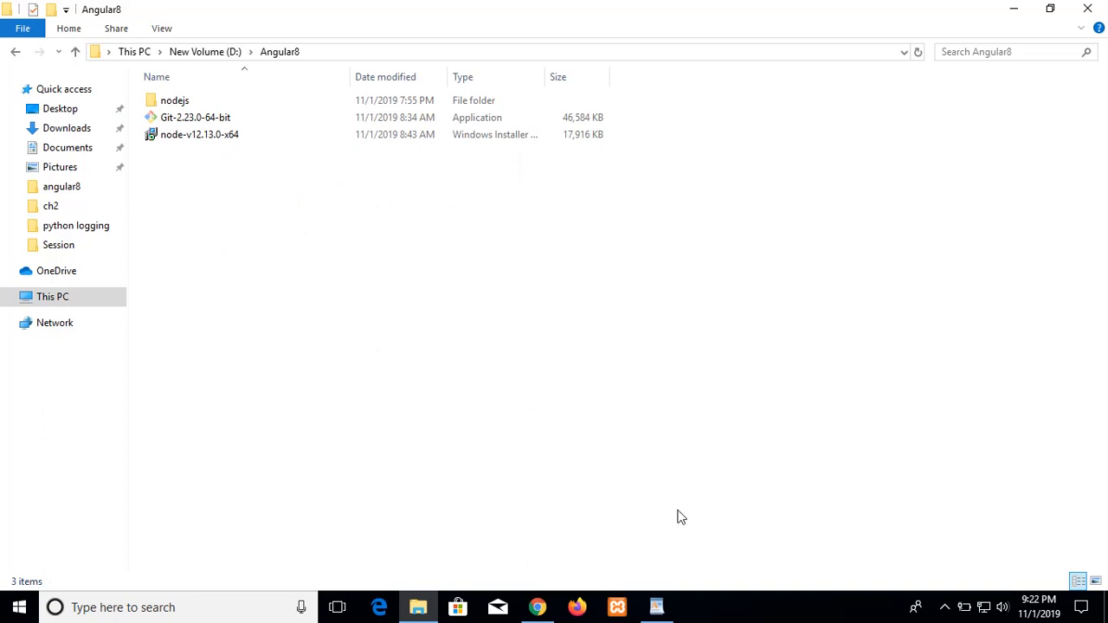
left_click(52, 296)
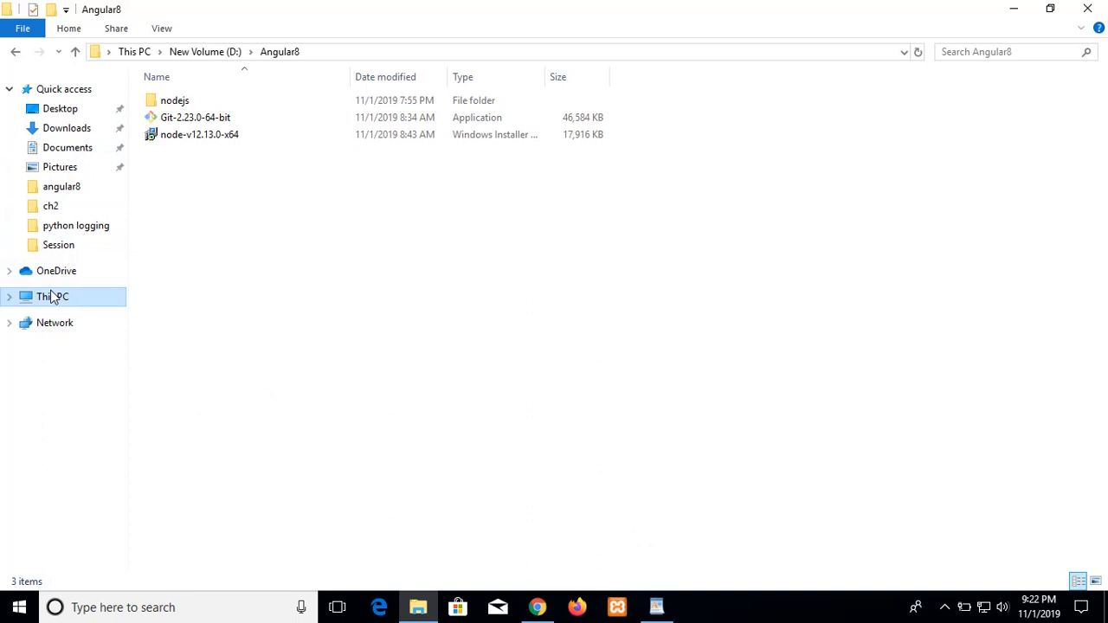
left_click(52, 296)
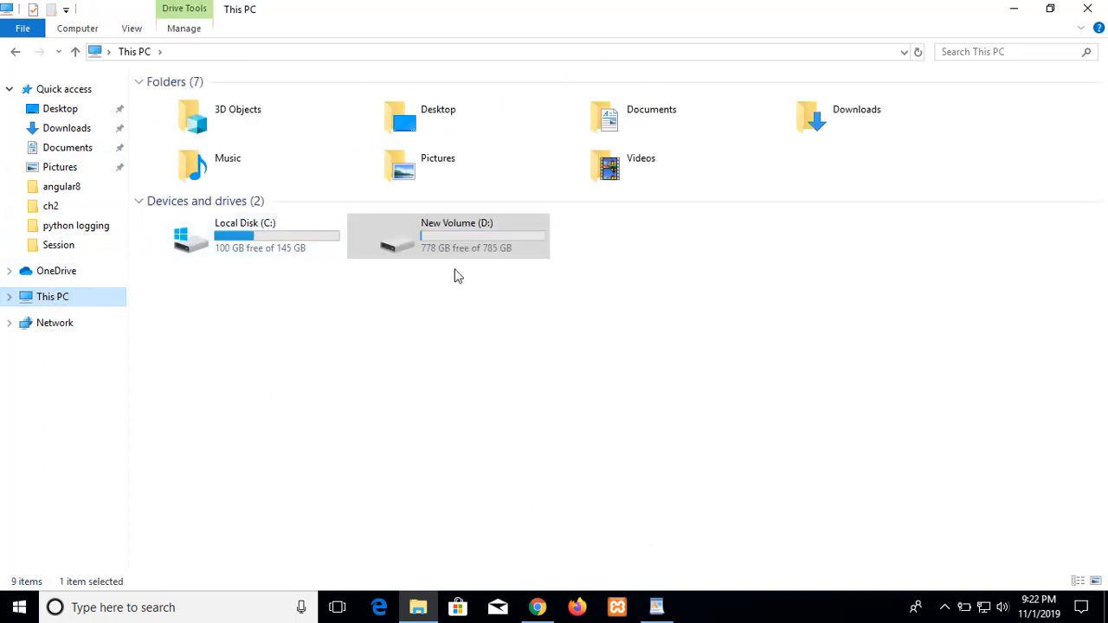
double_click(448, 235)
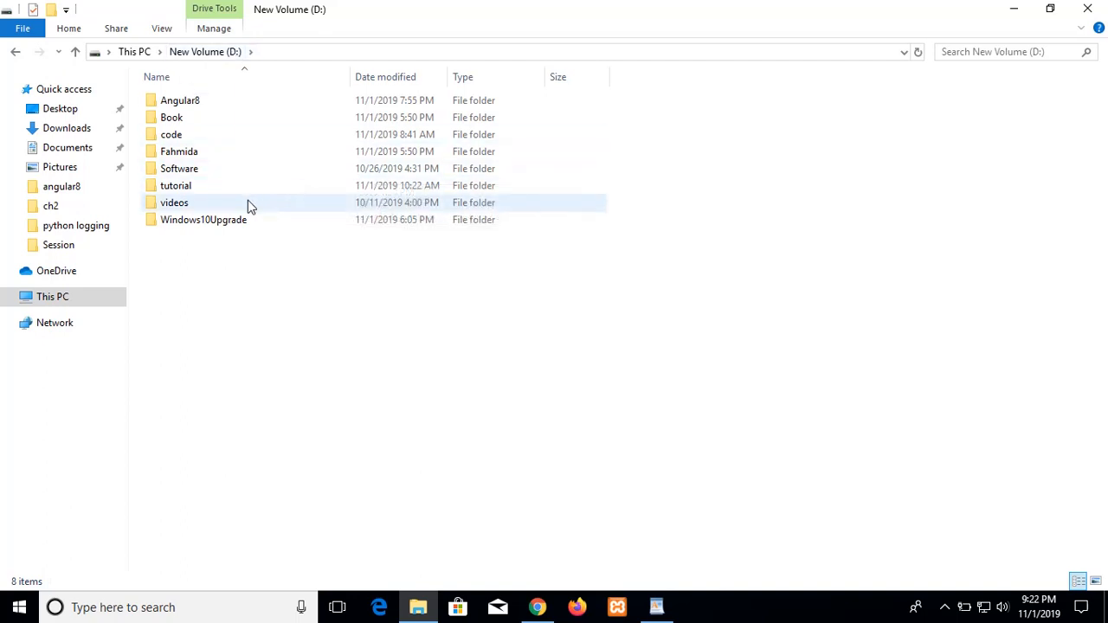
left_click(179, 167)
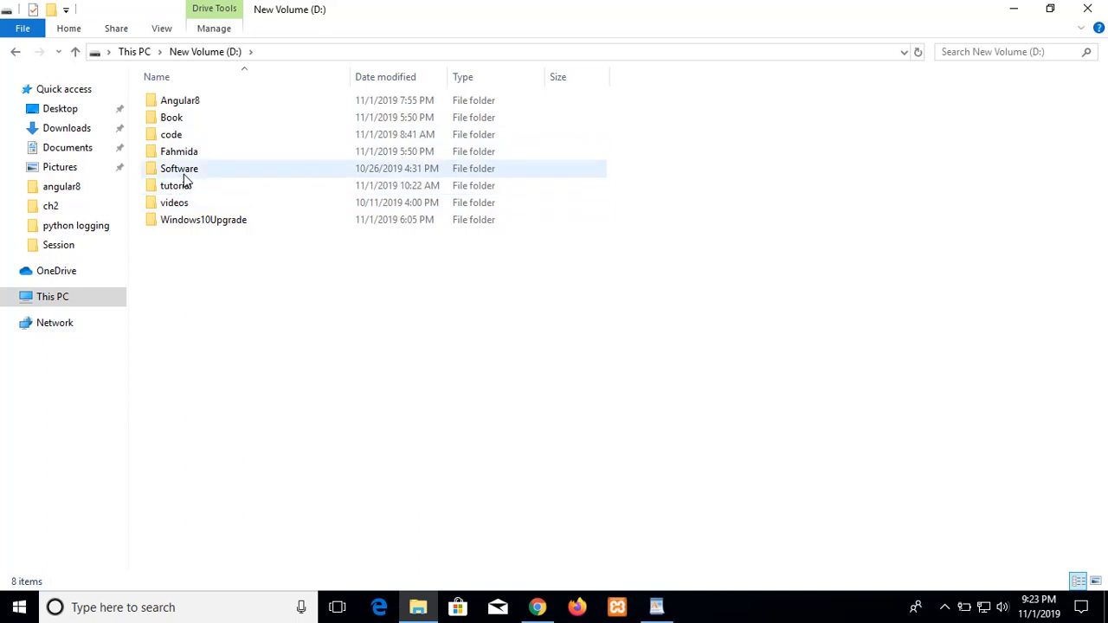
left_click(170, 134)
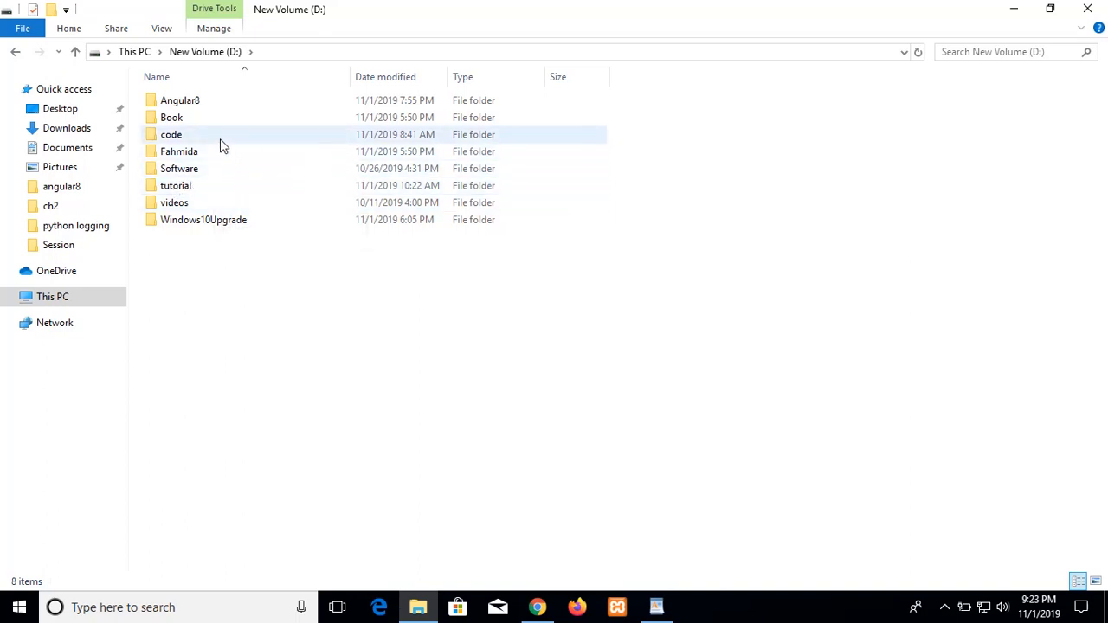
double_click(180, 99)
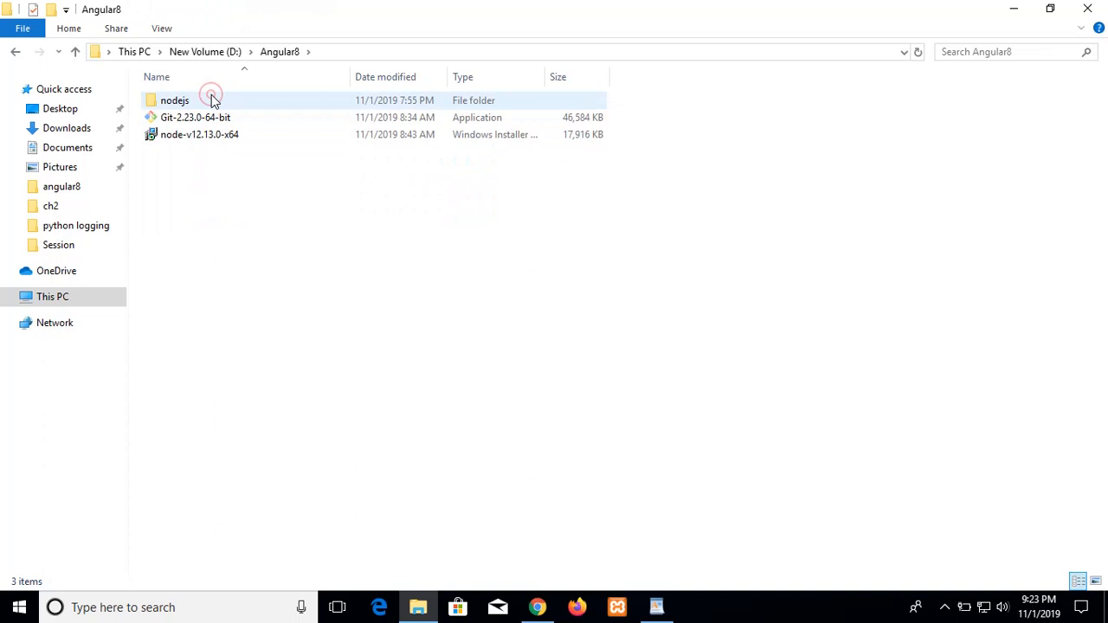
- Open a Command Prompt at D:\Angular8\nodejs and run node -v, showing v12.13.0
double_click(174, 99)
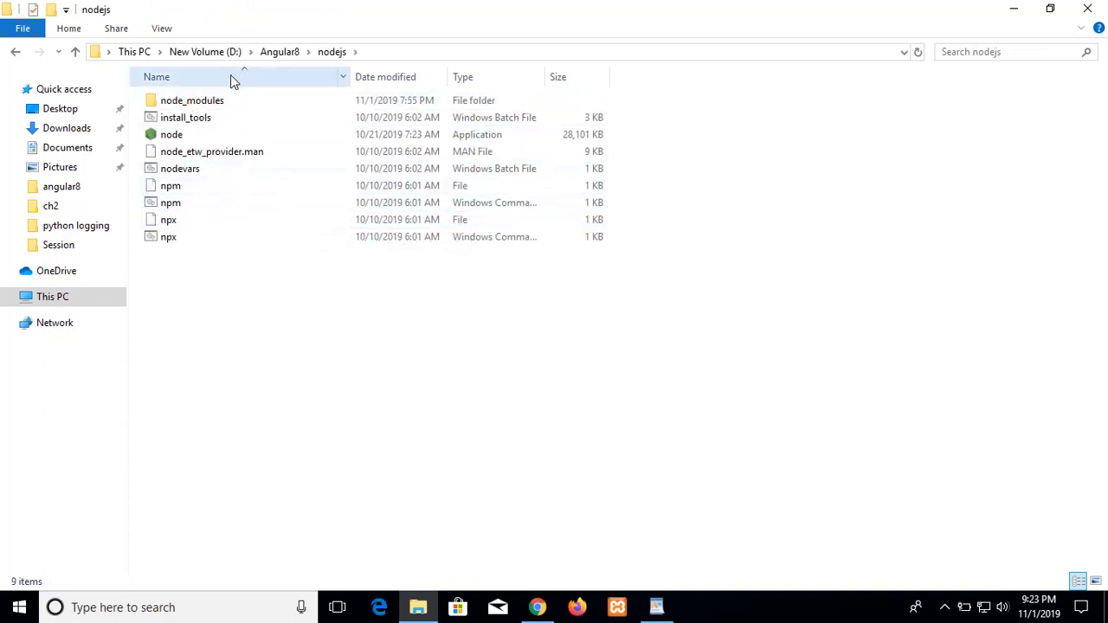
left_click(172, 134)
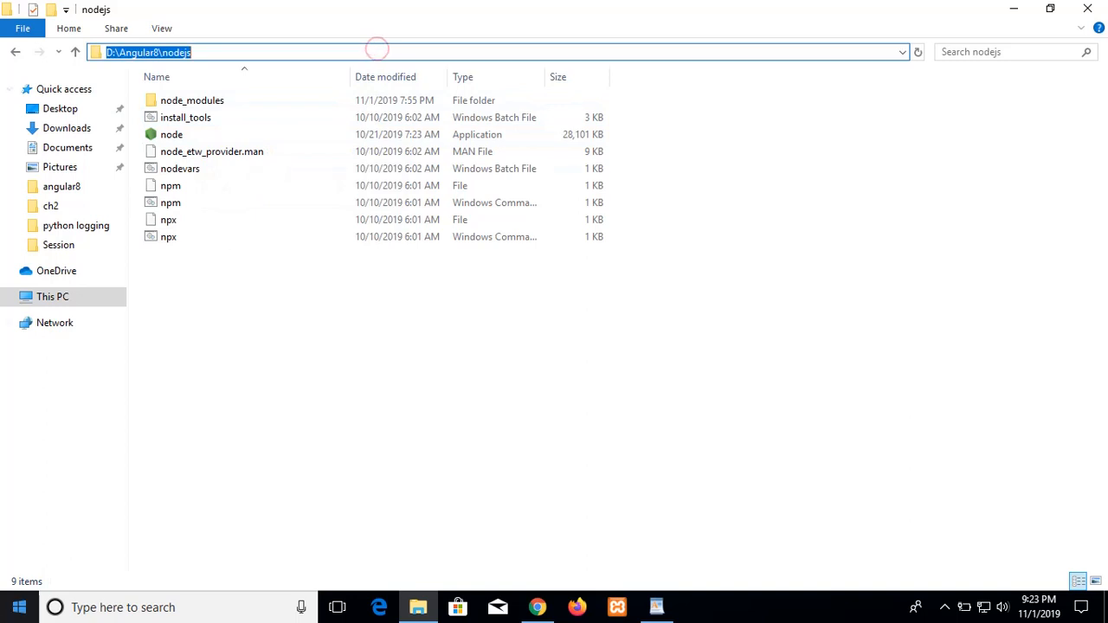
type("C:\\Windows\\System32\\cmd.exe")
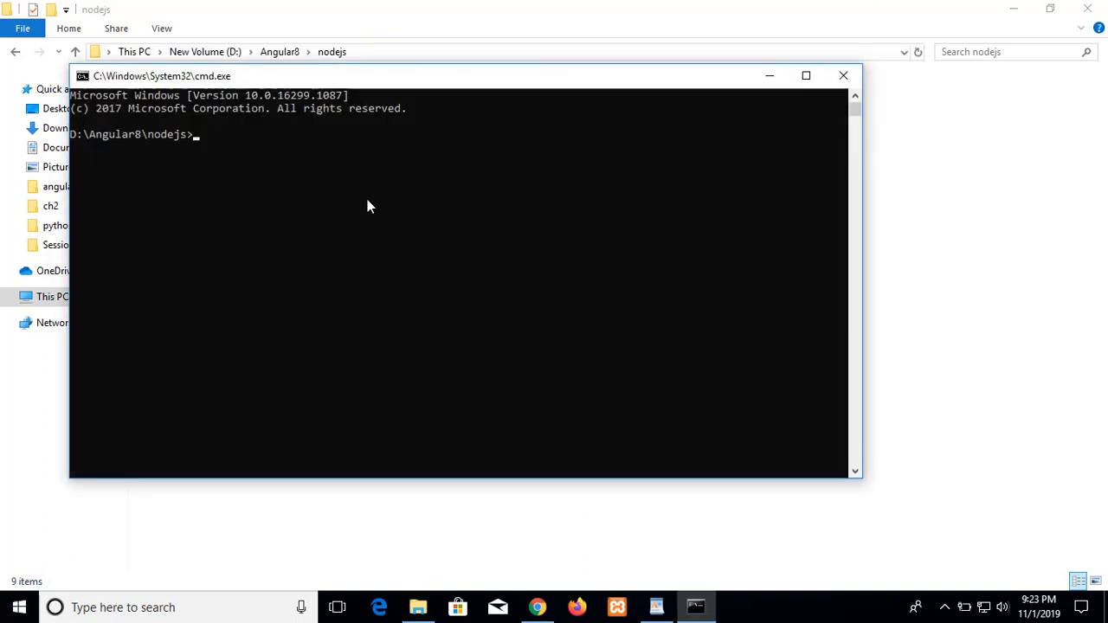
type("n")
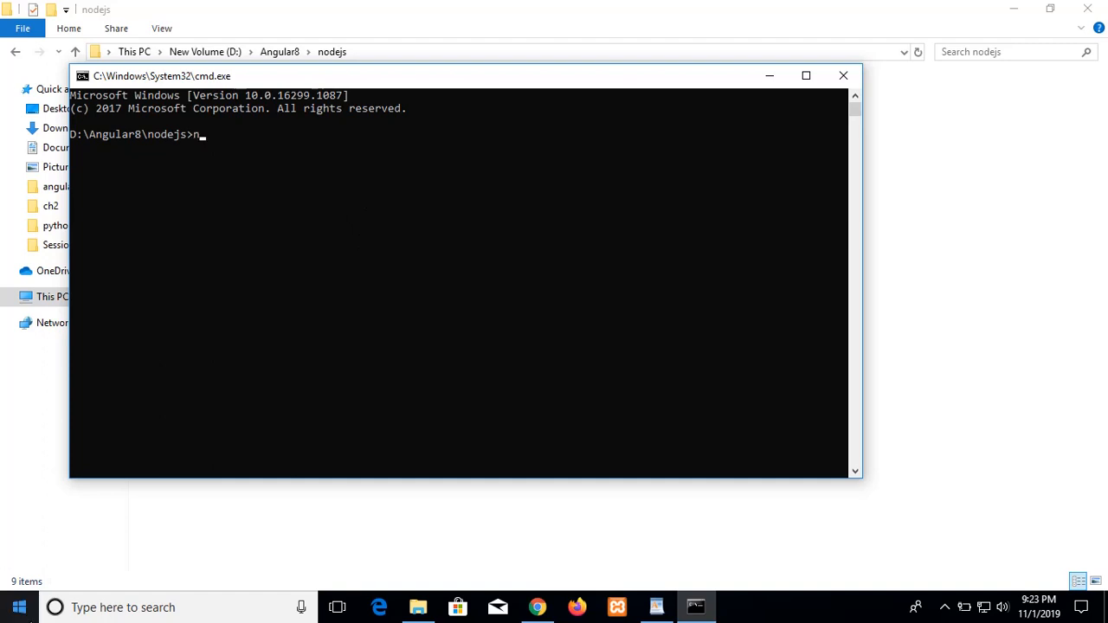
type("ode -v")
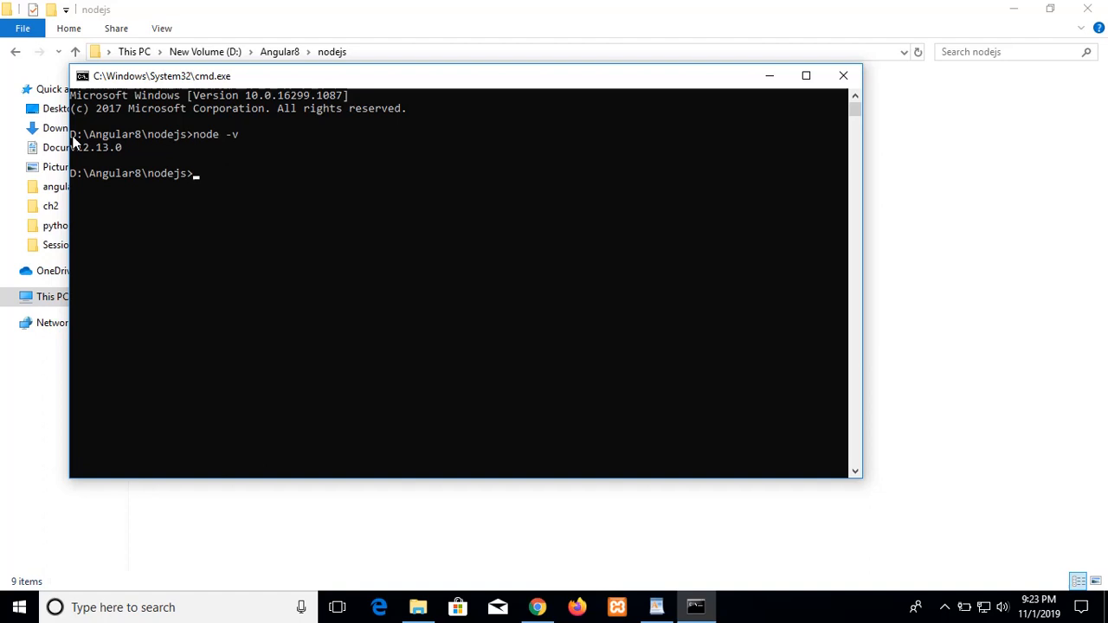
mouse_move(108, 411)
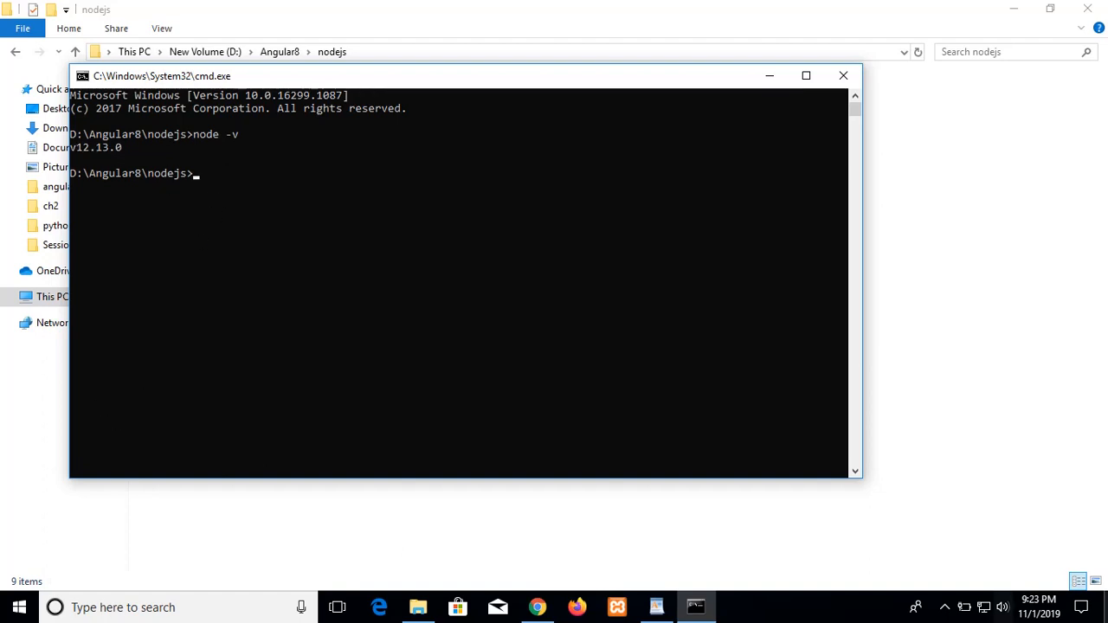
mouse_move(1104, 450)
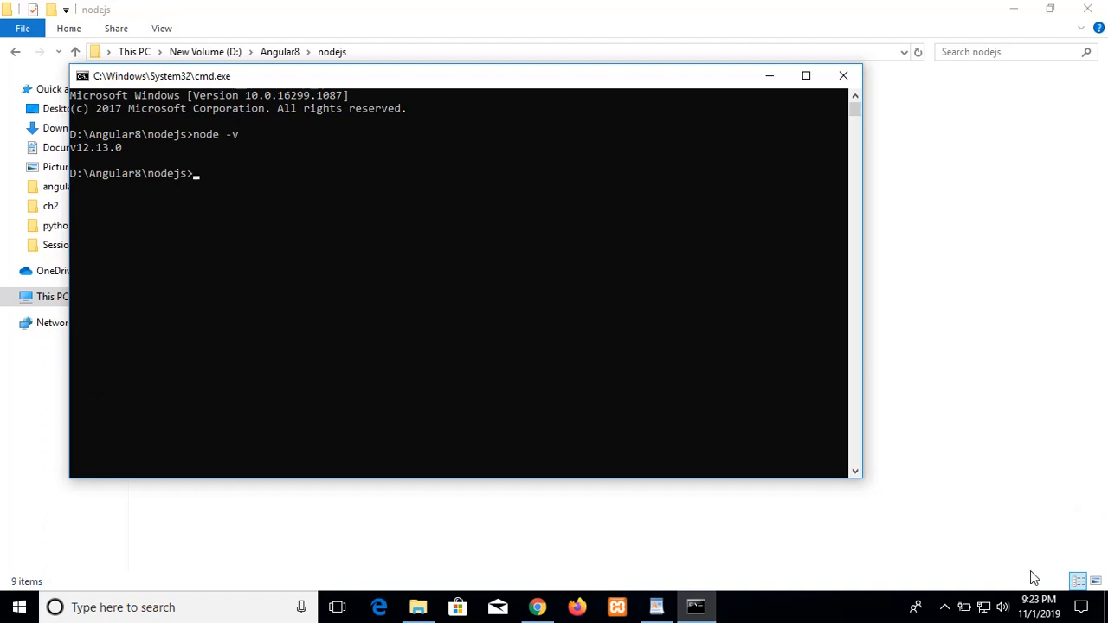
mouse_move(695, 606)
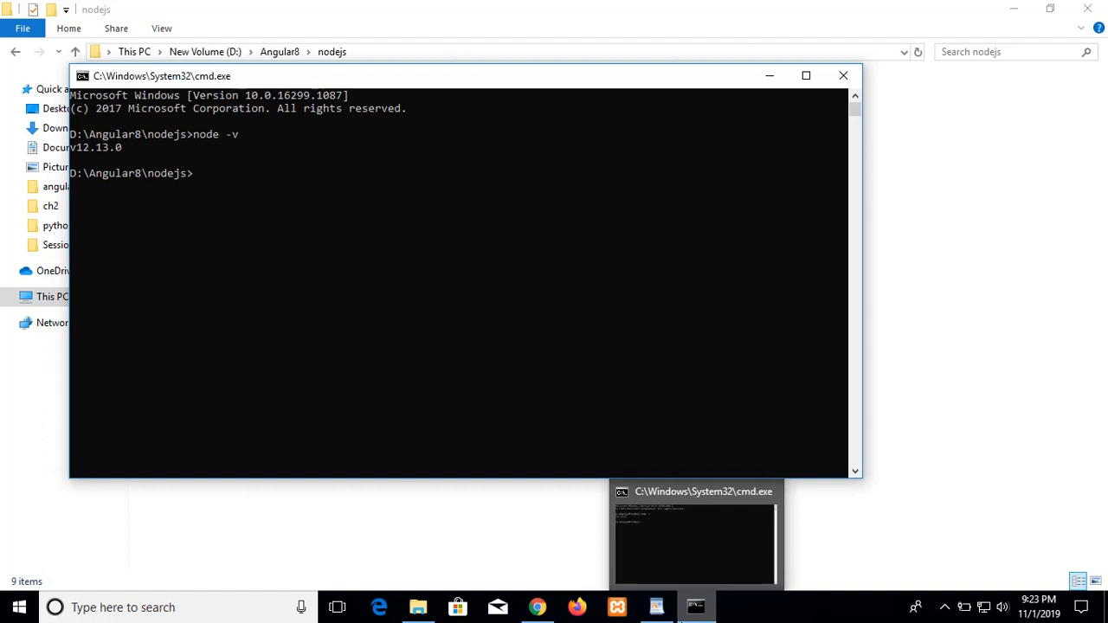
- Run npm -v, which reports npm version 6.12.1
type("npm")
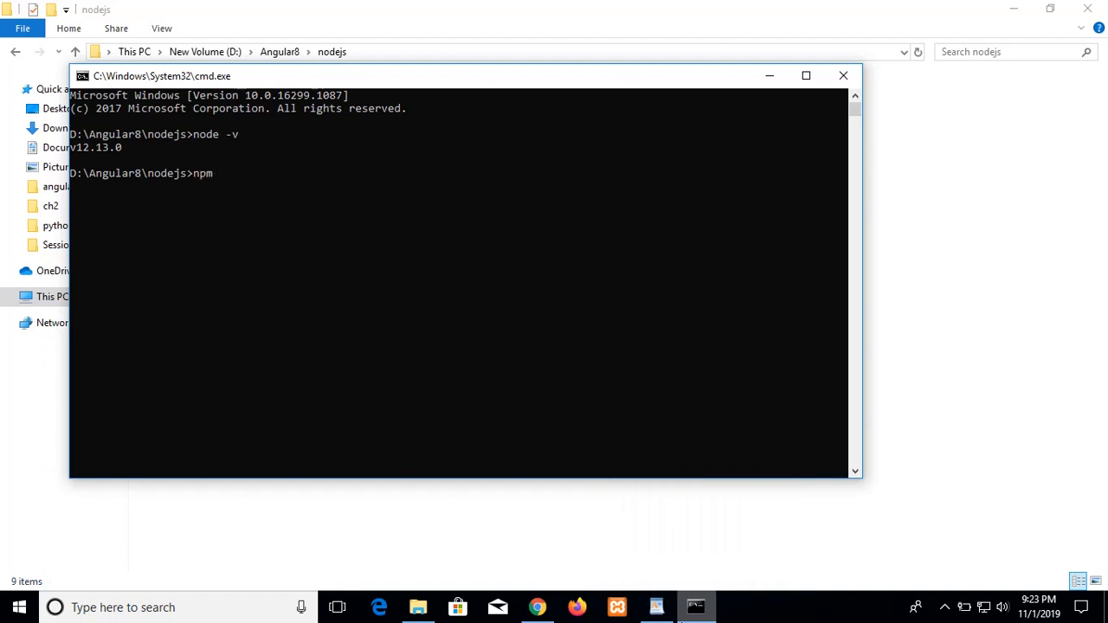
type("-v")
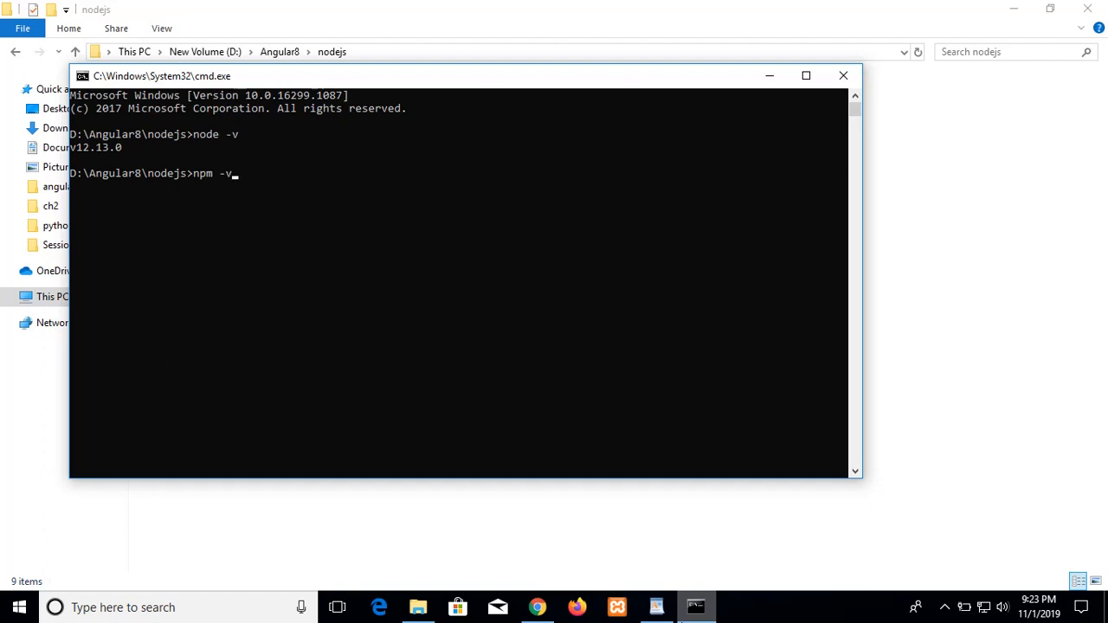
key("enter")
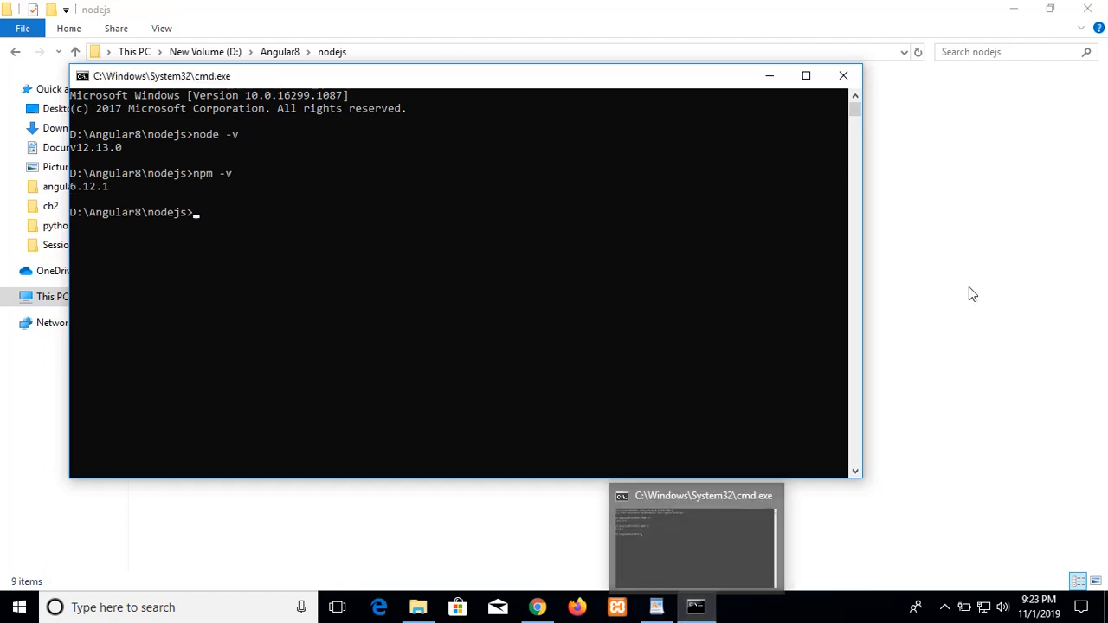
- Scroll the WordPad installation notes down to step 8, git --version
left_click(656, 607)
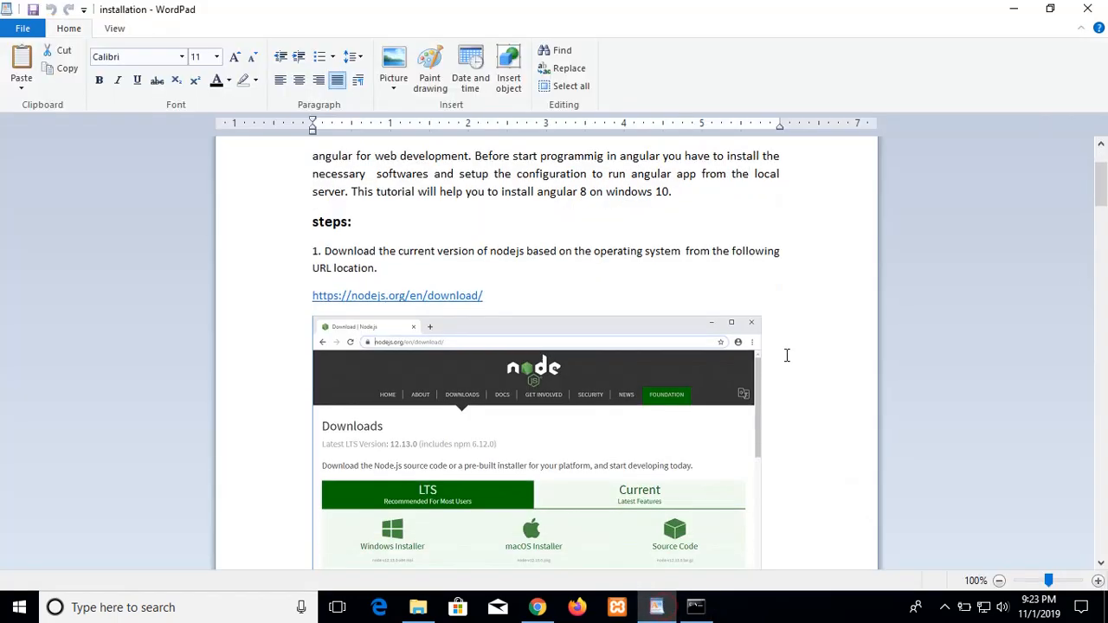
scroll("down", 3)
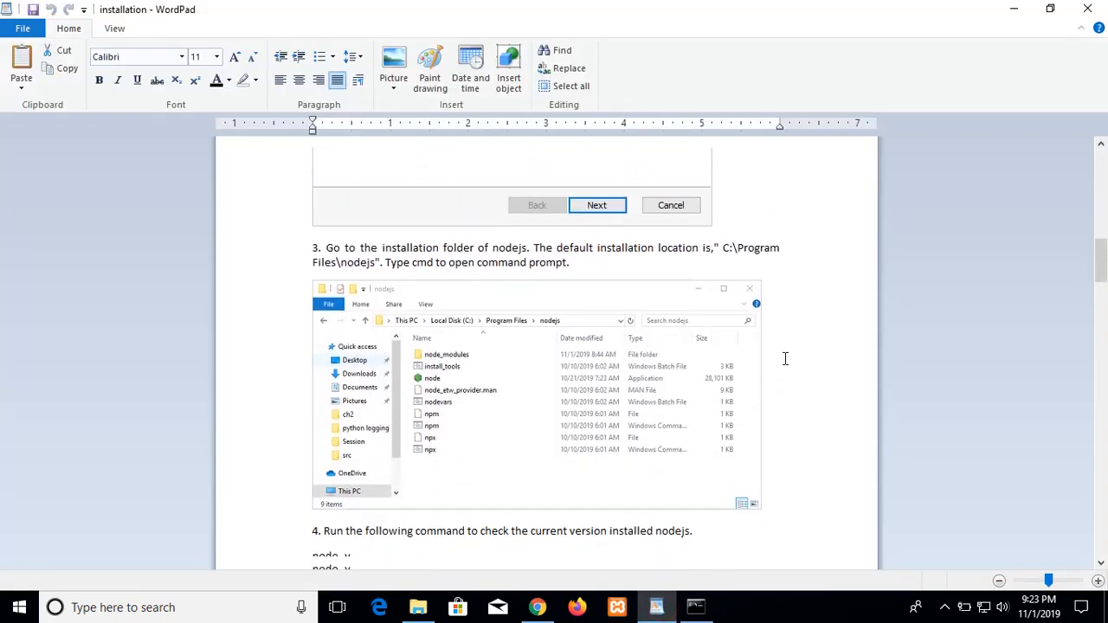
scroll("down", 3)
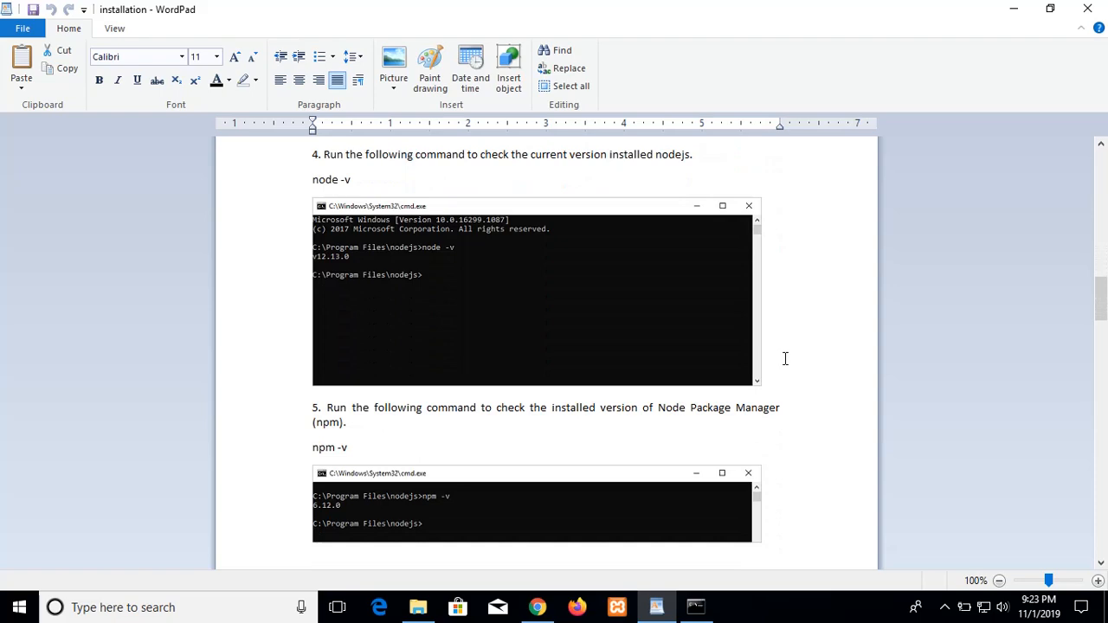
scroll("down", 3)
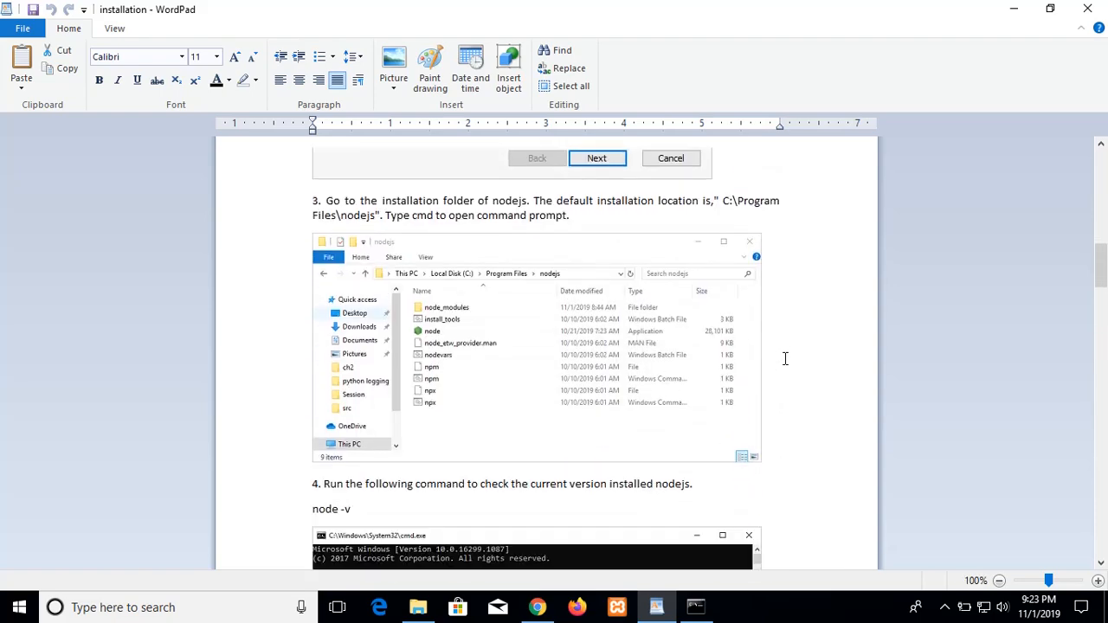
scroll("down", 3)
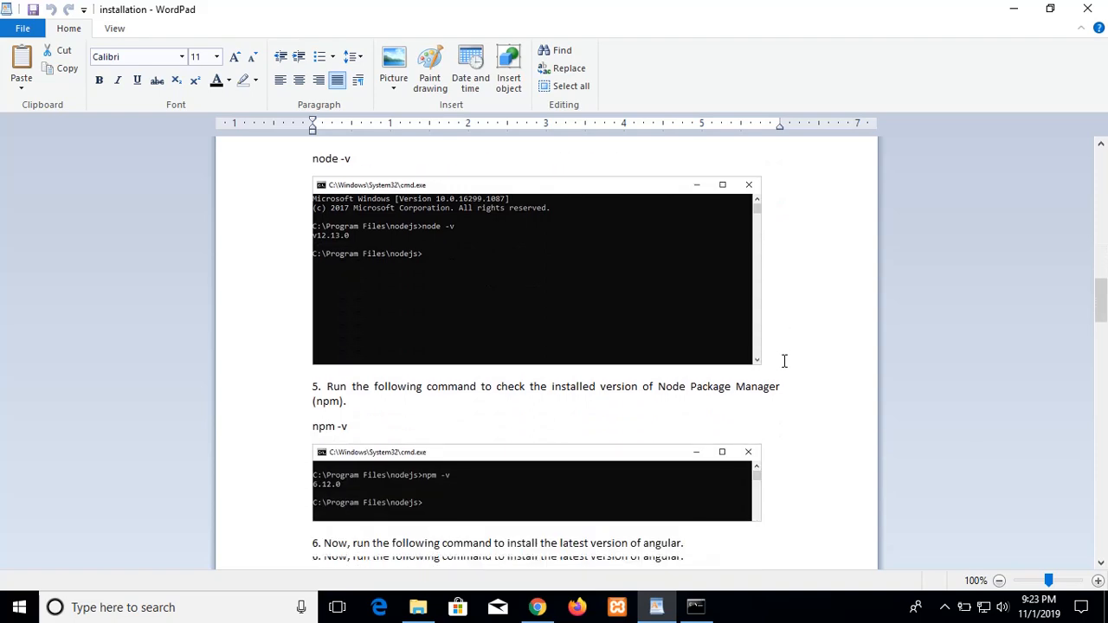
scroll("down", 3)
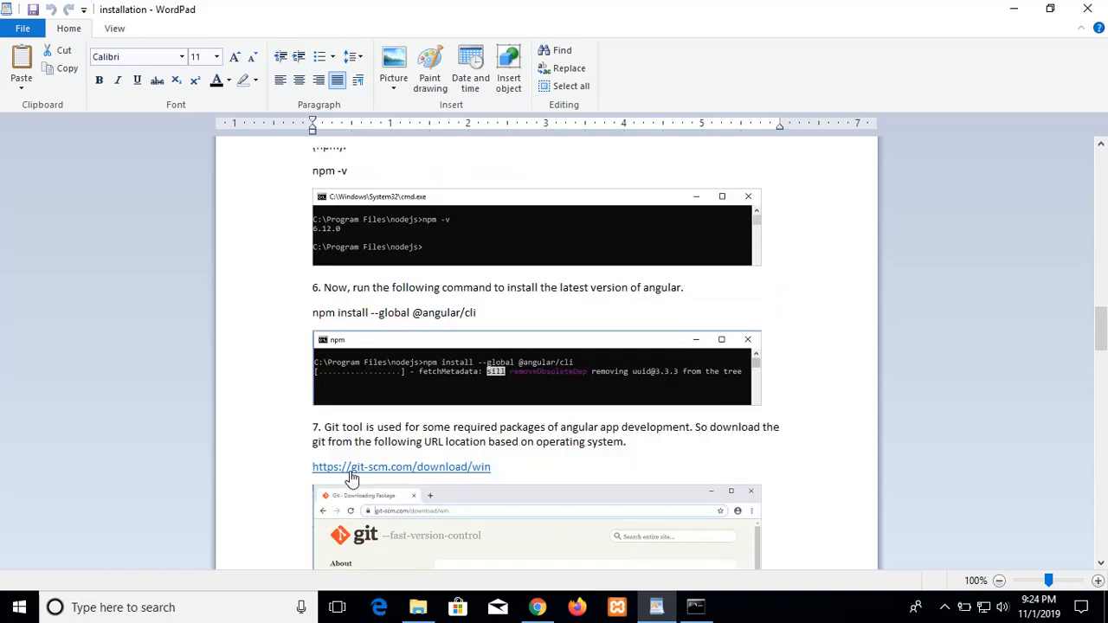
mouse_move(465, 476)
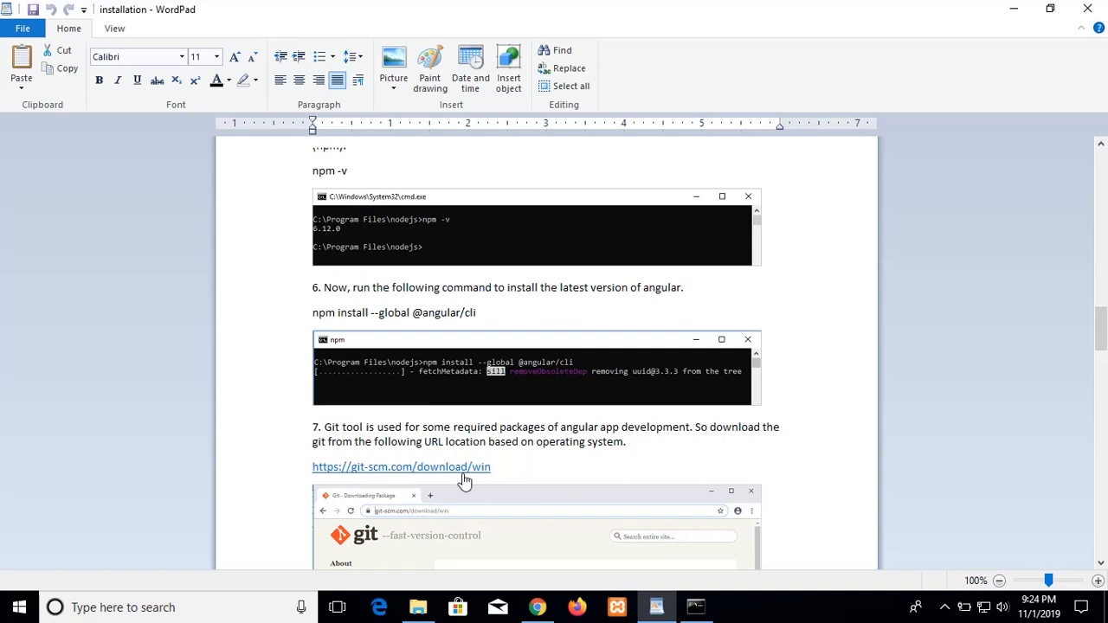
scroll("down", 3)
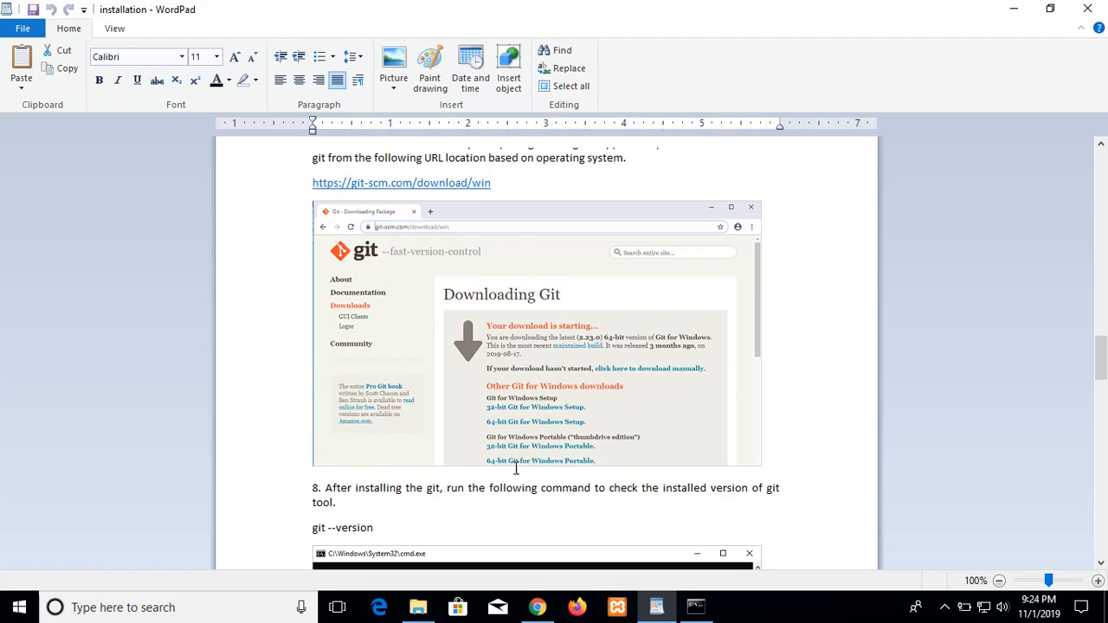
scroll("down", 3)
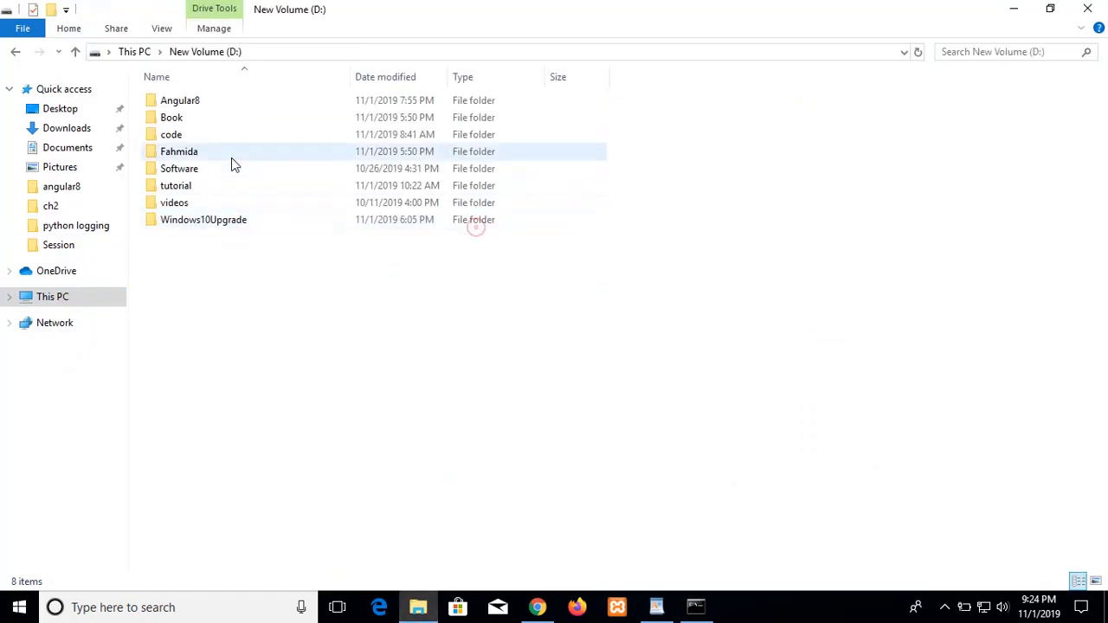
- Reopen the Angular8 folder on drive D with its nodejs folder and installers
double_click(180, 100)
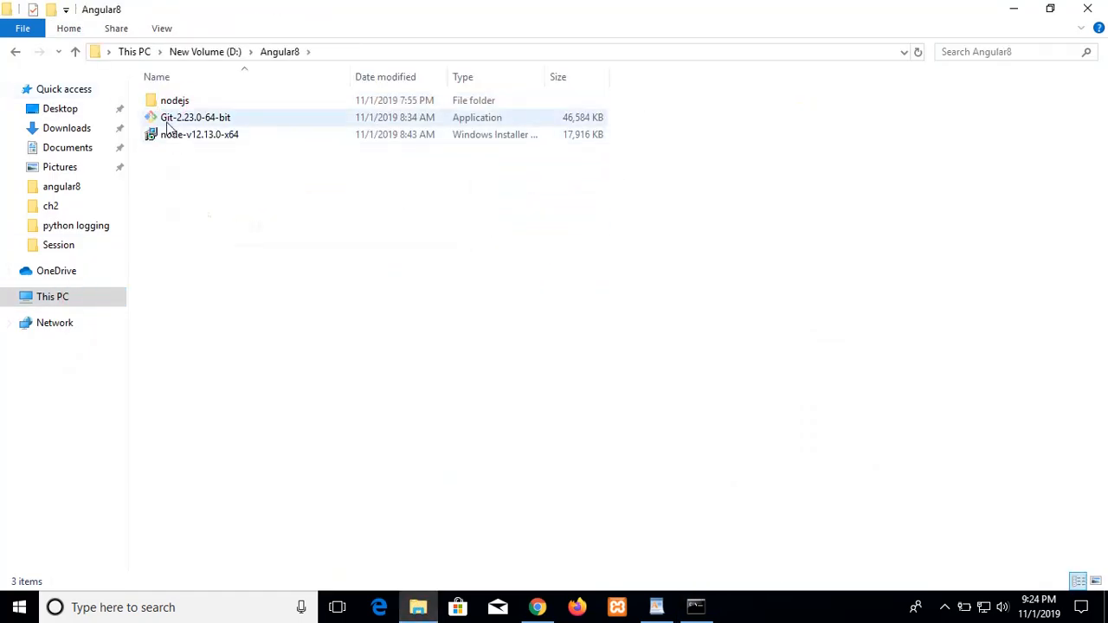
mouse_move(204, 125)
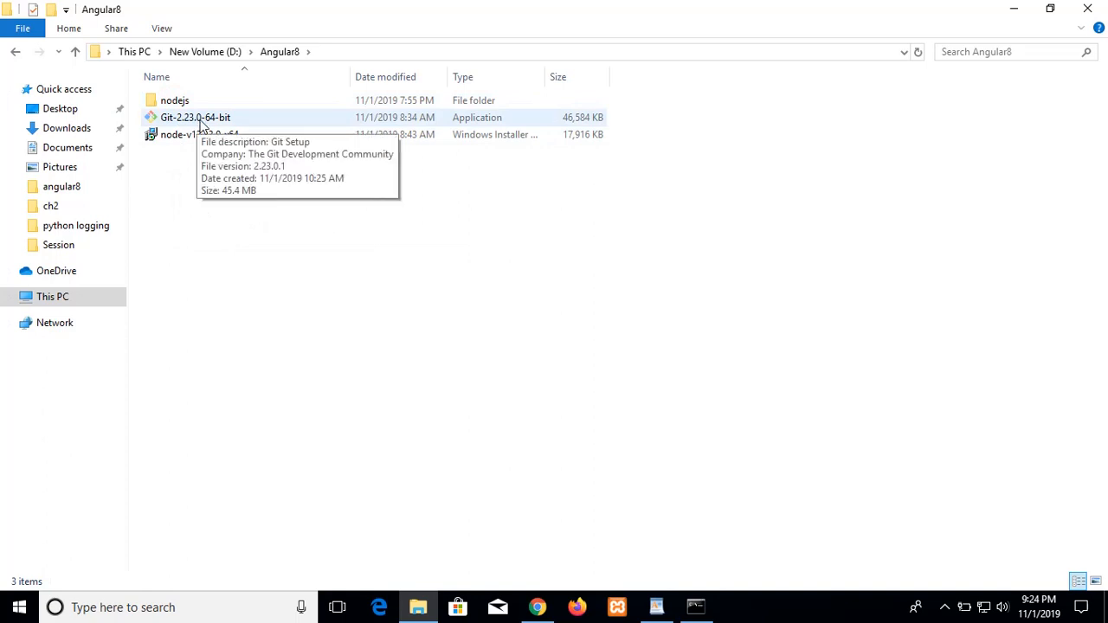
mouse_move(199, 134)
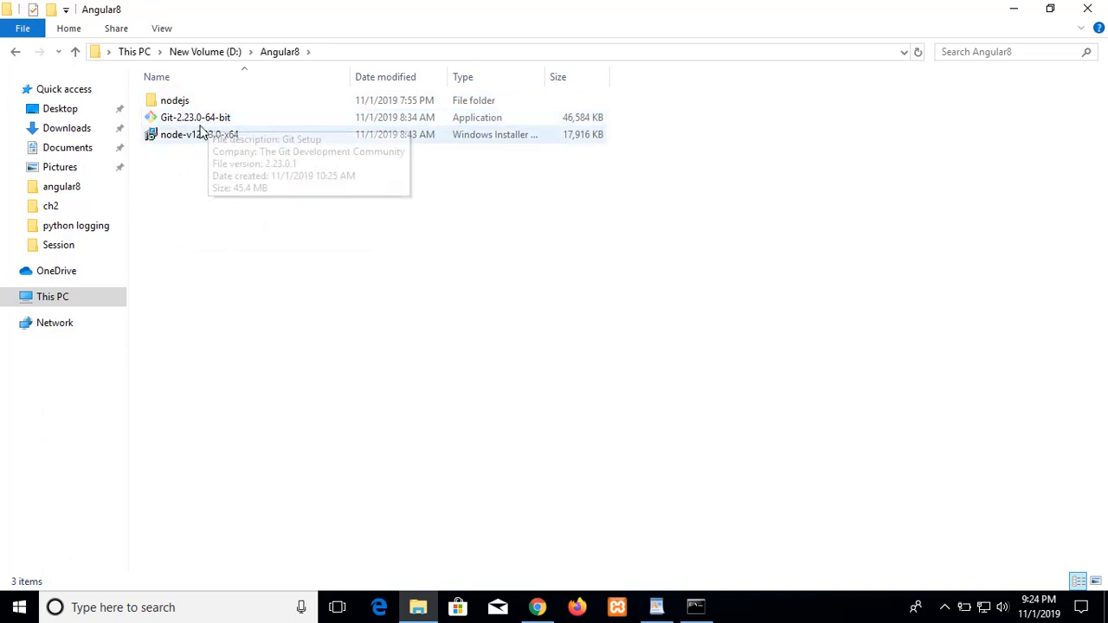
- Run git --version, getting 2.23.0.windows.1, and return to the WordPad notes
left_click(695, 607)
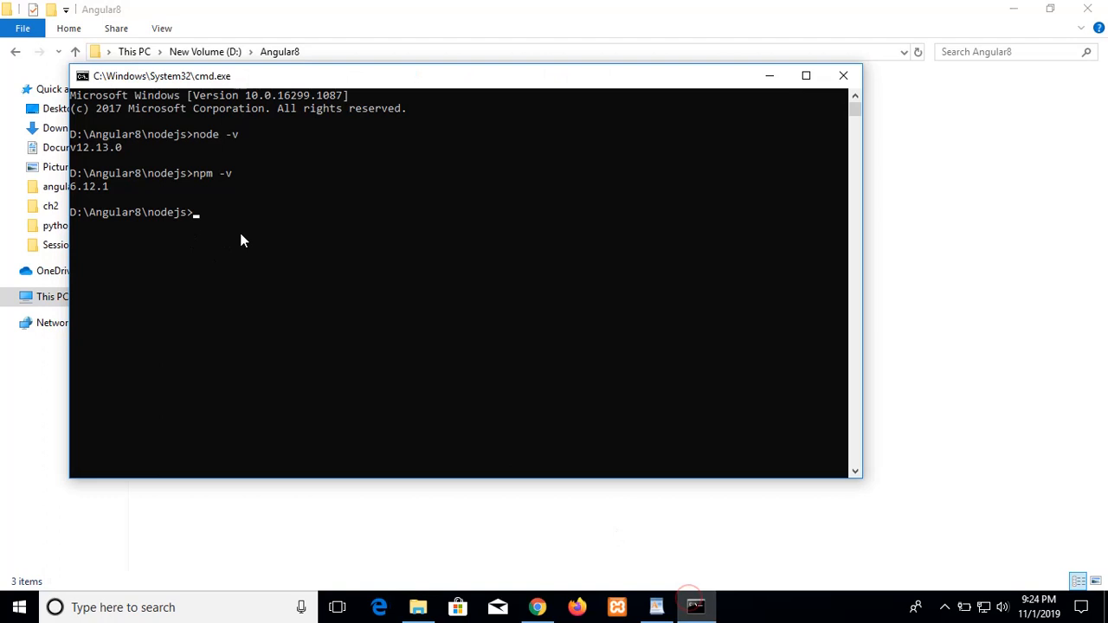
type("git")
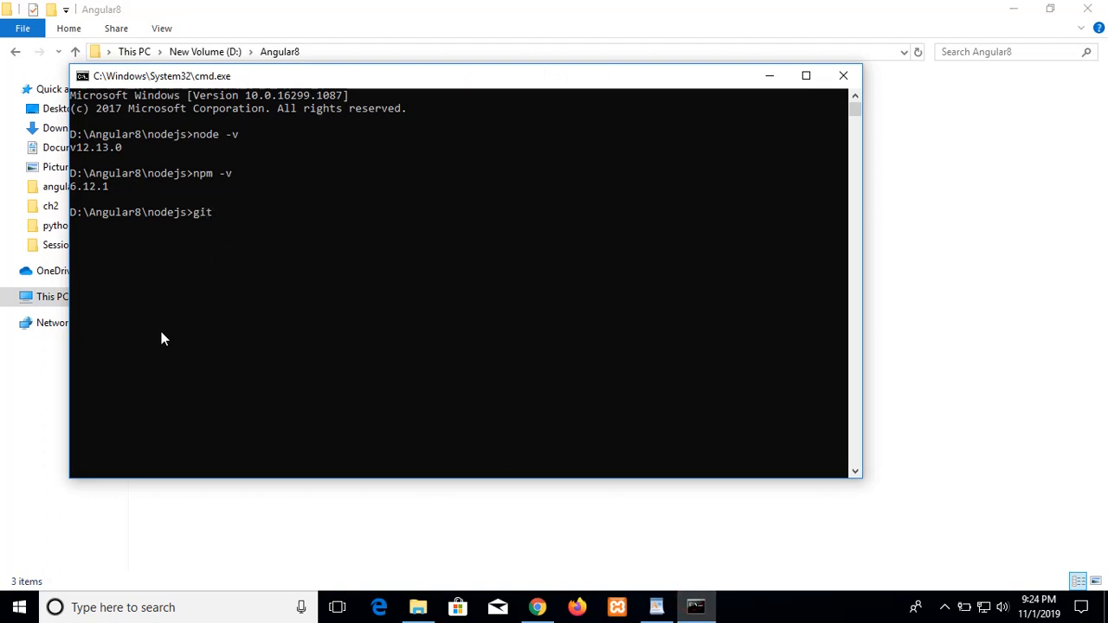
type("--ver")
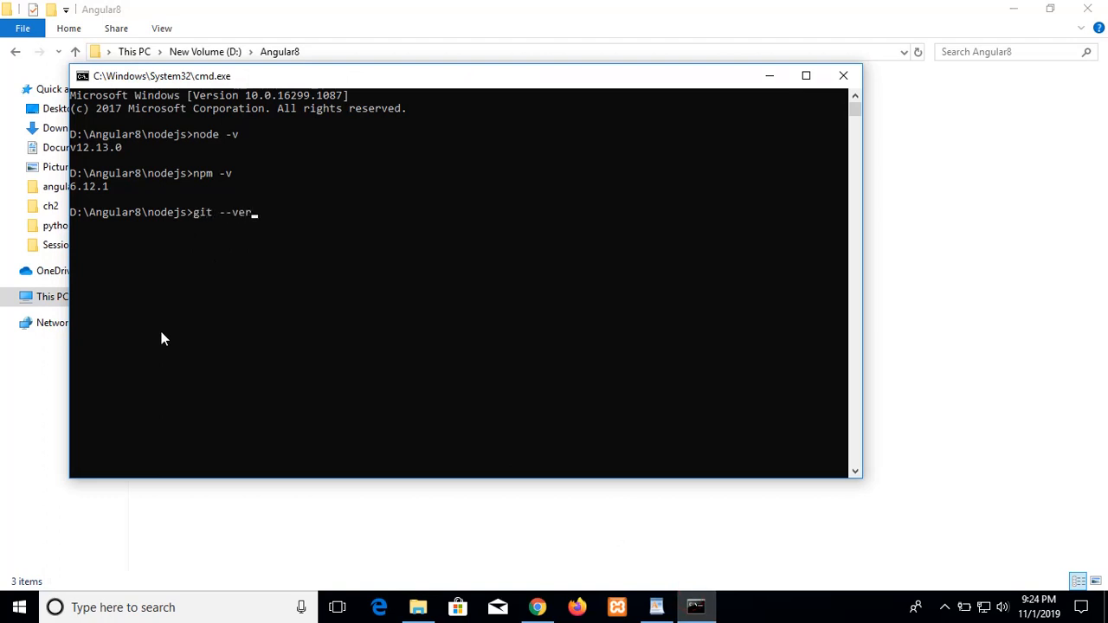
key("enter")
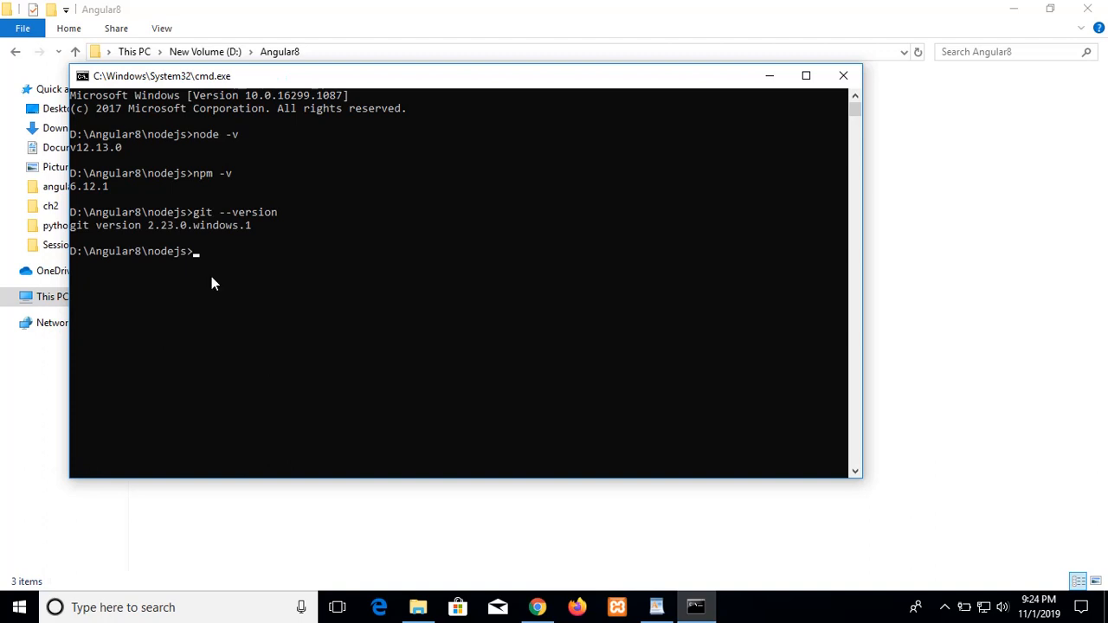
mouse_move(277, 132)
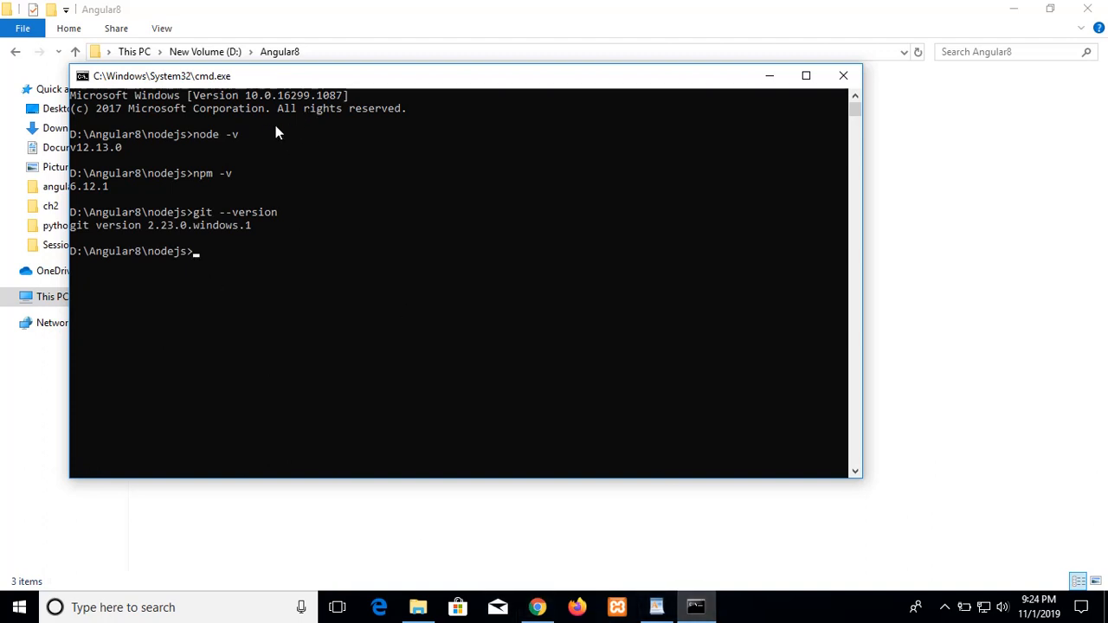
mouse_move(195, 229)
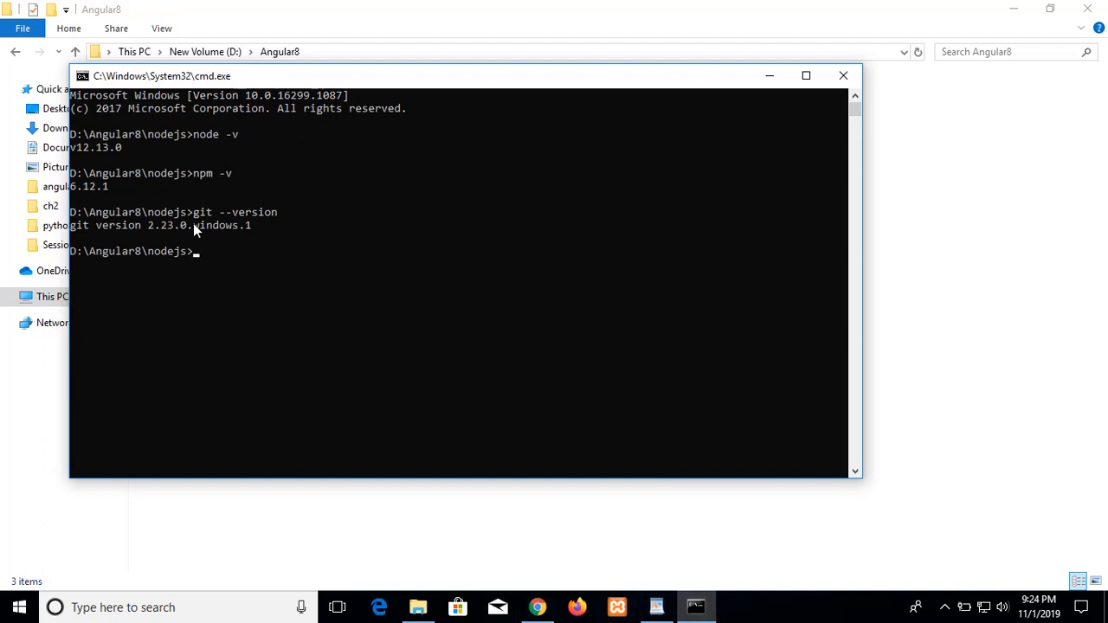
left_click(657, 607)
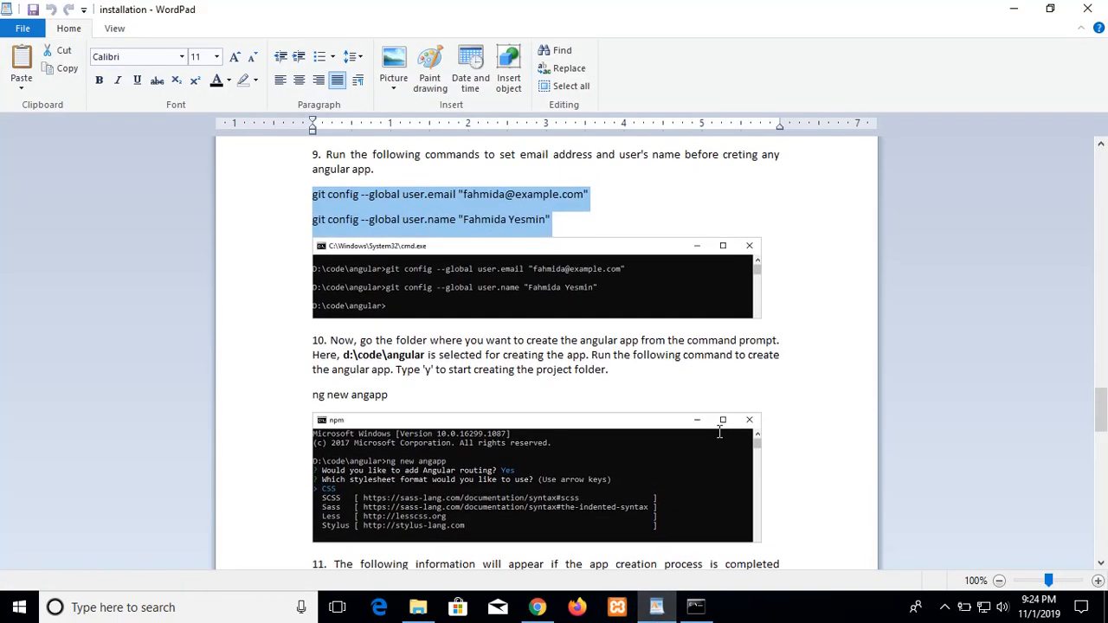
scroll("down", 3)
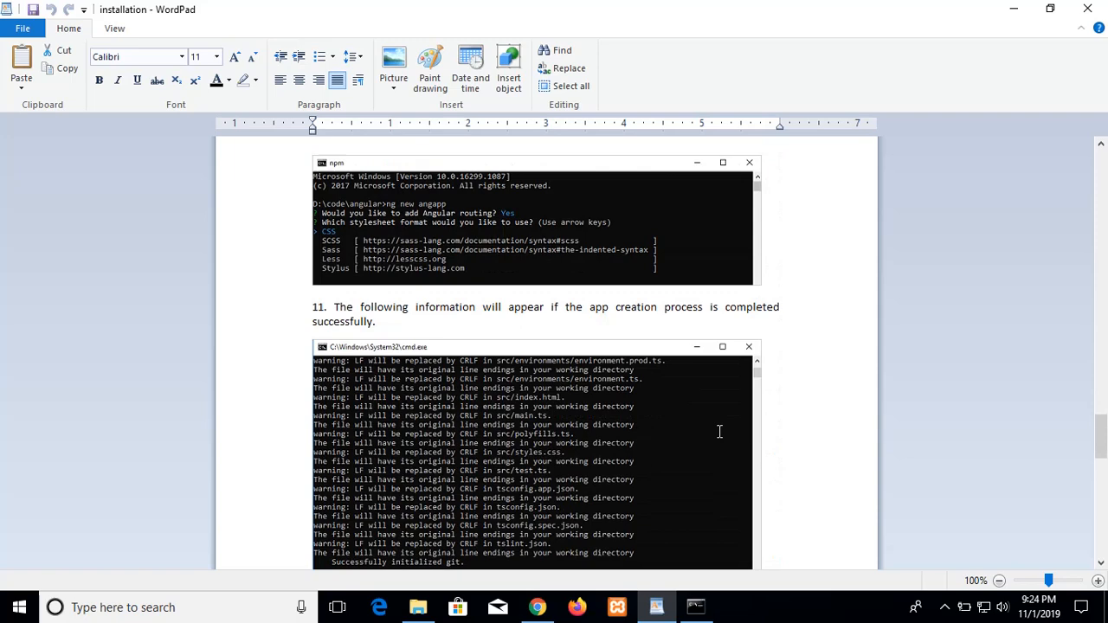
scroll("down", 3)
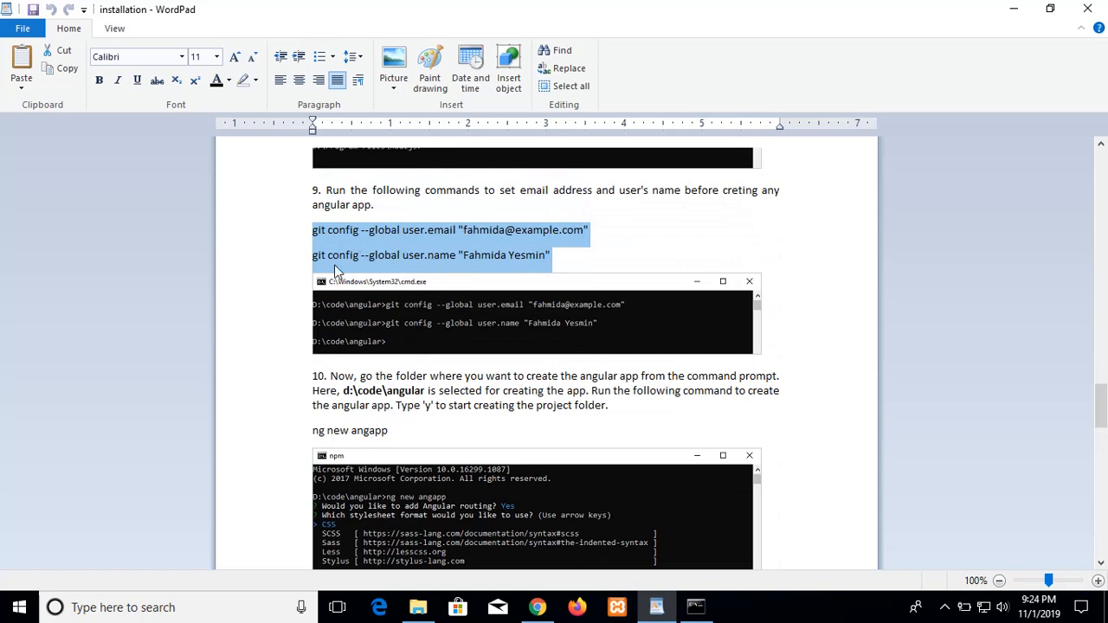
mouse_move(437, 264)
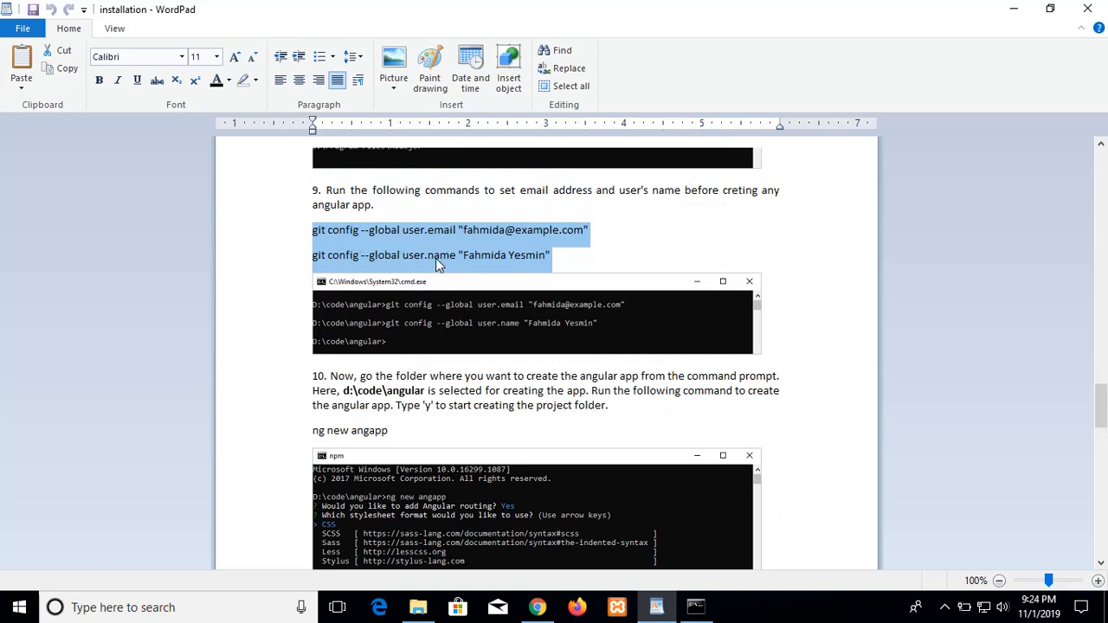
mouse_move(556, 258)
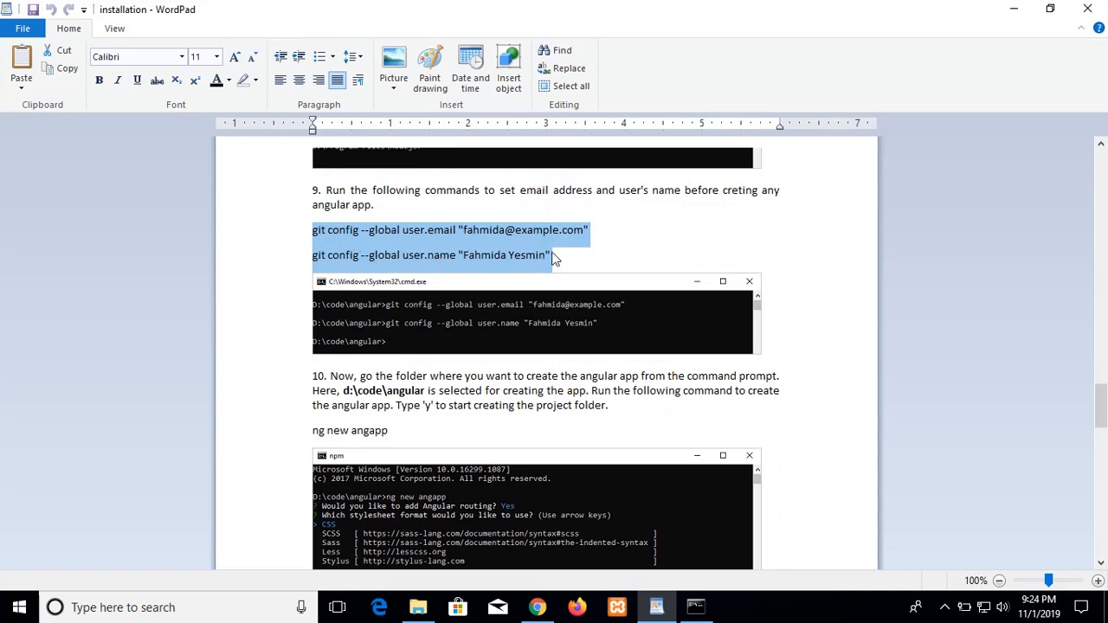
mouse_move(510, 247)
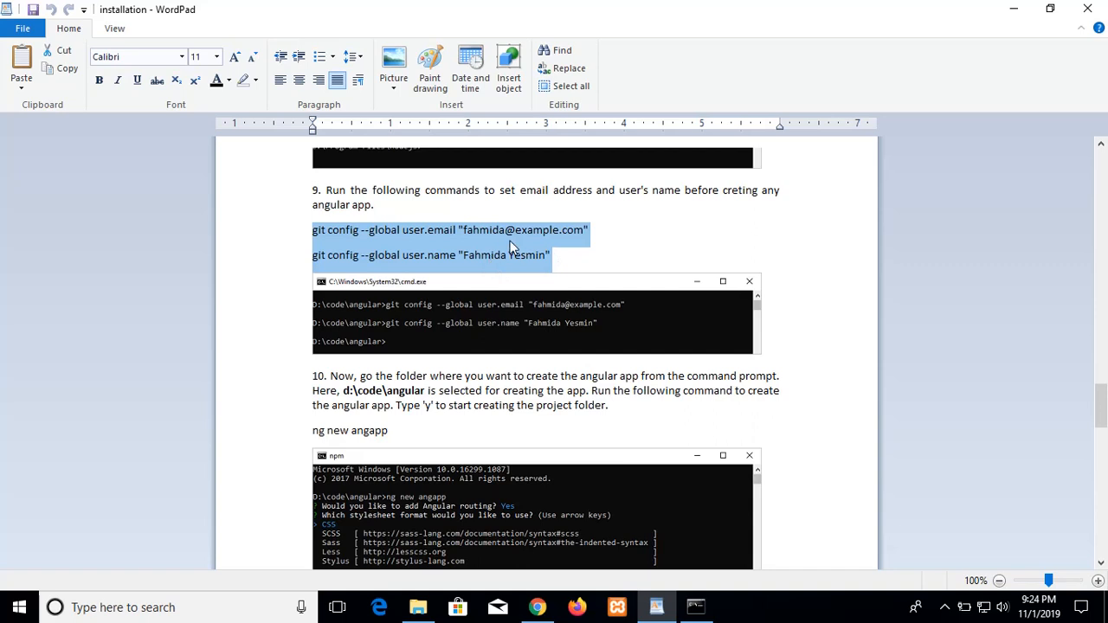
scroll("down", 3)
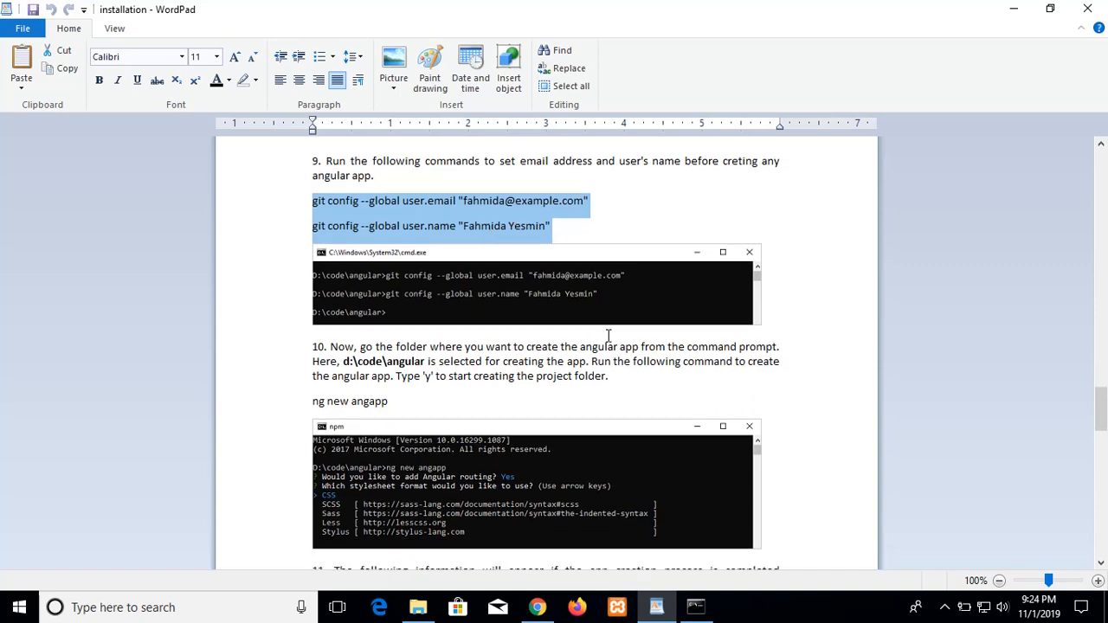
scroll("down", 3)
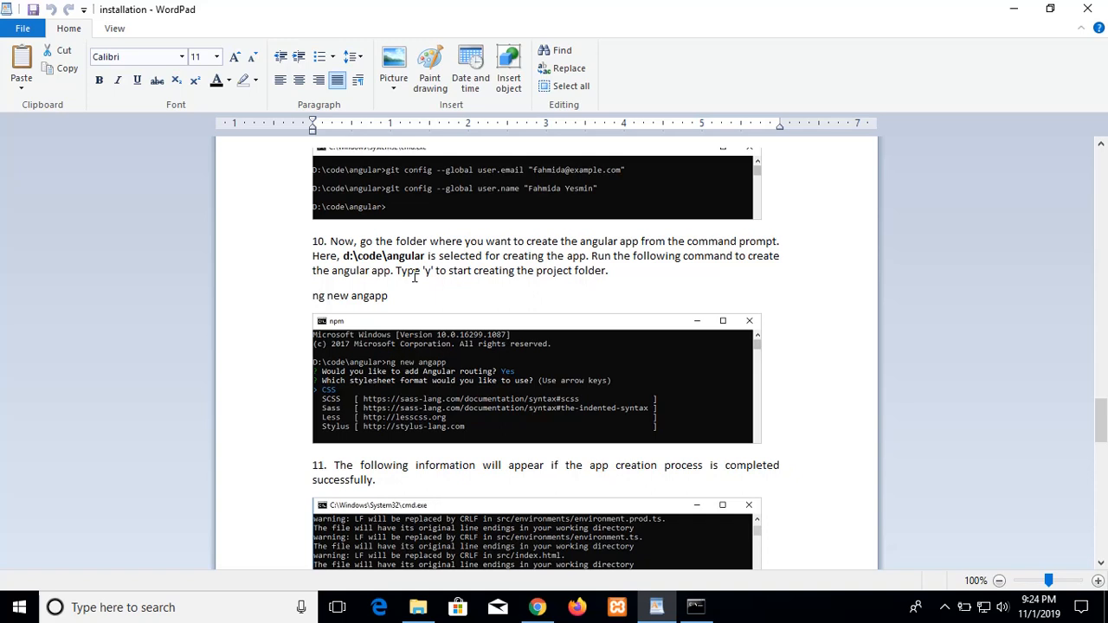
mouse_move(479, 287)
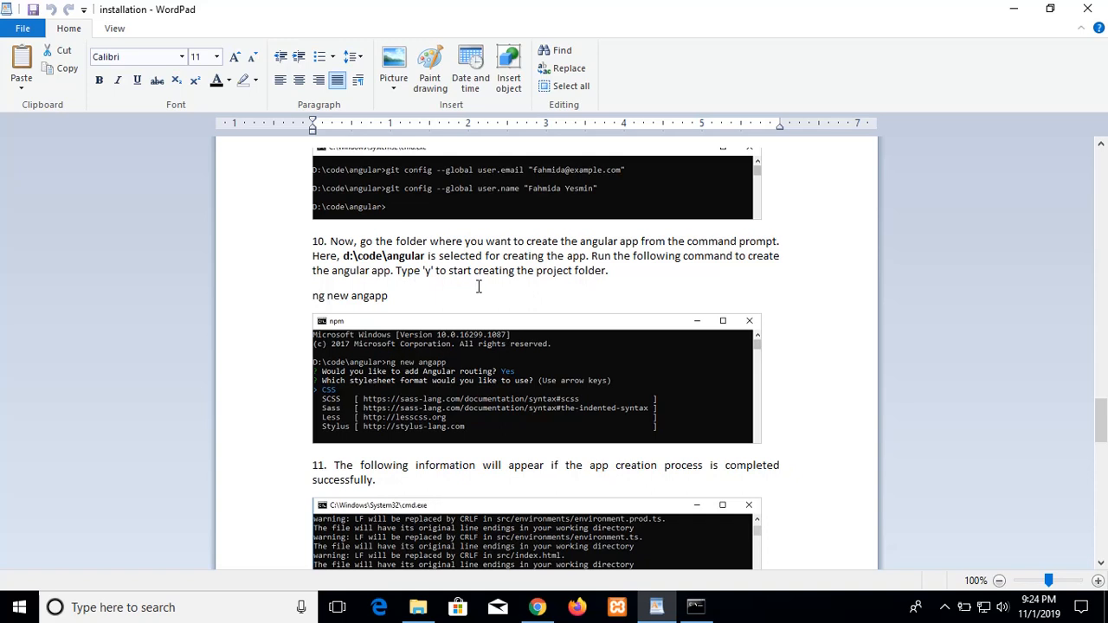
mouse_move(473, 283)
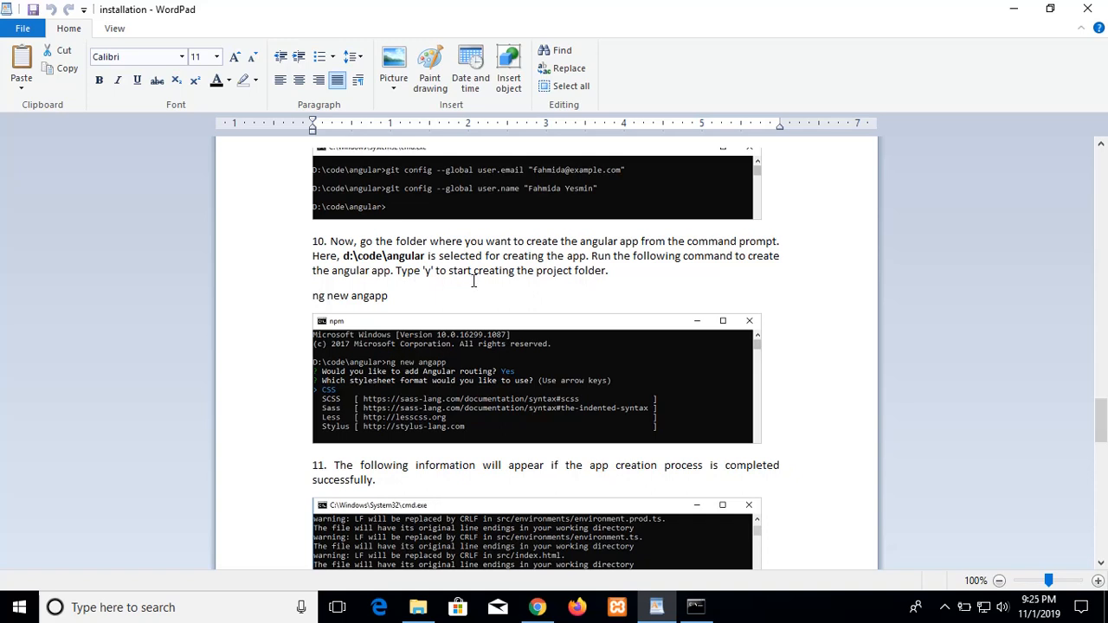
mouse_move(579, 315)
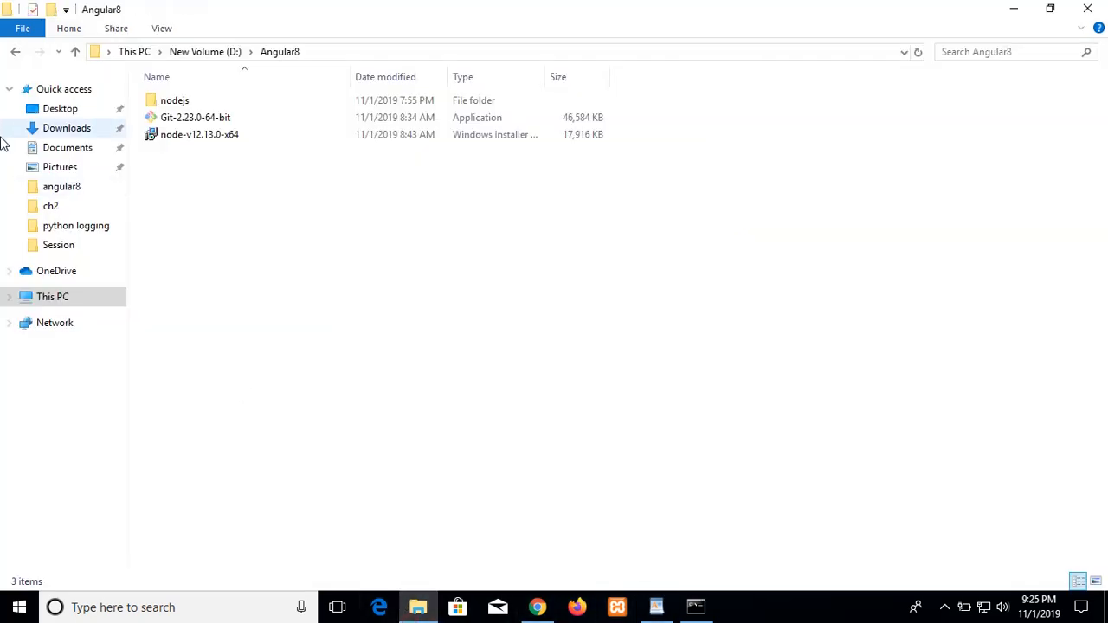
- Navigate to D:\code\angular, listing angapp, myapp, newapp and todo
left_click(53, 296)
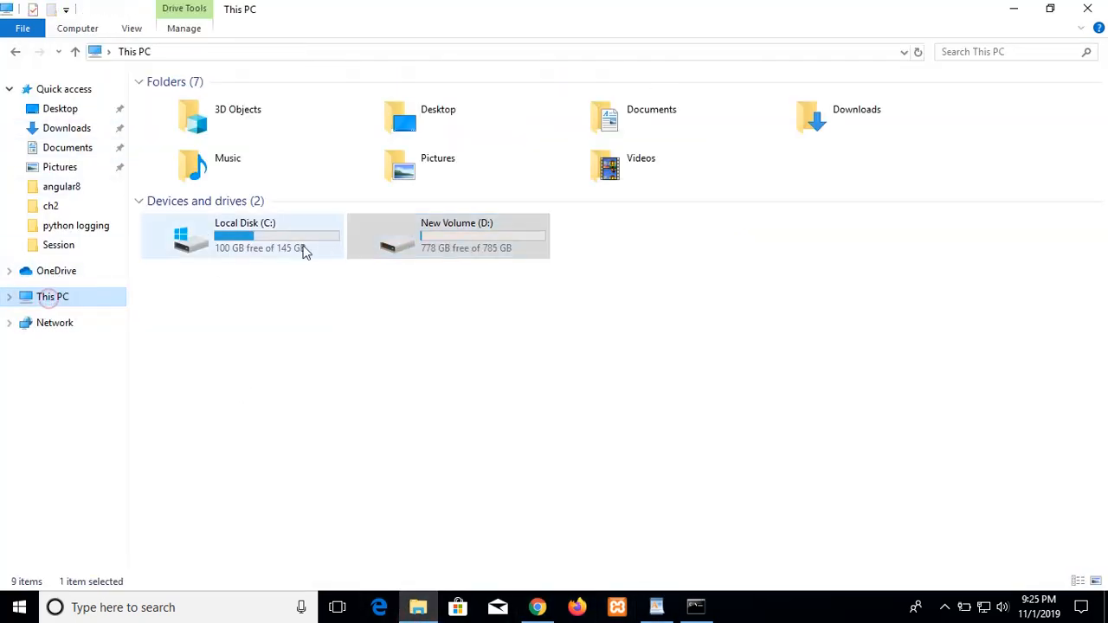
double_click(447, 235)
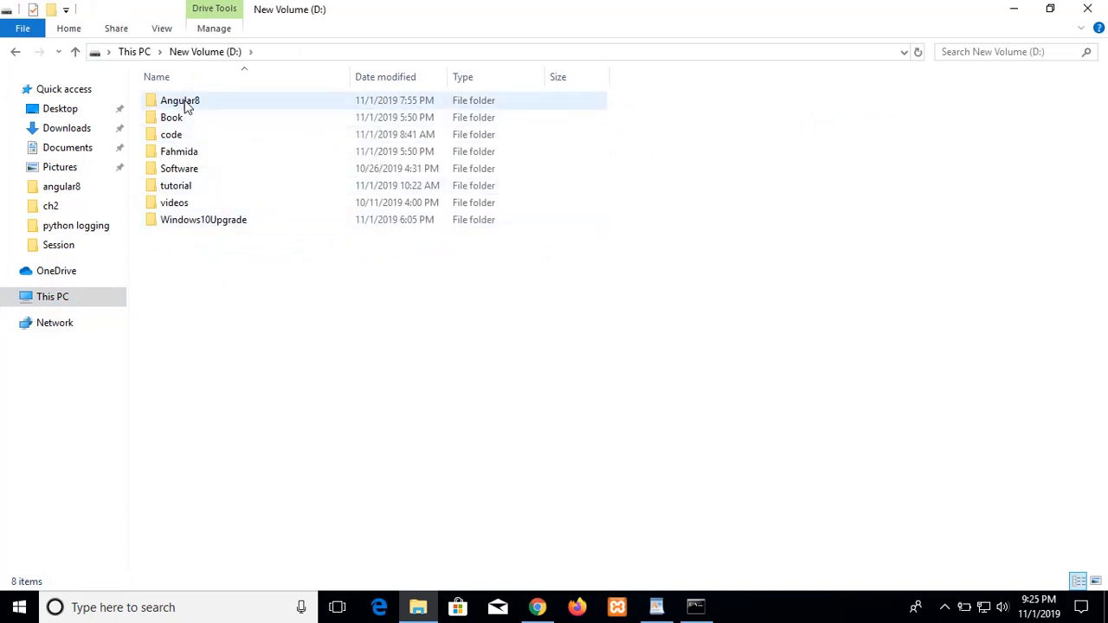
double_click(170, 134)
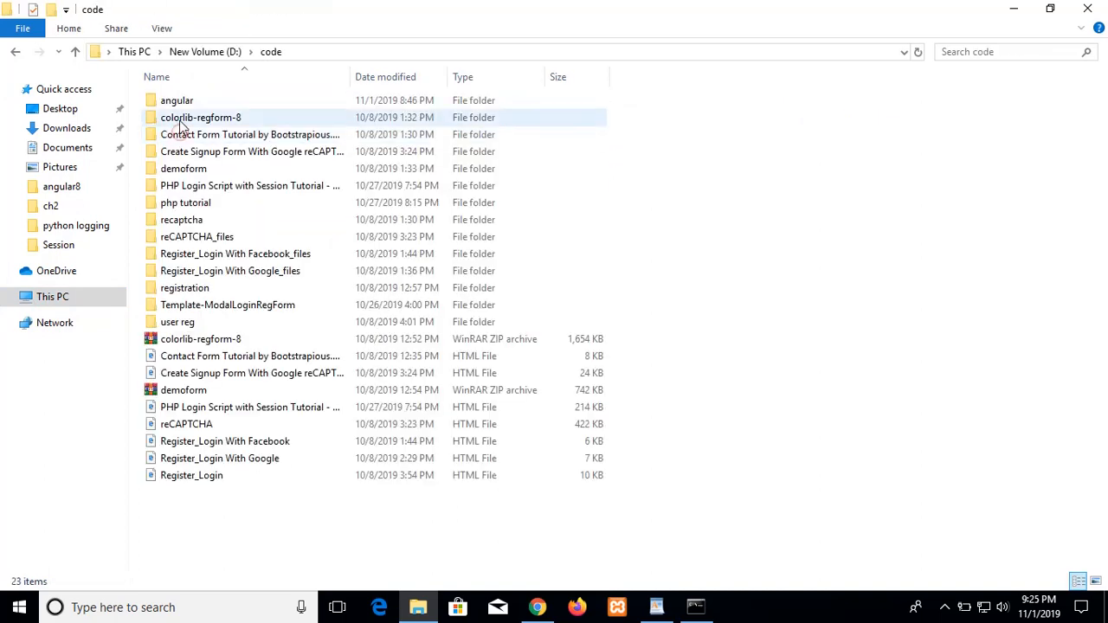
double_click(176, 99)
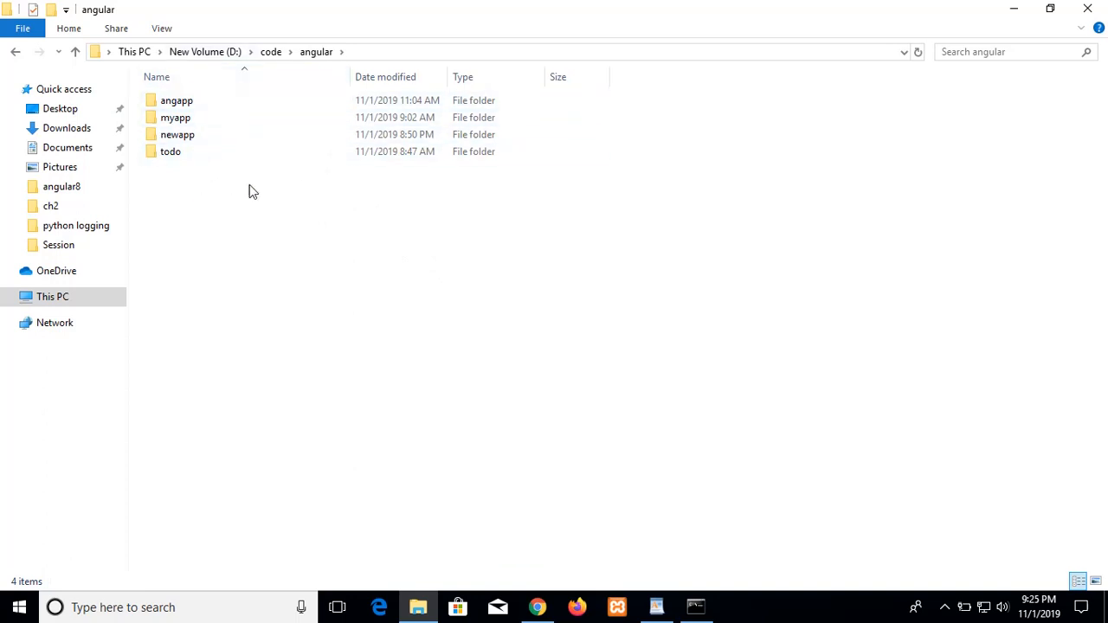
mouse_move(276, 246)
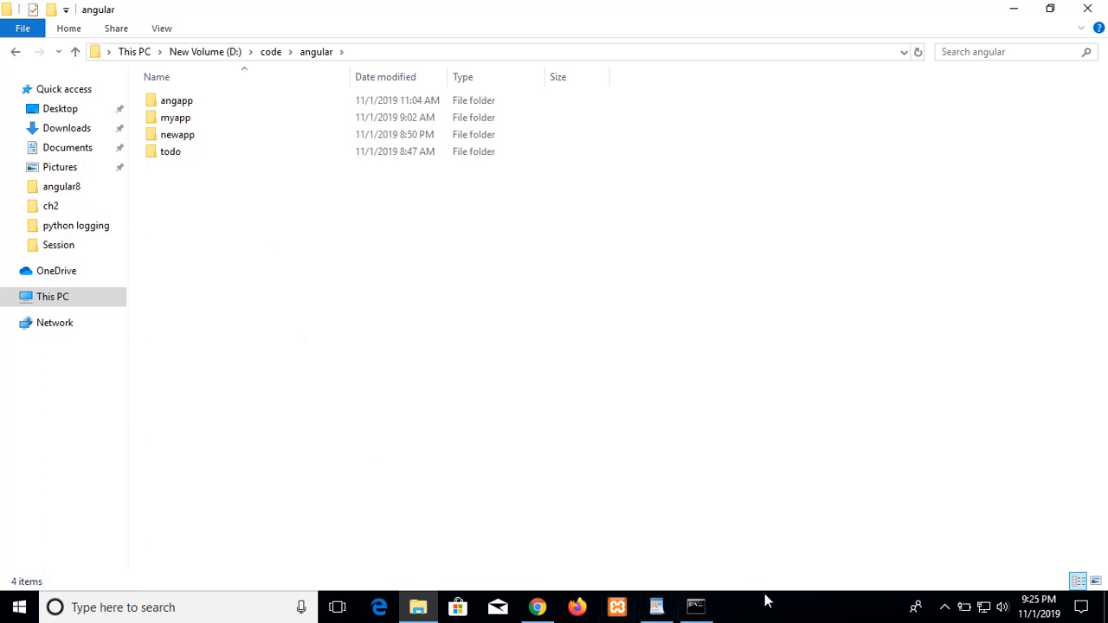
left_click(696, 607)
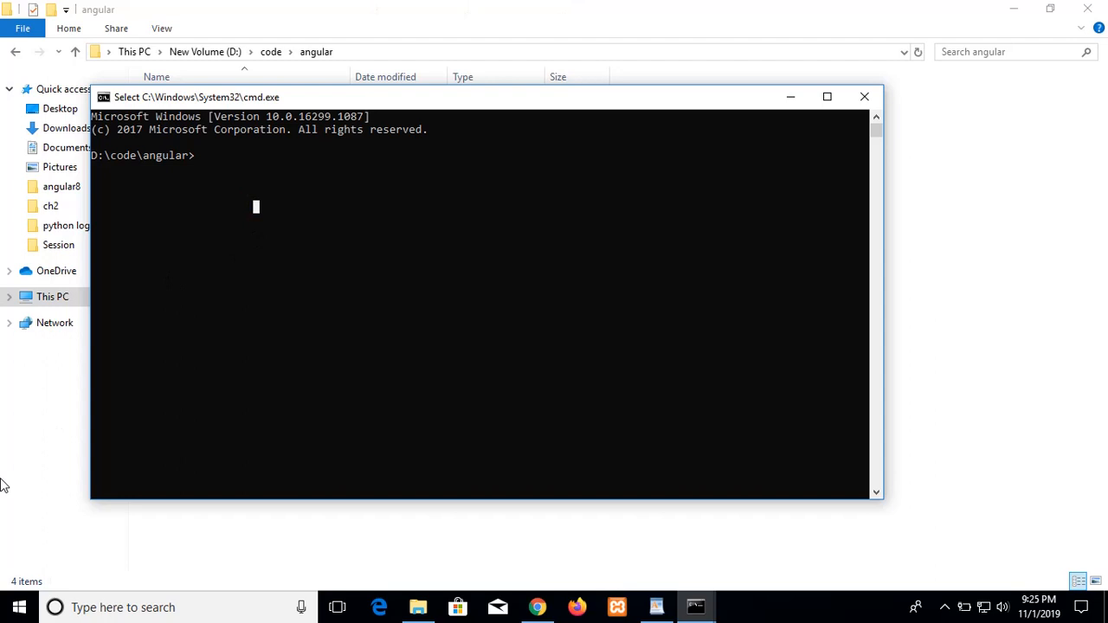
- Type ng new myapp at the D:\code\angular prompt without running it yet
type("ng")
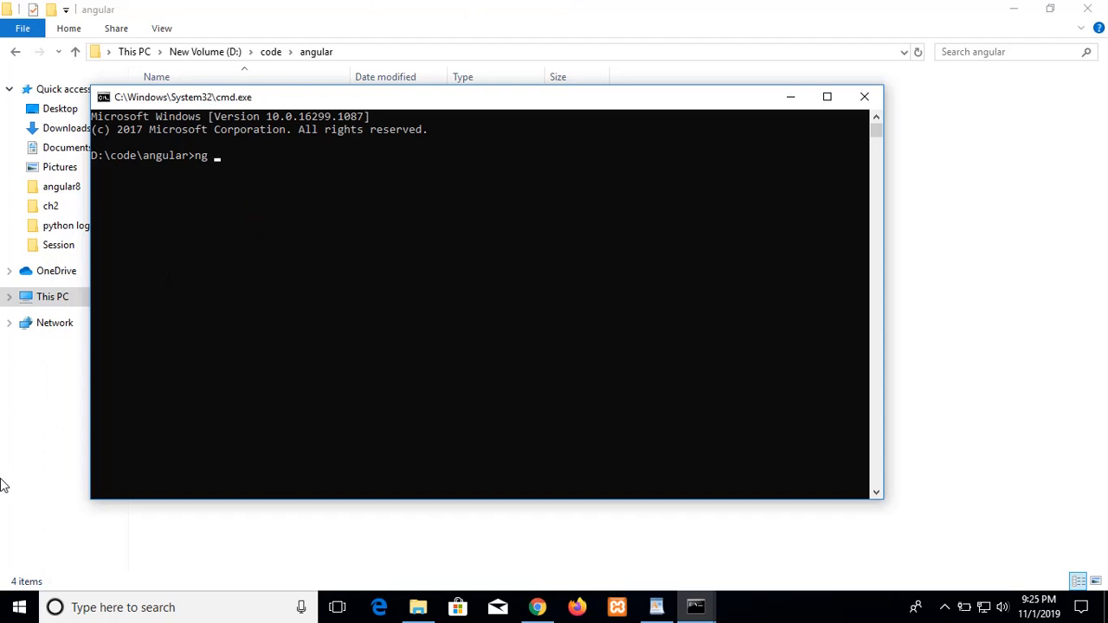
type("new")
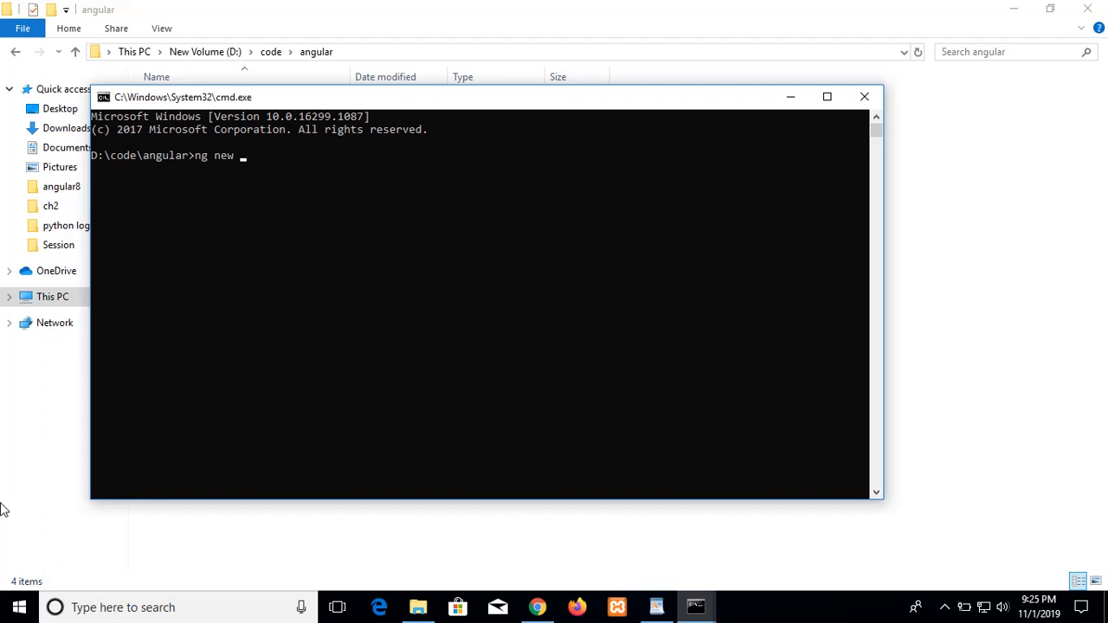
type("myapp")
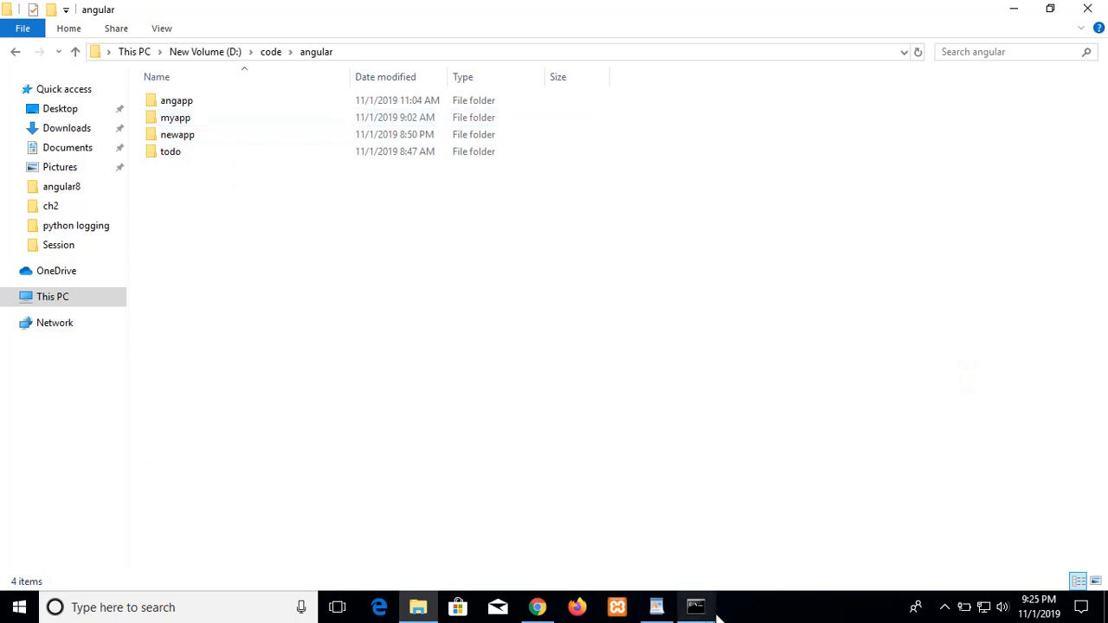
- Check the Command Prompt holding ng new myapp, then return to the WordPad notes
left_click(696, 607)
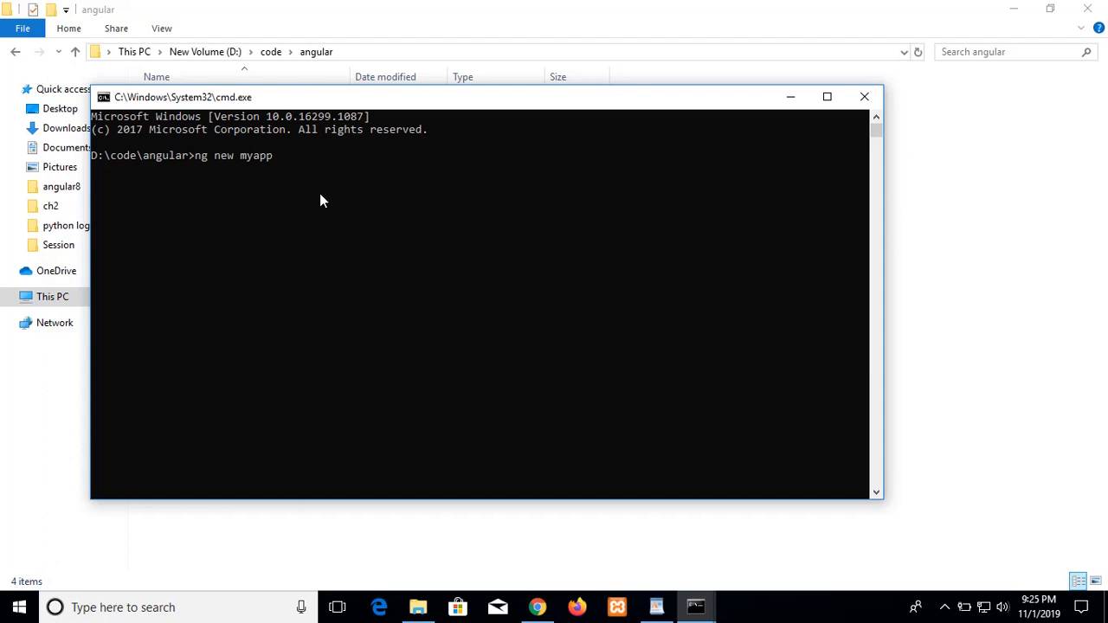
mouse_move(961, 262)
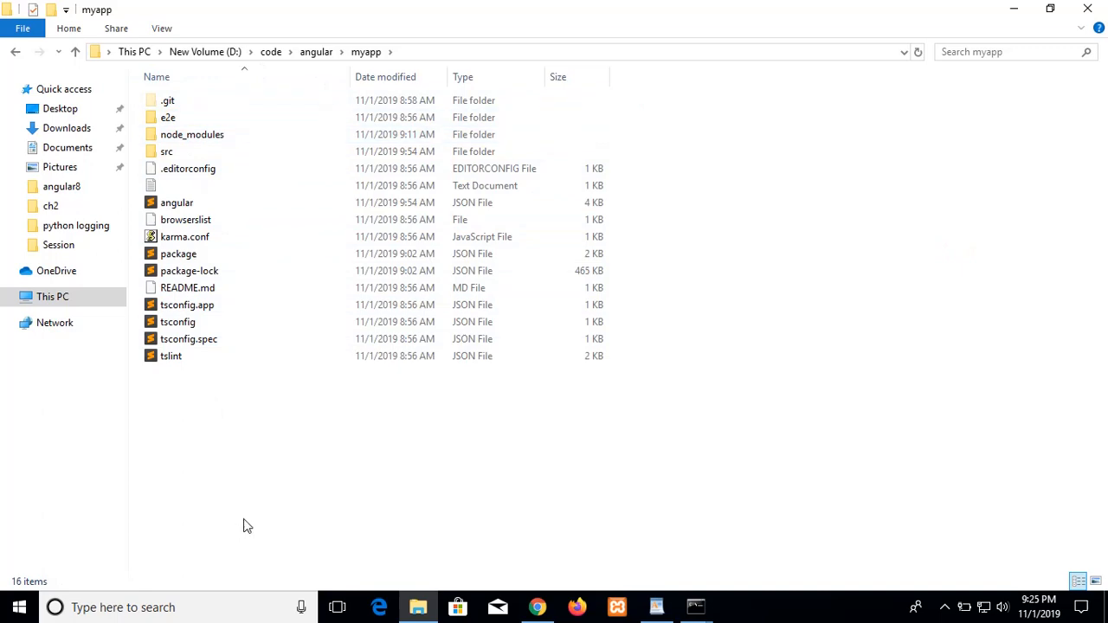
left_click(656, 607)
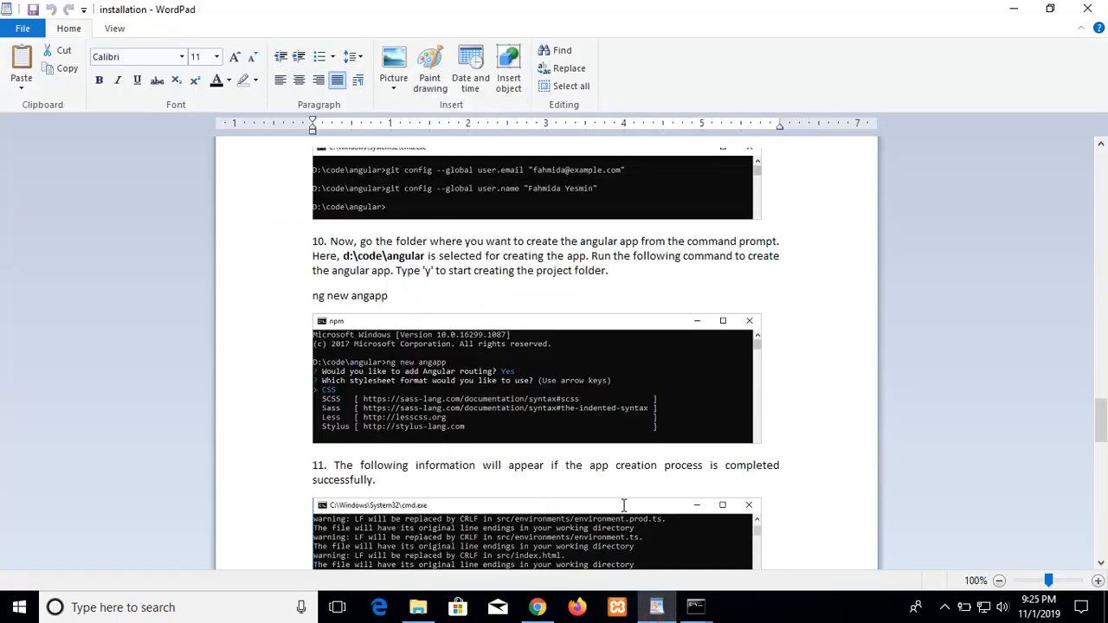
- Scroll the guide to step 12's npm install bootstrap and start typing 'cd myapp'
scroll("down", 3)
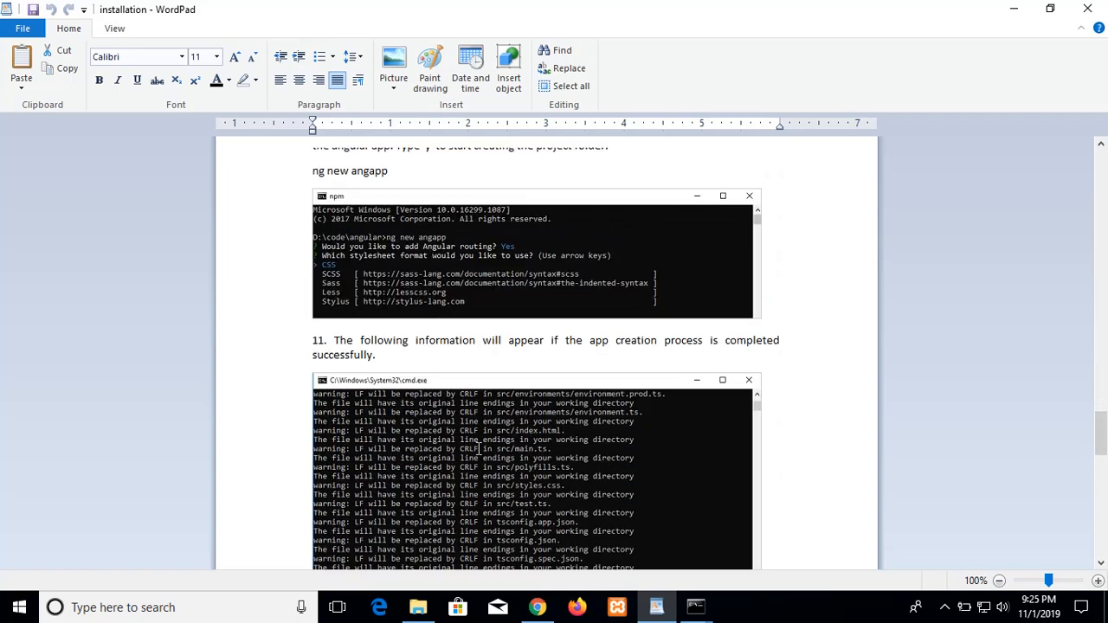
scroll("down", 3)
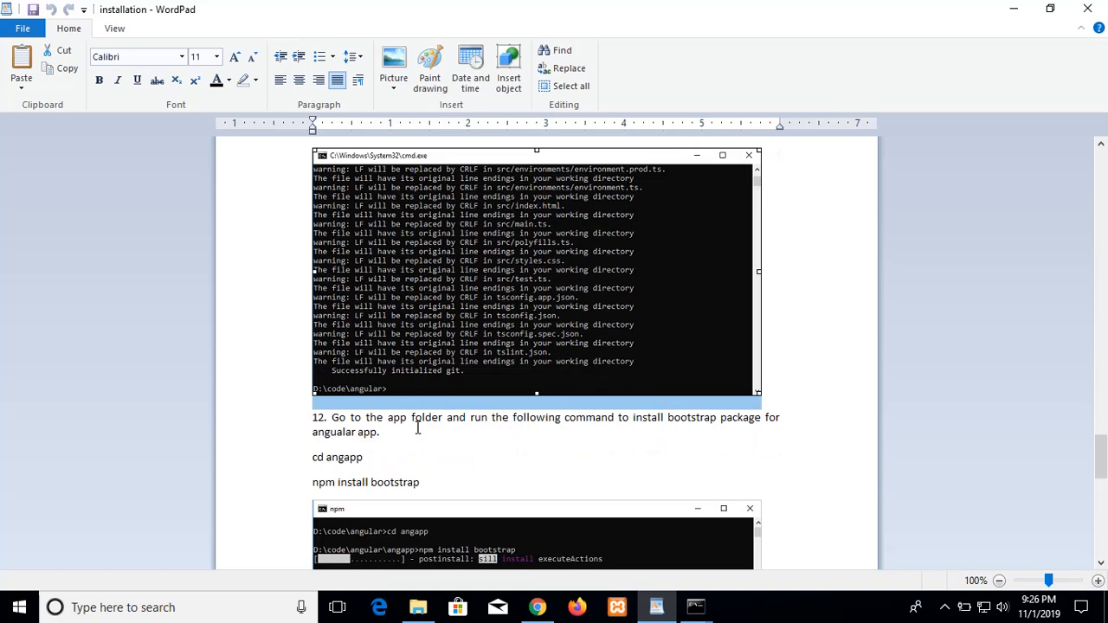
mouse_move(486, 429)
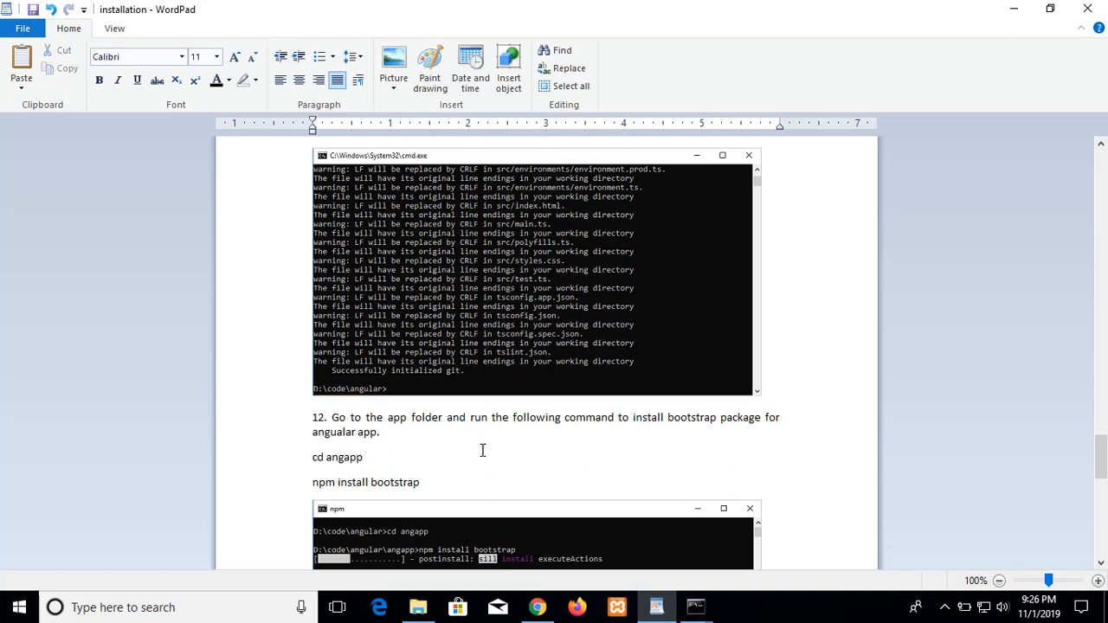
mouse_move(425, 474)
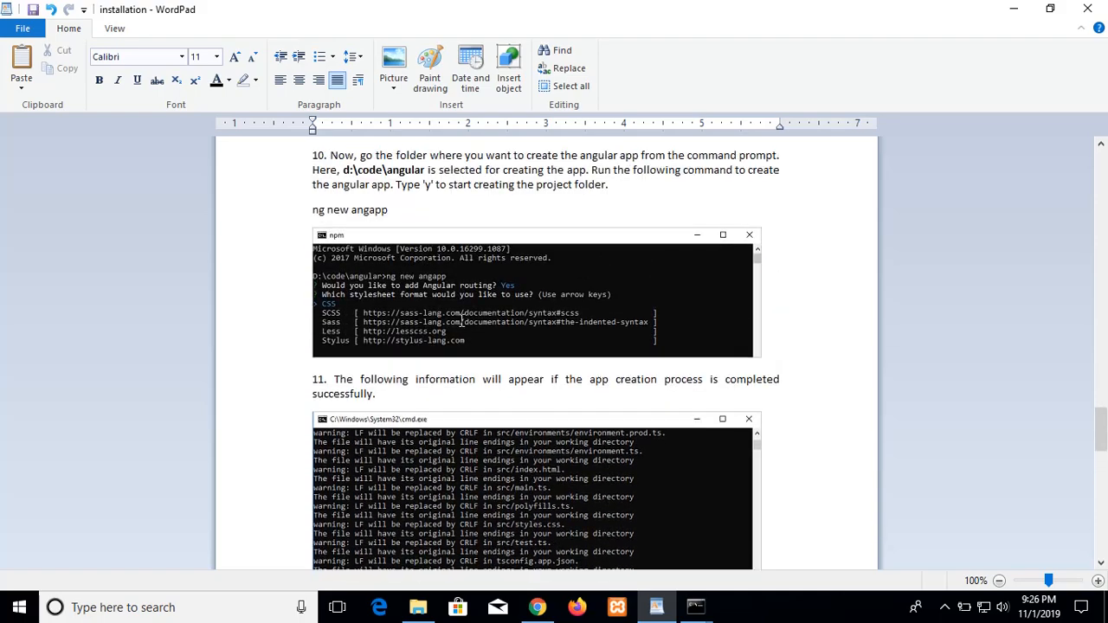
scroll("down", 3)
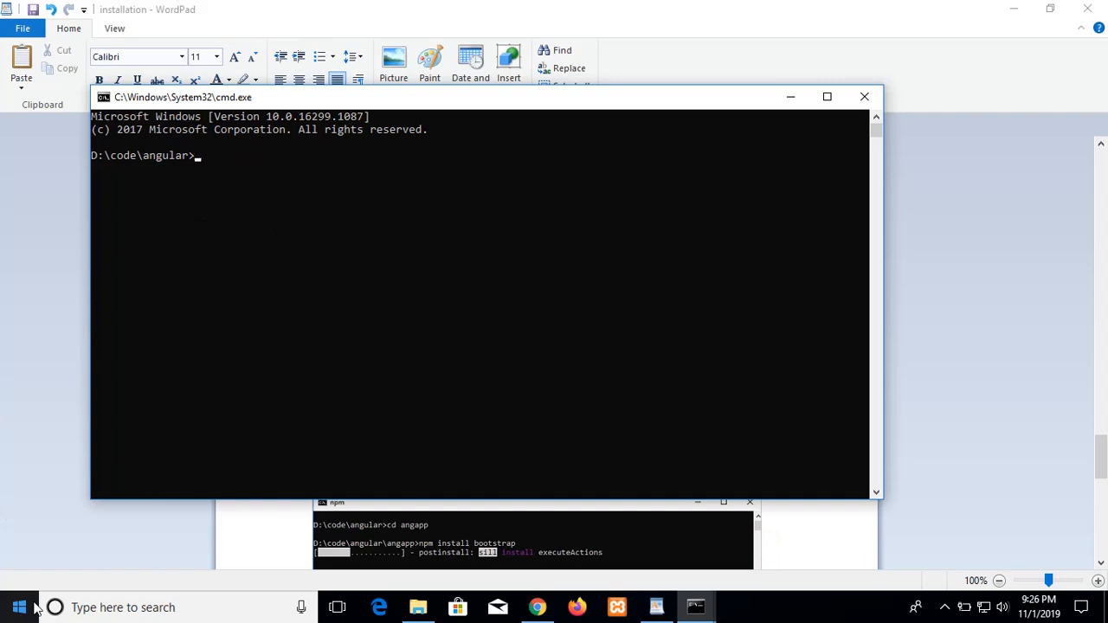
type("cd")
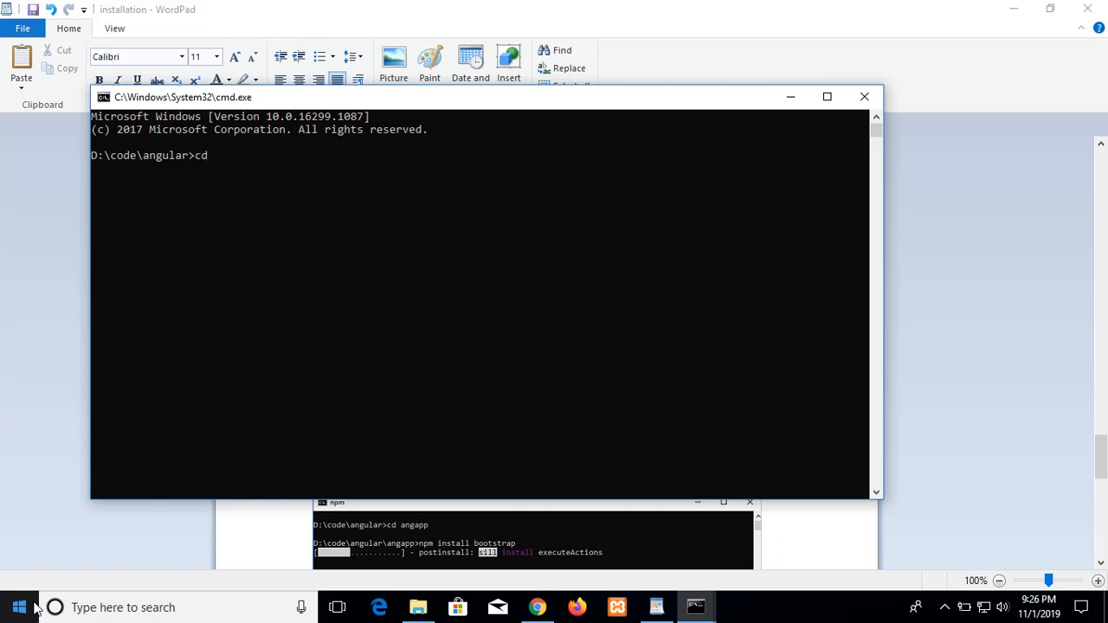
type("myapp")
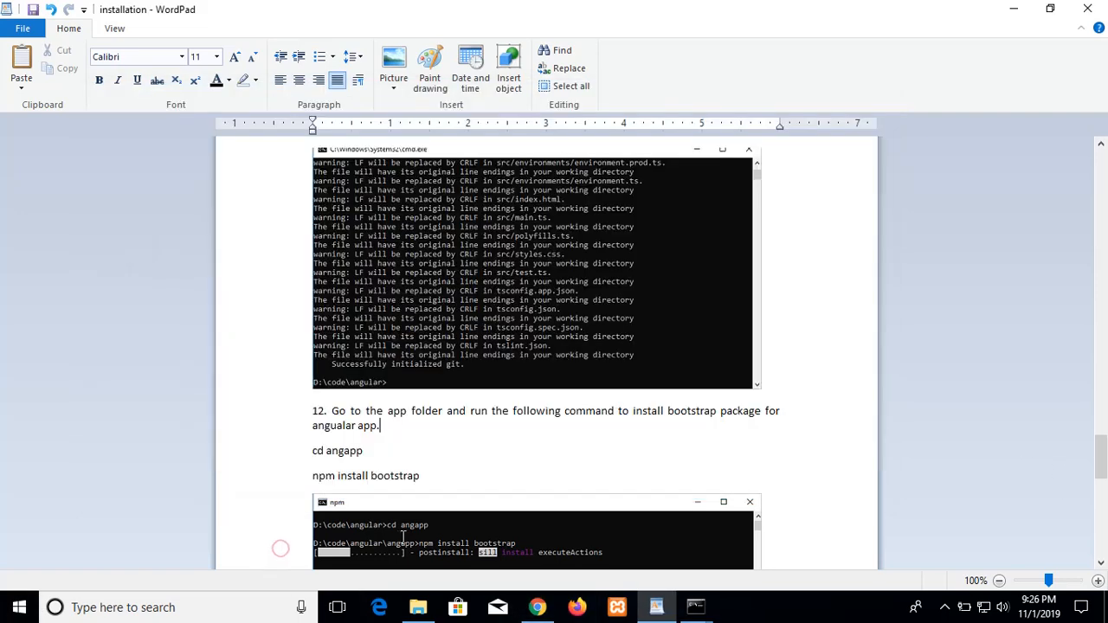
mouse_move(305, 480)
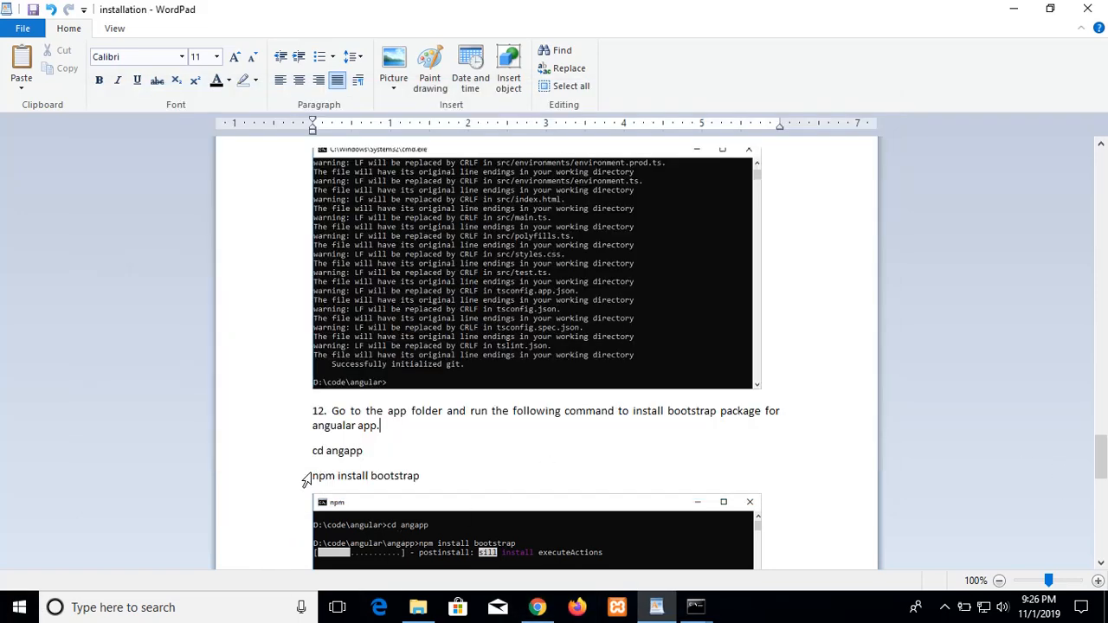
- Select the 'npm install bootstrap' line in the guide and copy it
triple_click(365, 476)
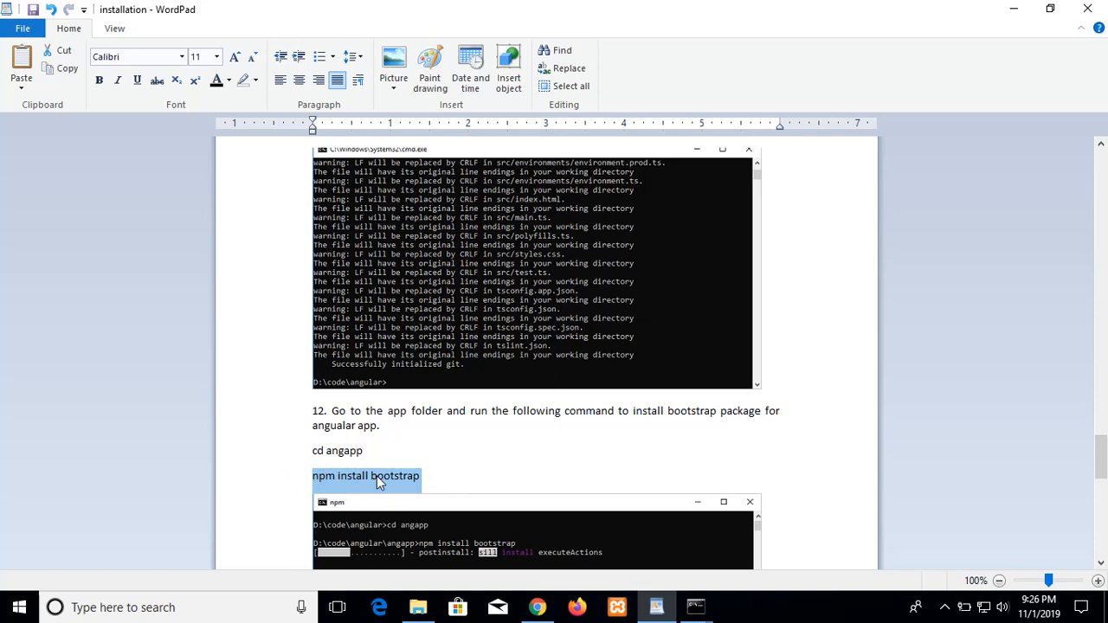
right_click(376, 481)
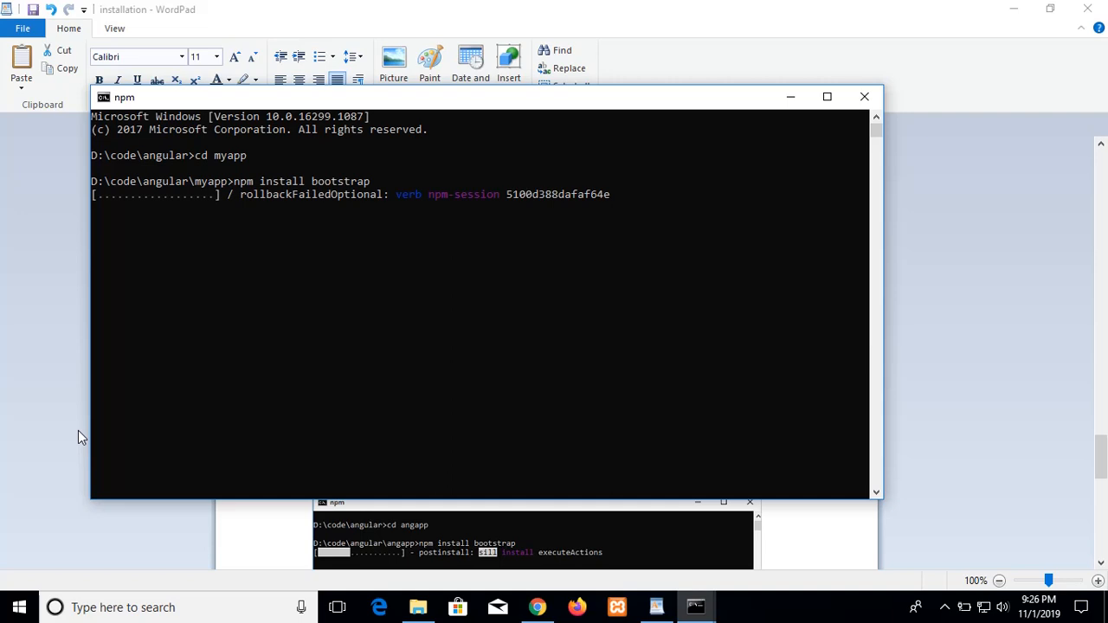
mouse_move(560, 334)
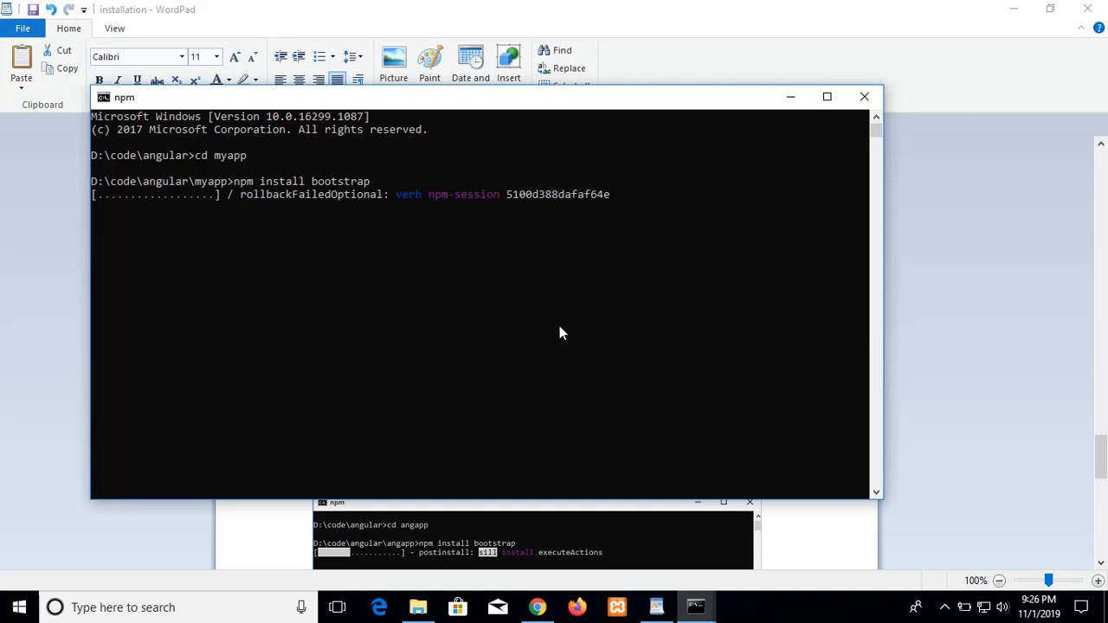
mouse_move(570, 327)
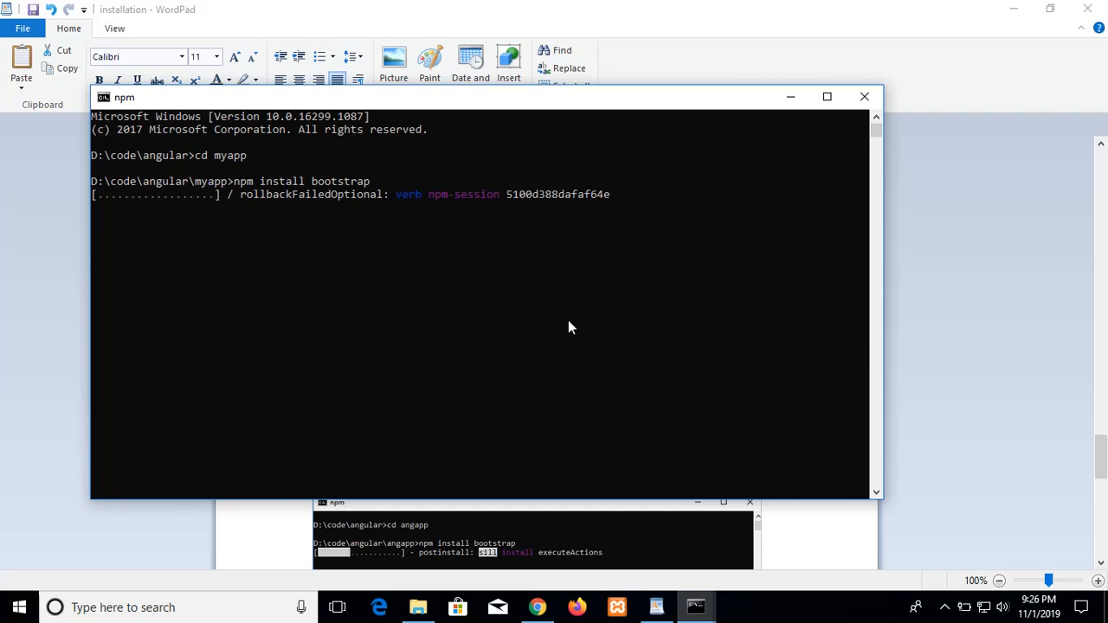
mouse_move(364, 198)
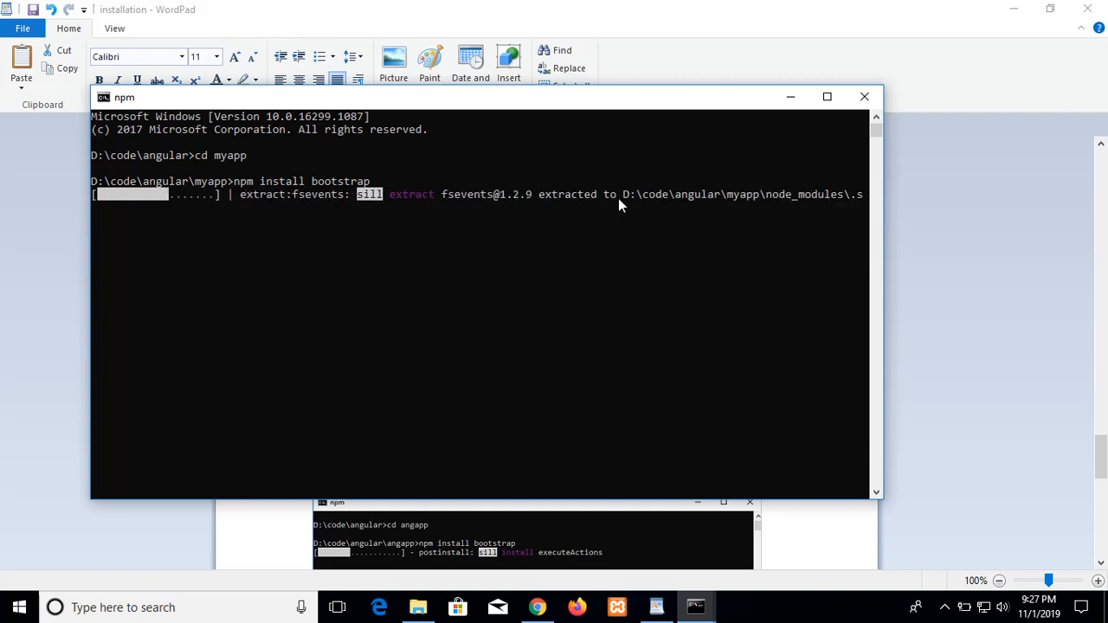
mouse_move(627, 293)
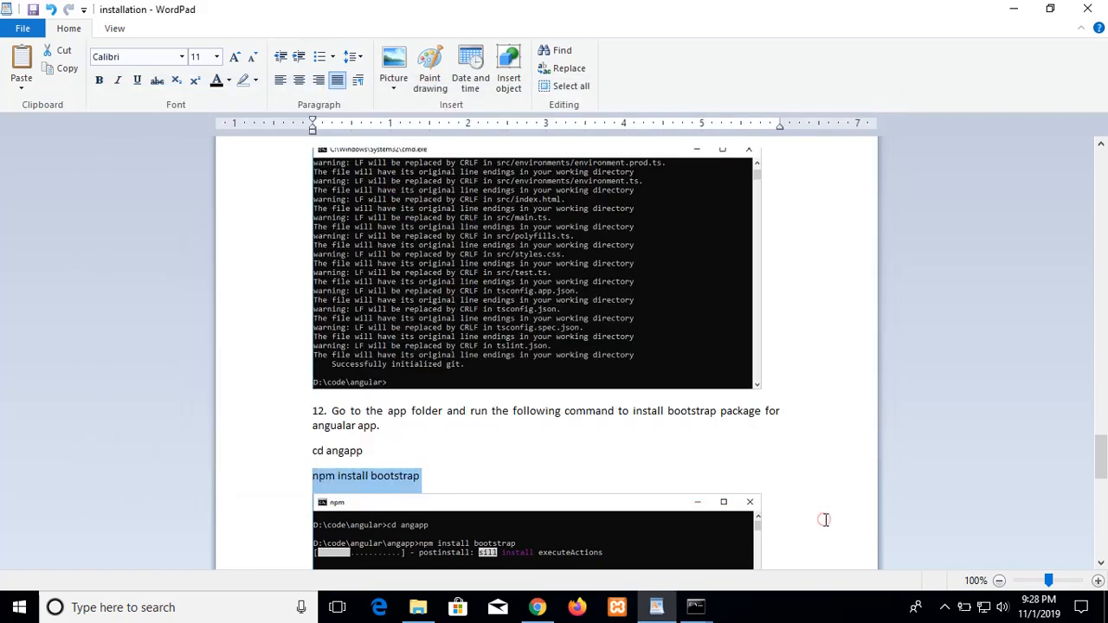
scroll("down", 3)
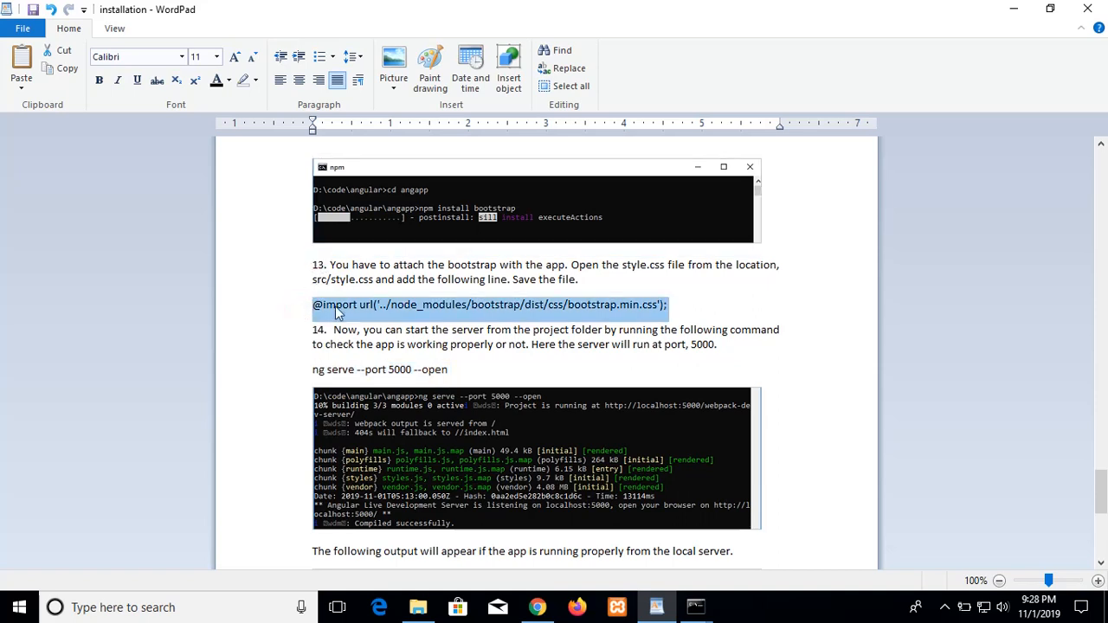
mouse_move(411, 314)
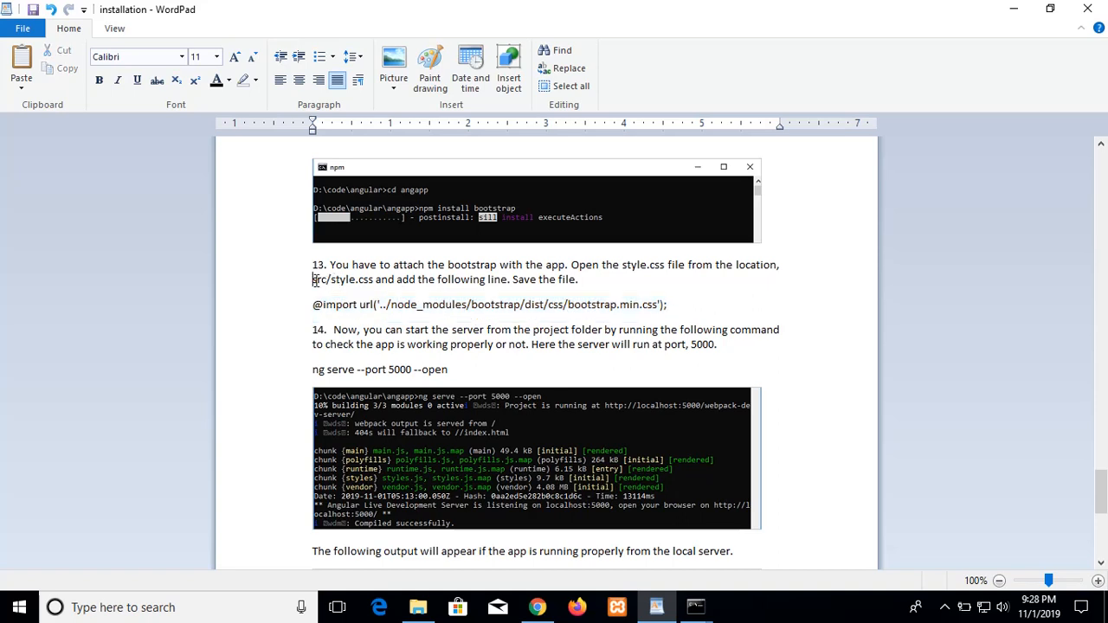
- Browse into the myapp src folder and open styles.css in Sublime Text
left_click(418, 607)
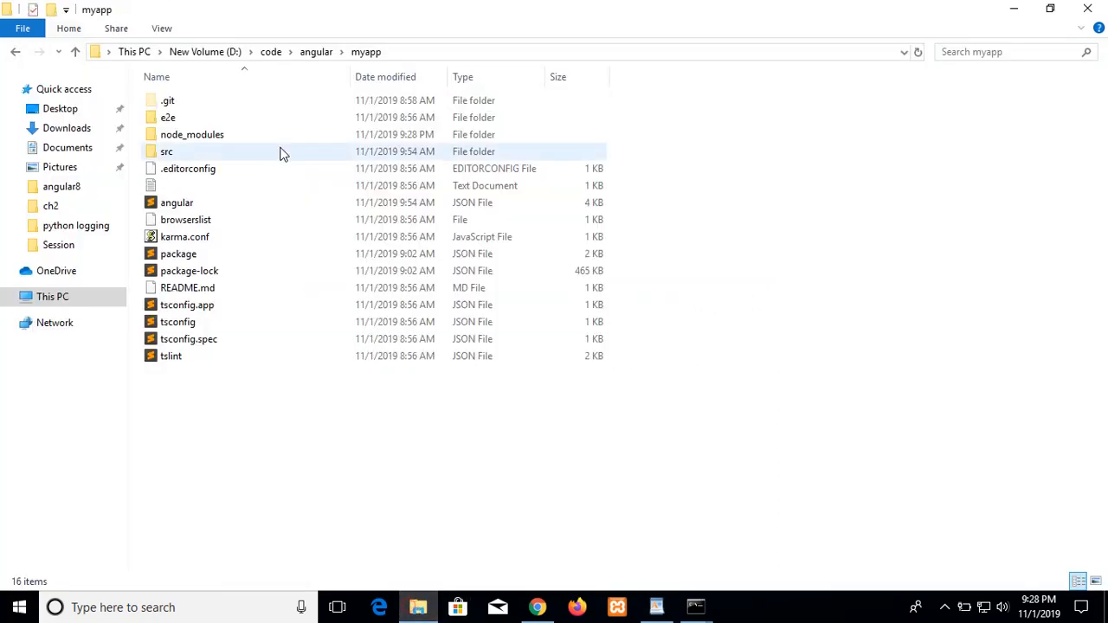
left_click(188, 168)
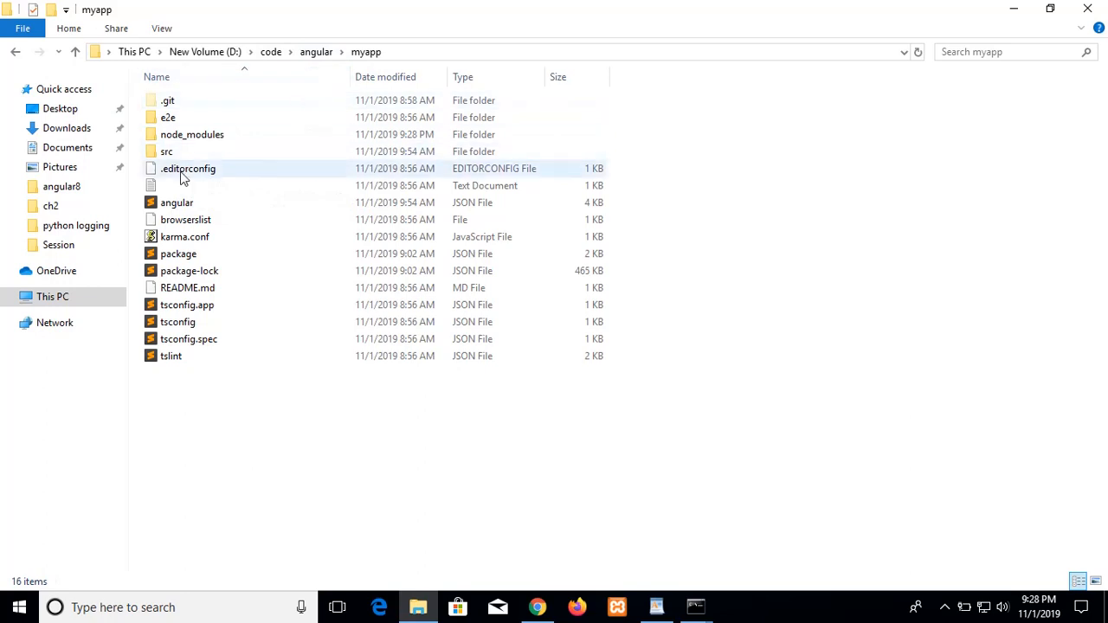
double_click(166, 152)
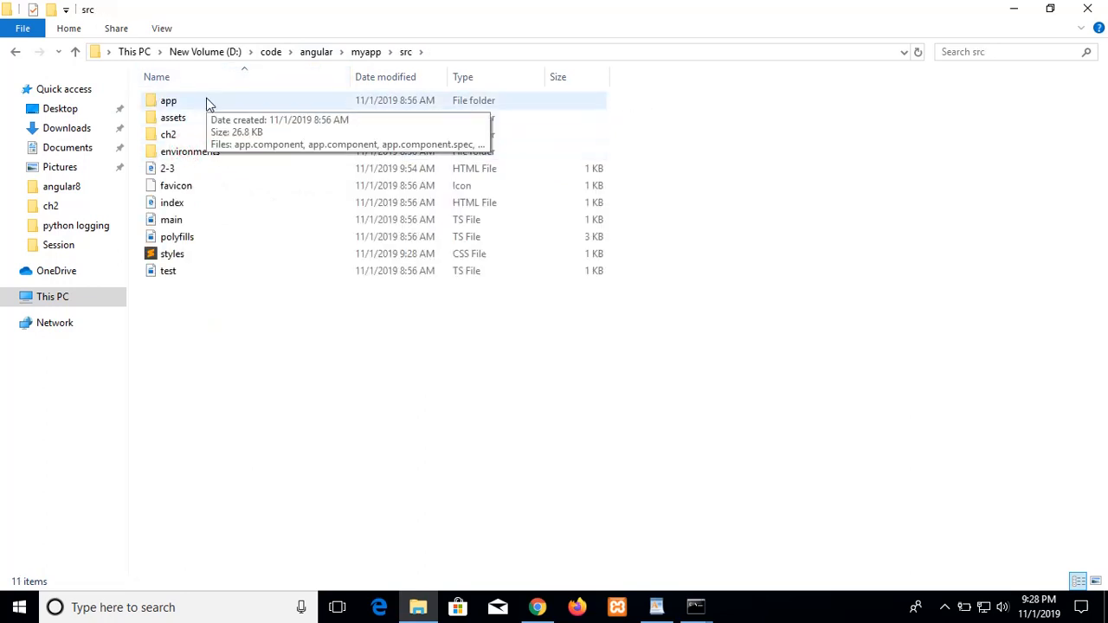
left_click(172, 253)
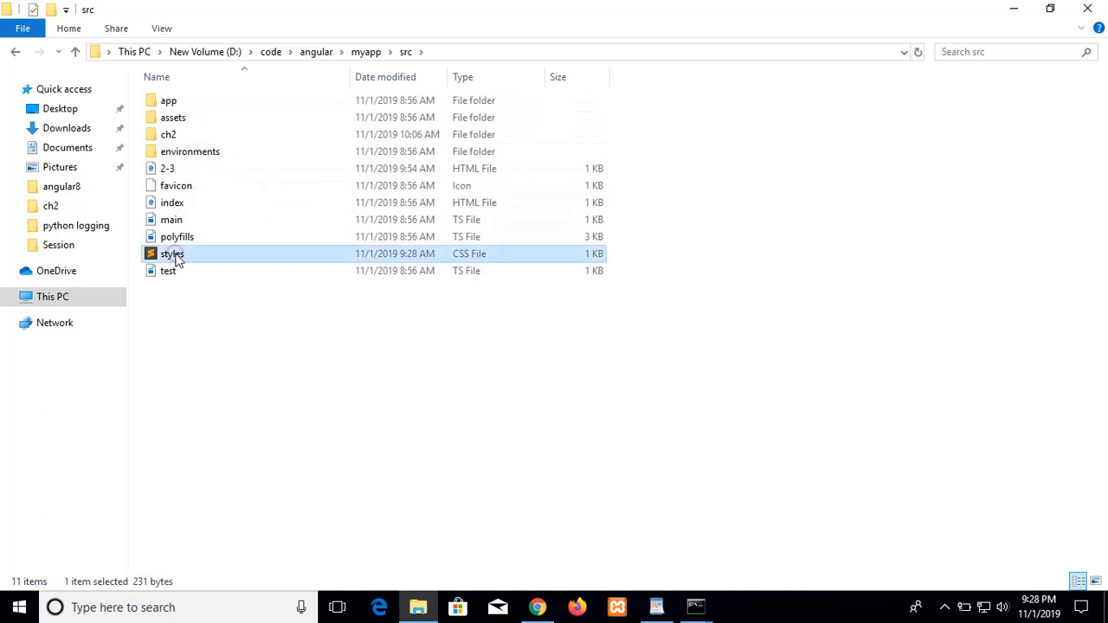
double_click(173, 254)
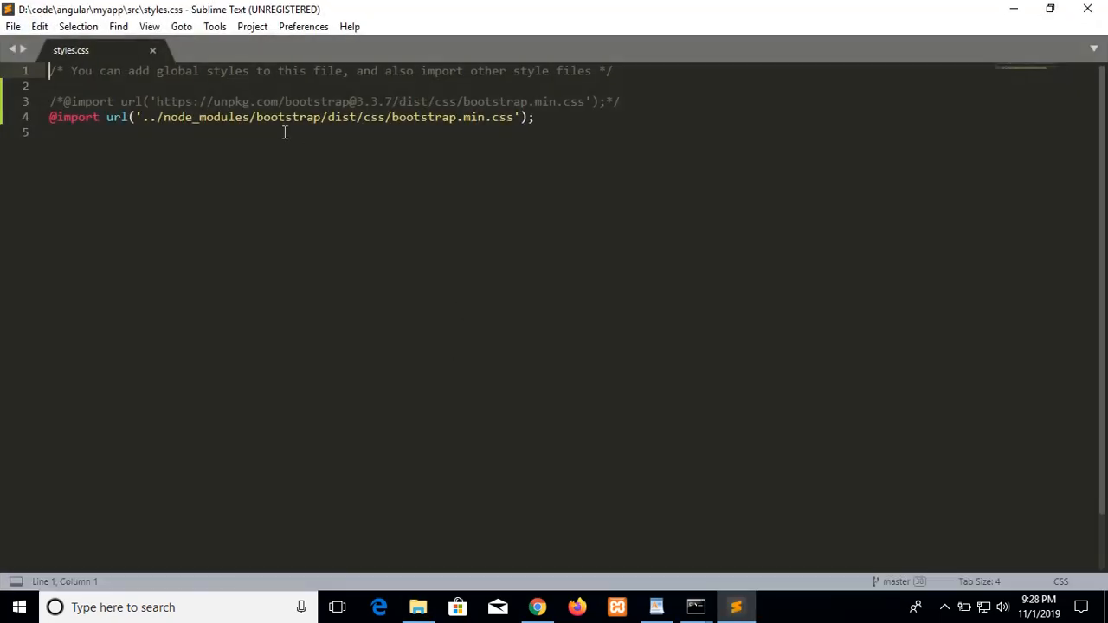
- Place the cursor in the styles.css text in Sublime Text
left_click(51, 117)
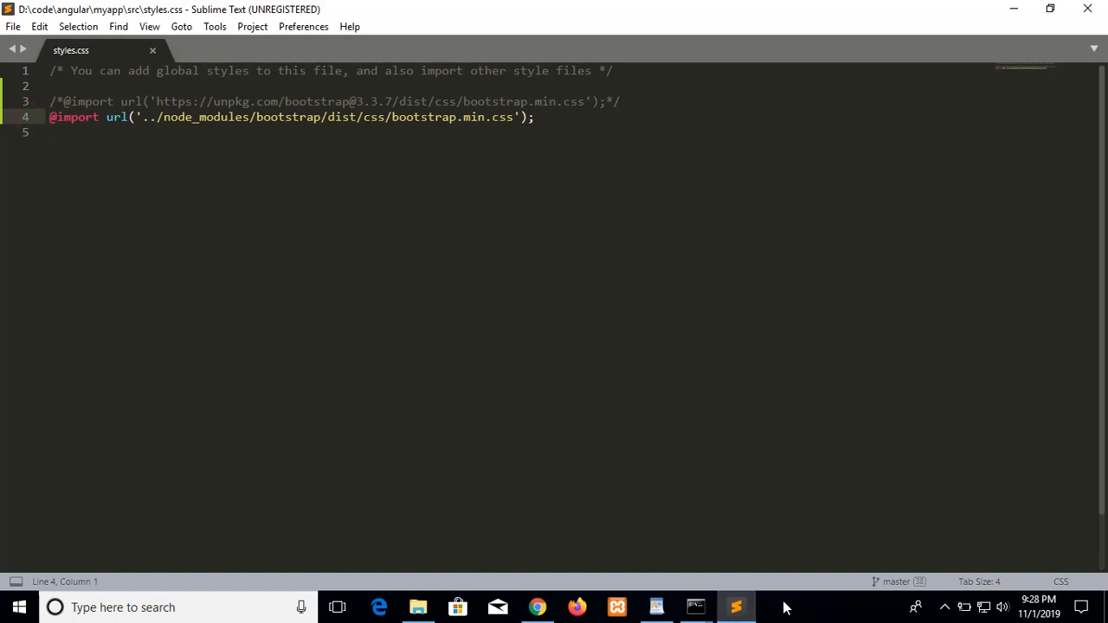
mouse_move(696, 607)
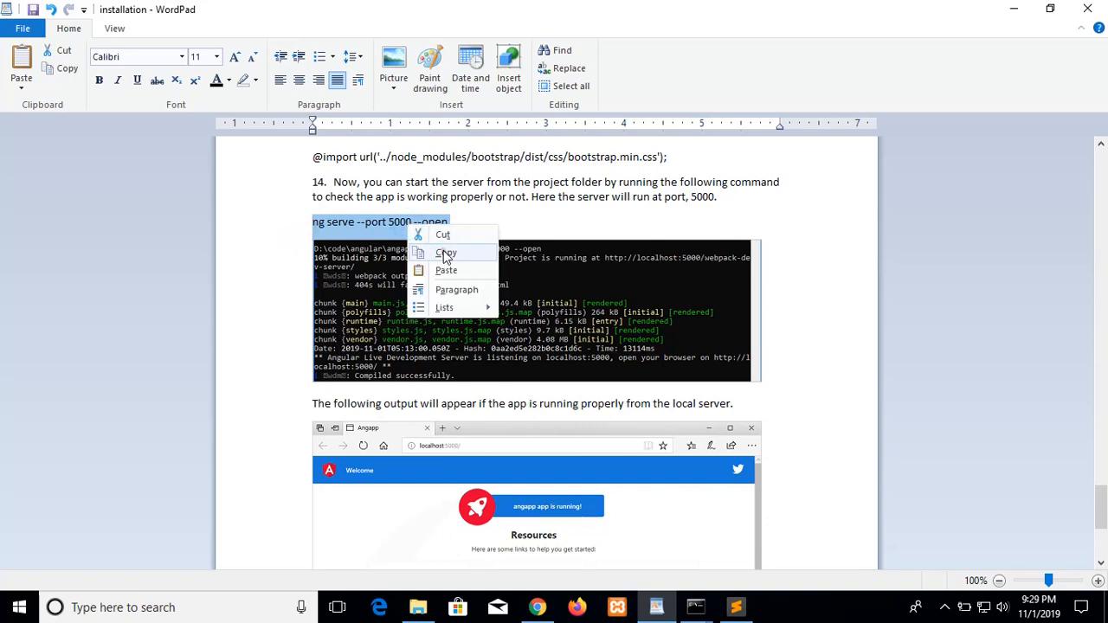
- Copy the 'ng serve --port 5000 --open' command from the guide
left_click(735, 607)
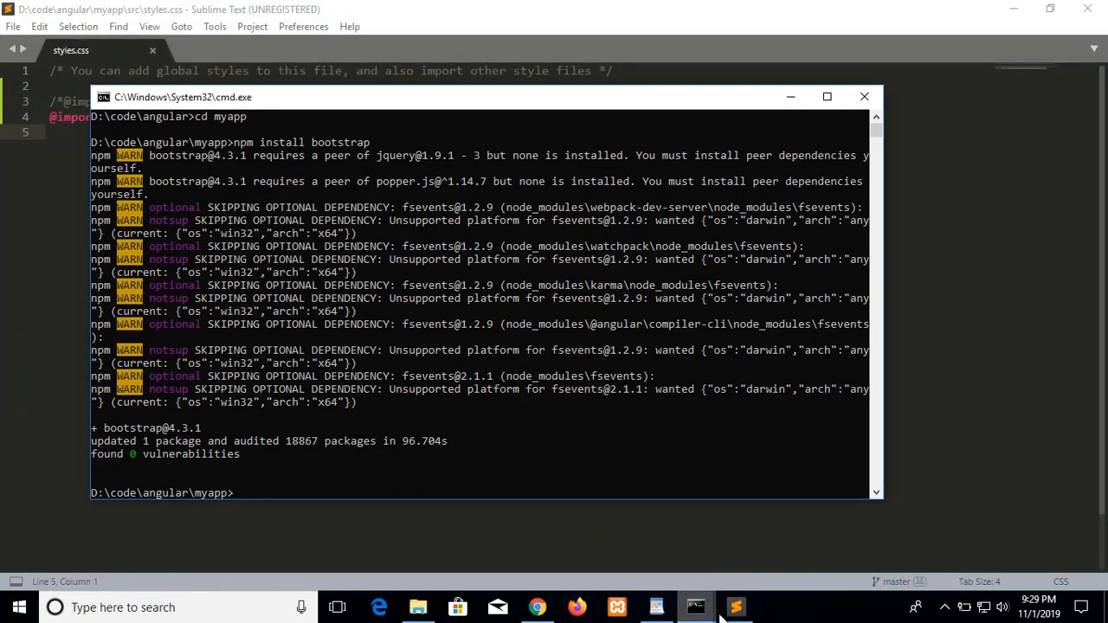
- Run 'ng serve --port 5000 --open' in the myapp command prompt
left_click(656, 607)
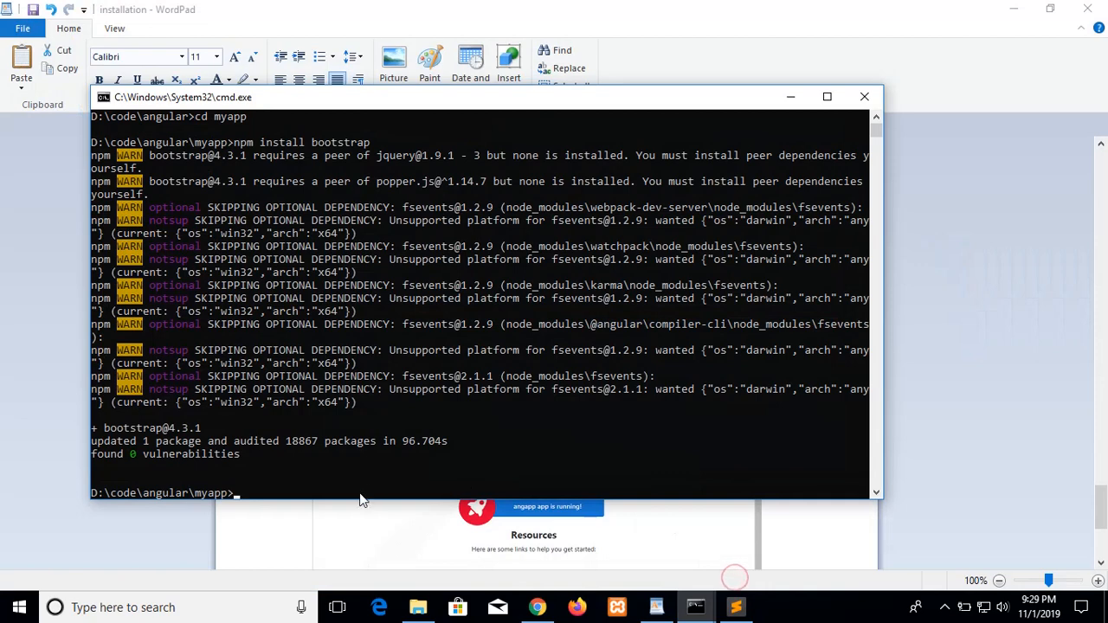
type("ng serve --port 5000 --open")
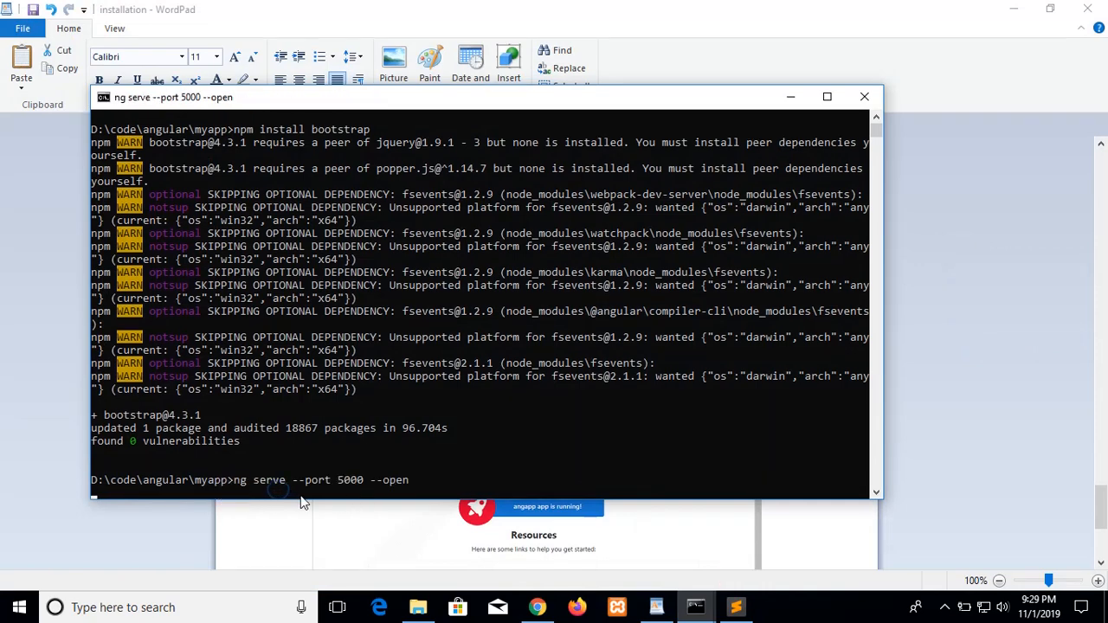
mouse_move(619, 451)
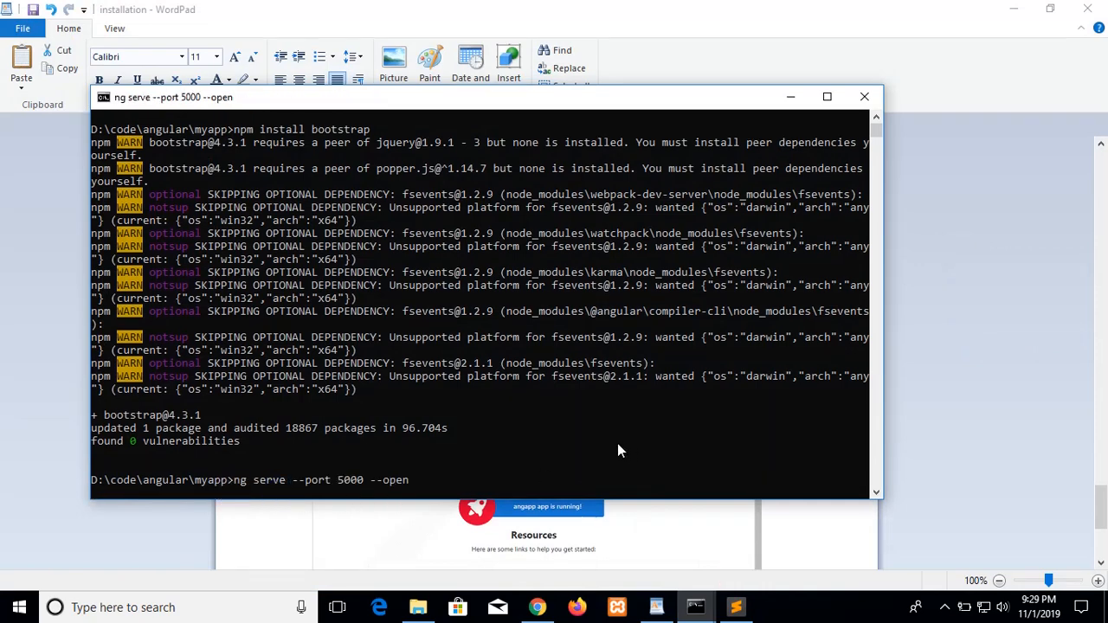
mouse_move(346, 487)
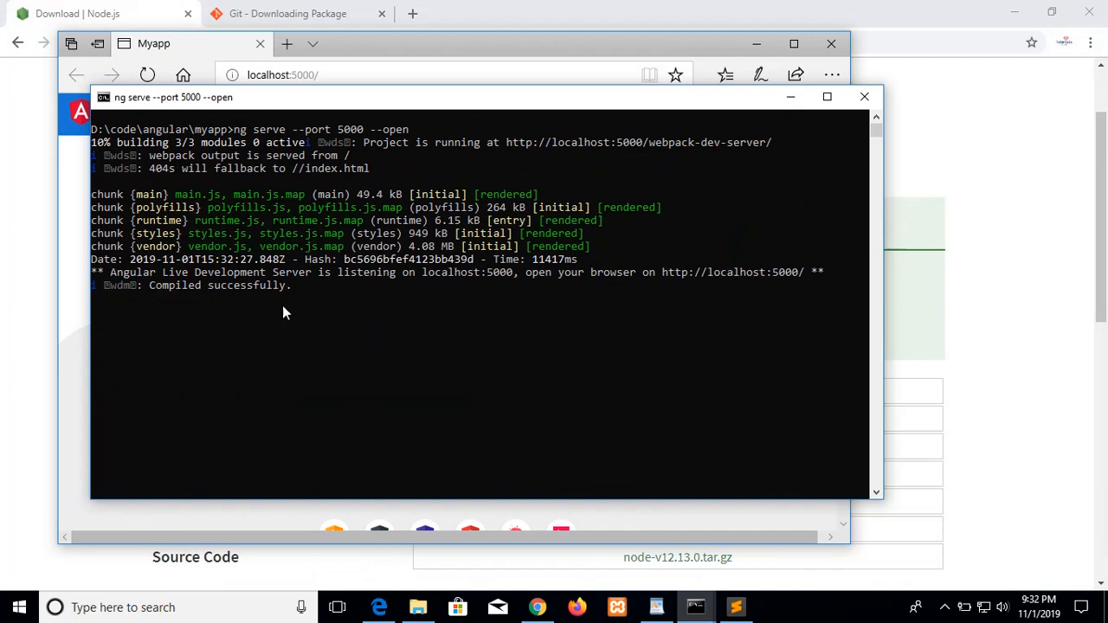
mouse_move(304, 308)
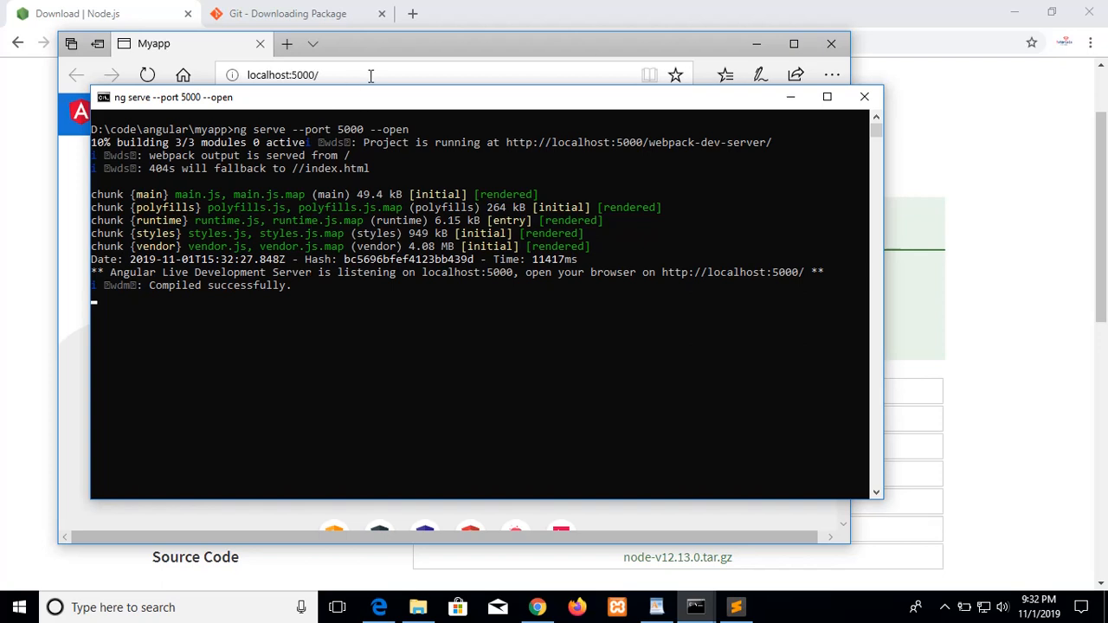
- Bring Edge forward, showing the myapp welcome page at localhost:5000
left_click(284, 74)
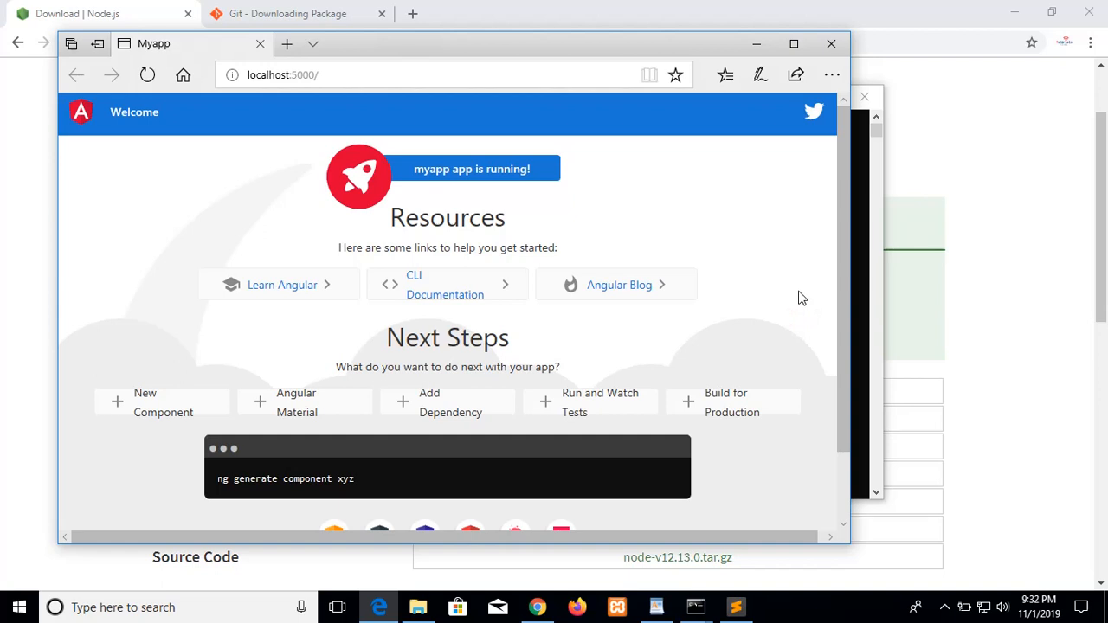
mouse_move(769, 179)
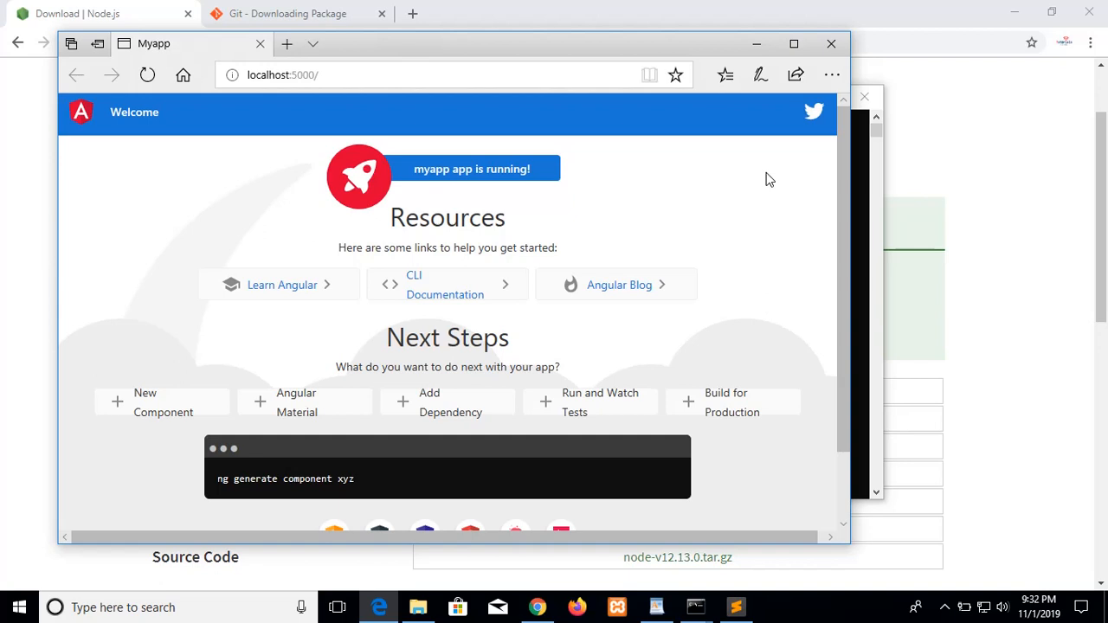
mouse_move(757, 195)
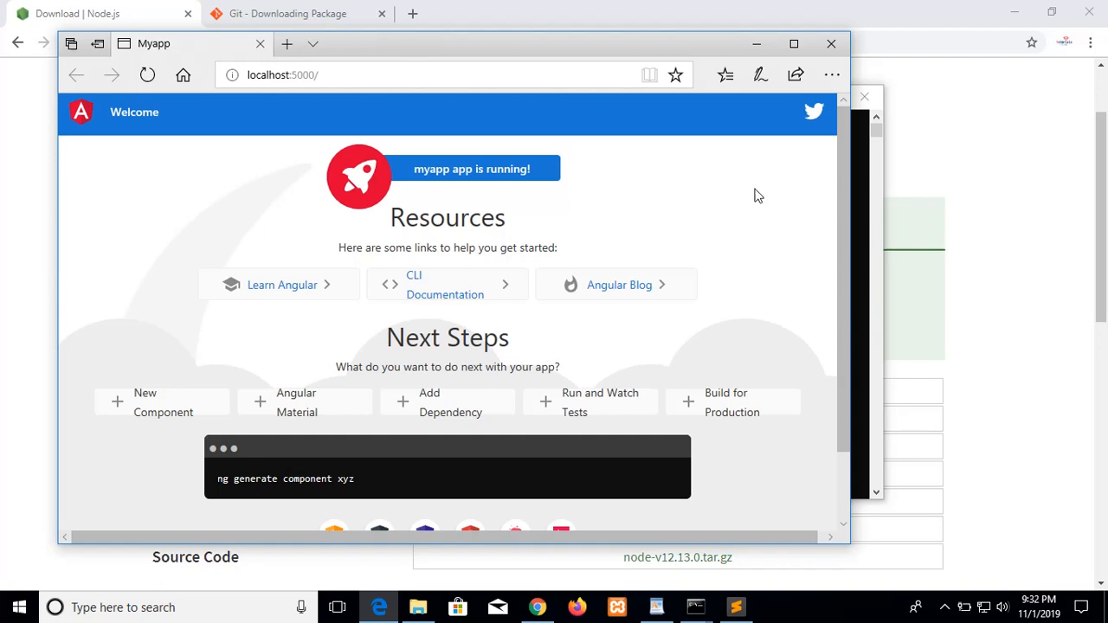